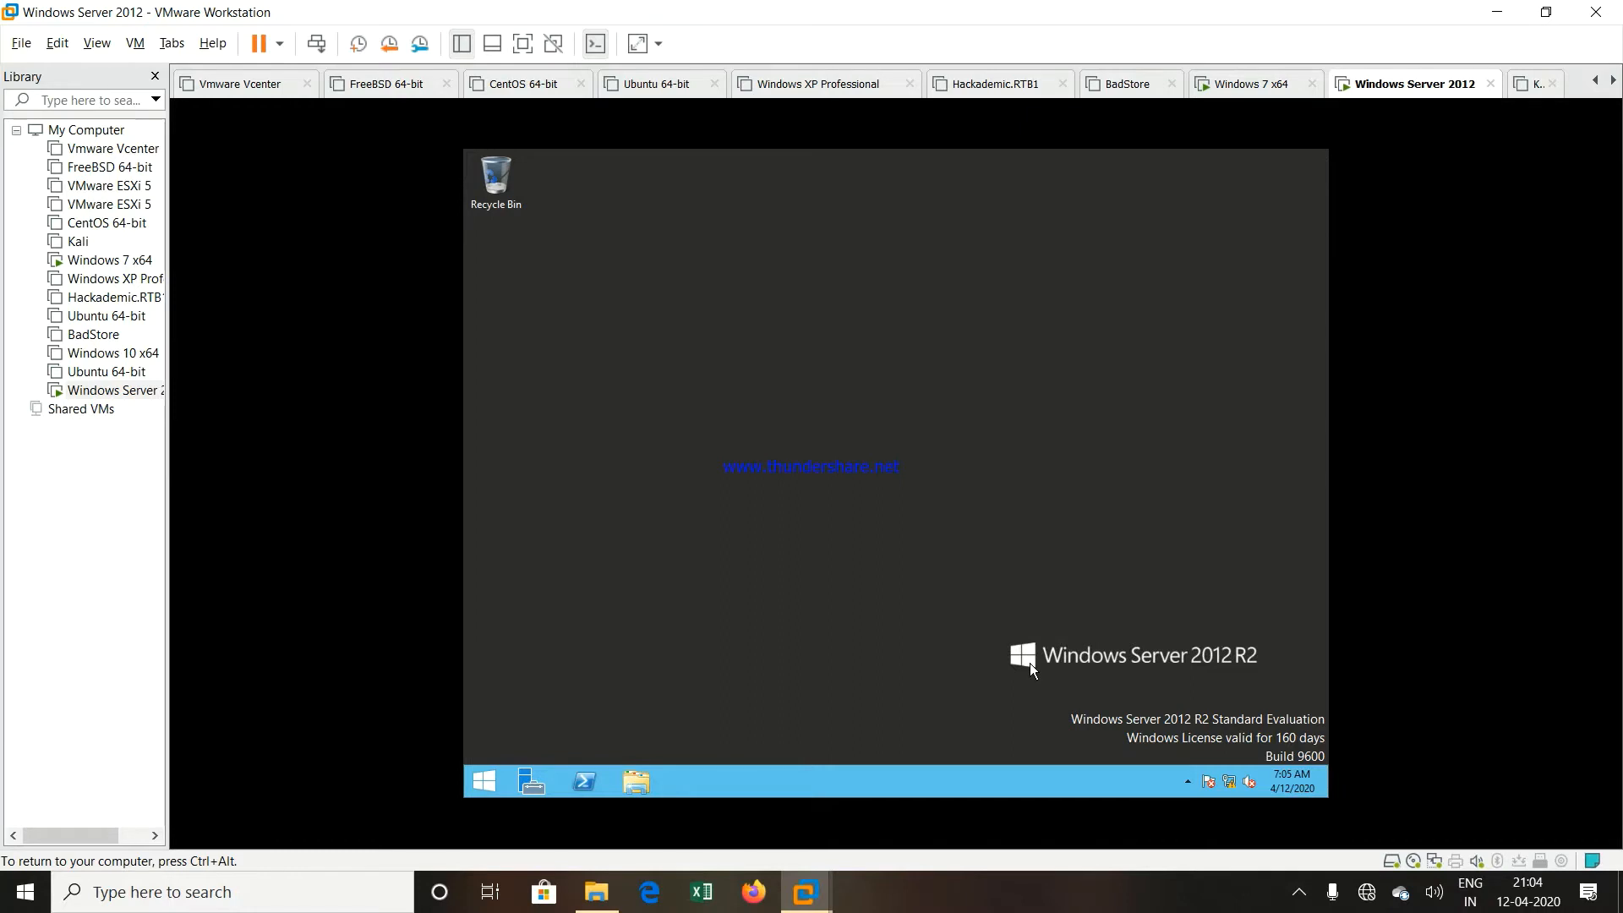
{"action": "mouse_move", "coordinate": [1029, 668]}
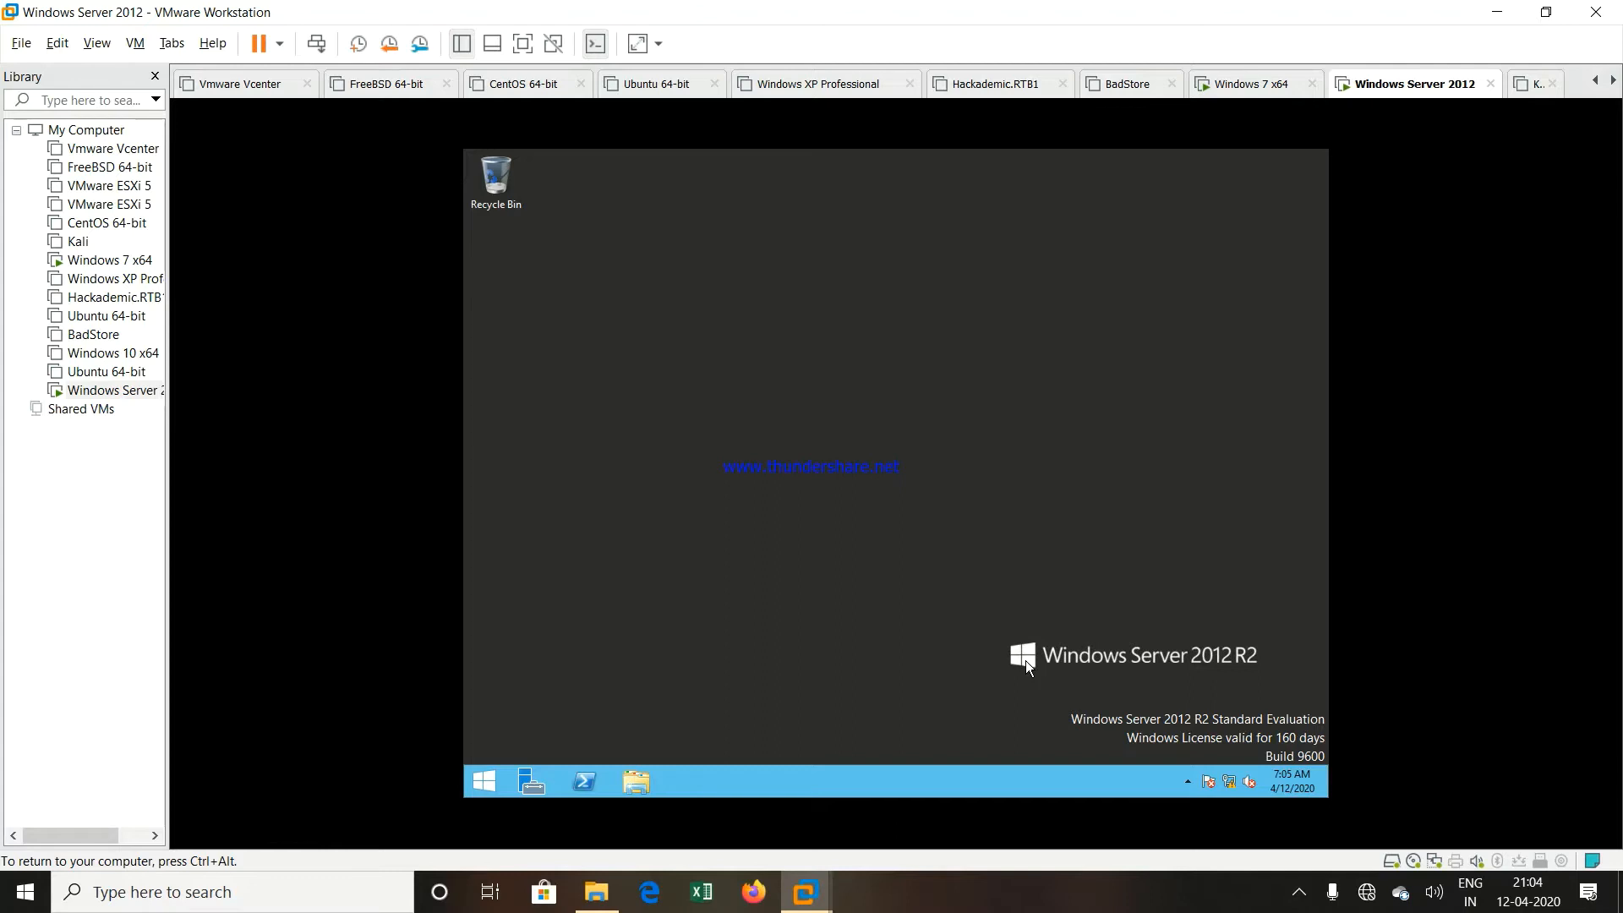
{"action": "mouse_move", "coordinate": [580, 737]}
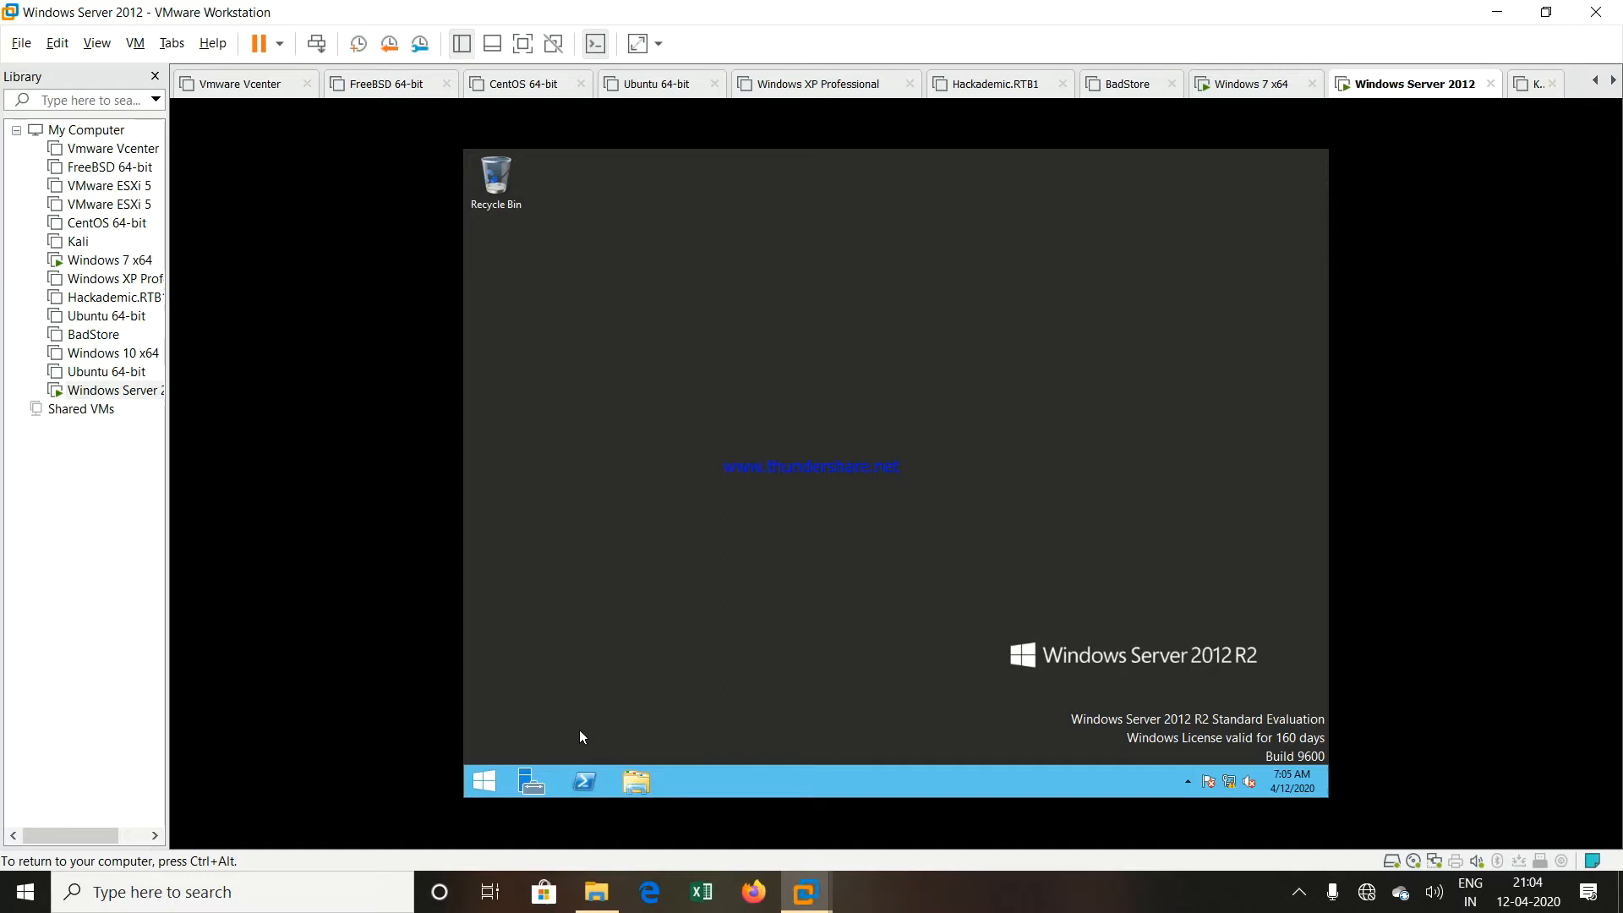
Launch Add Roles and Features and proceed with role-based installation on the local server
{"action": "left_click", "coordinate": [531, 781]}
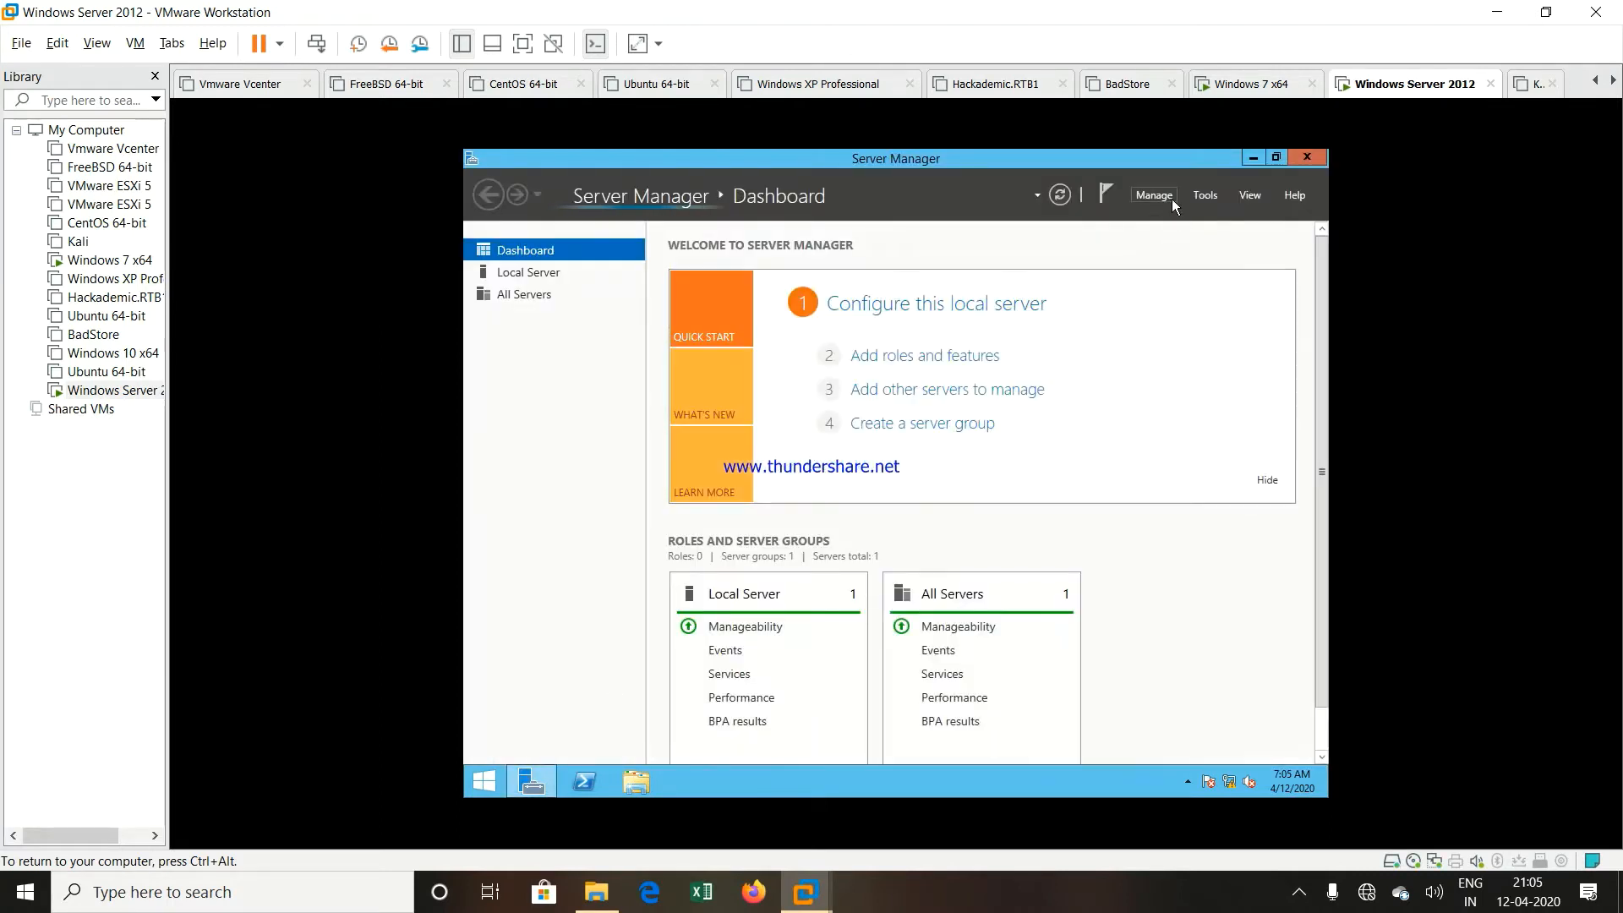
{"action": "left_click", "coordinate": [1151, 194]}
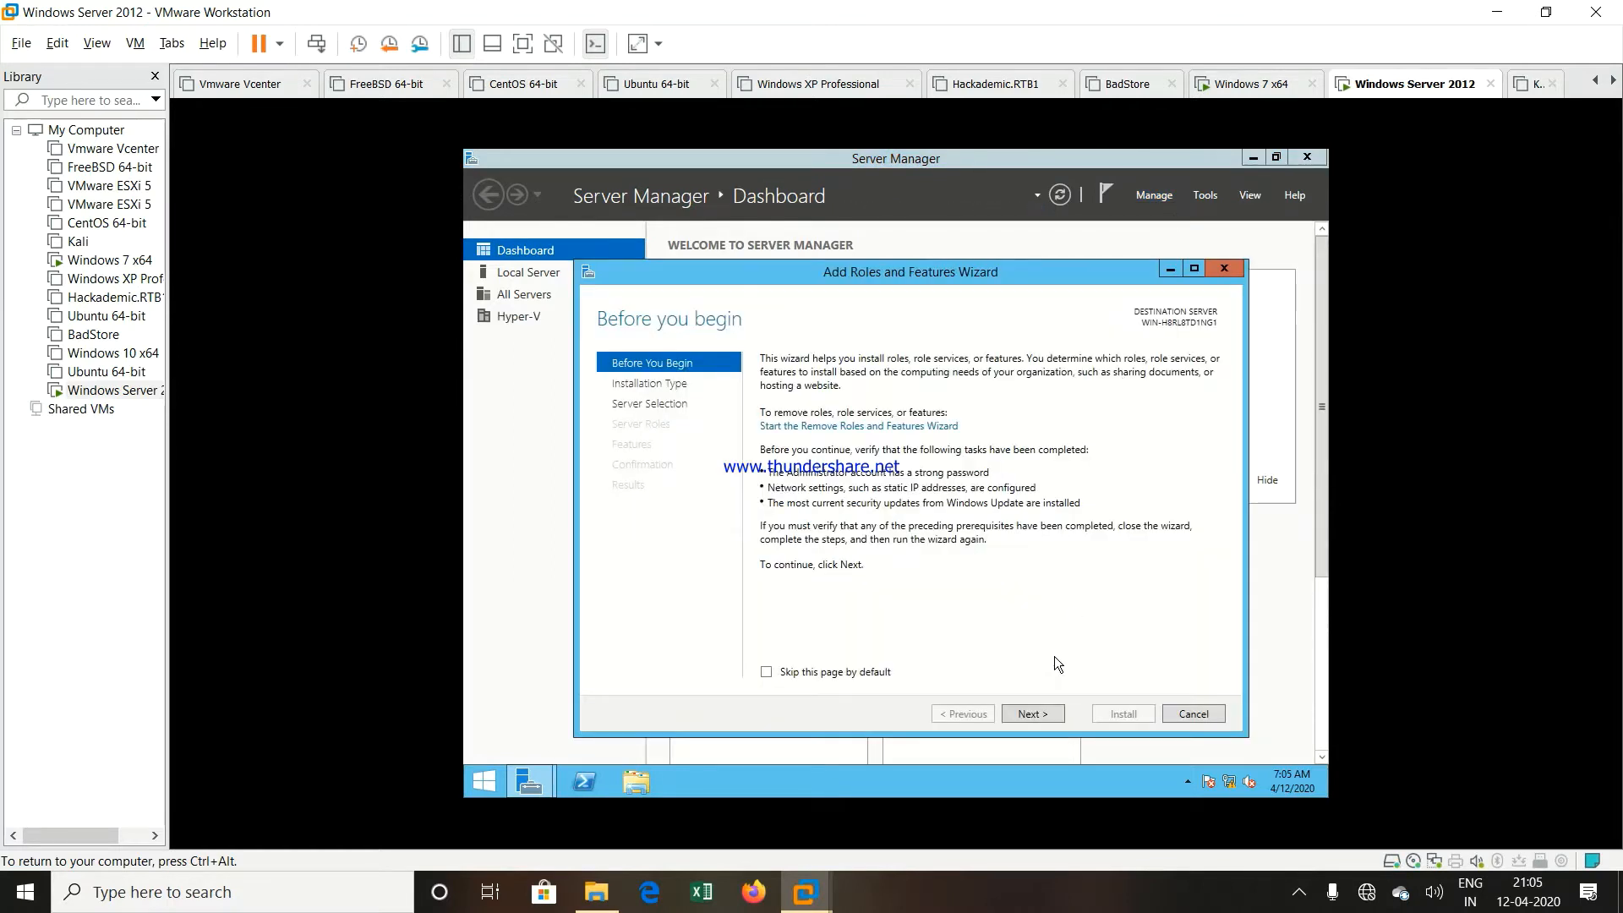
{"action": "left_click", "coordinate": [1032, 713]}
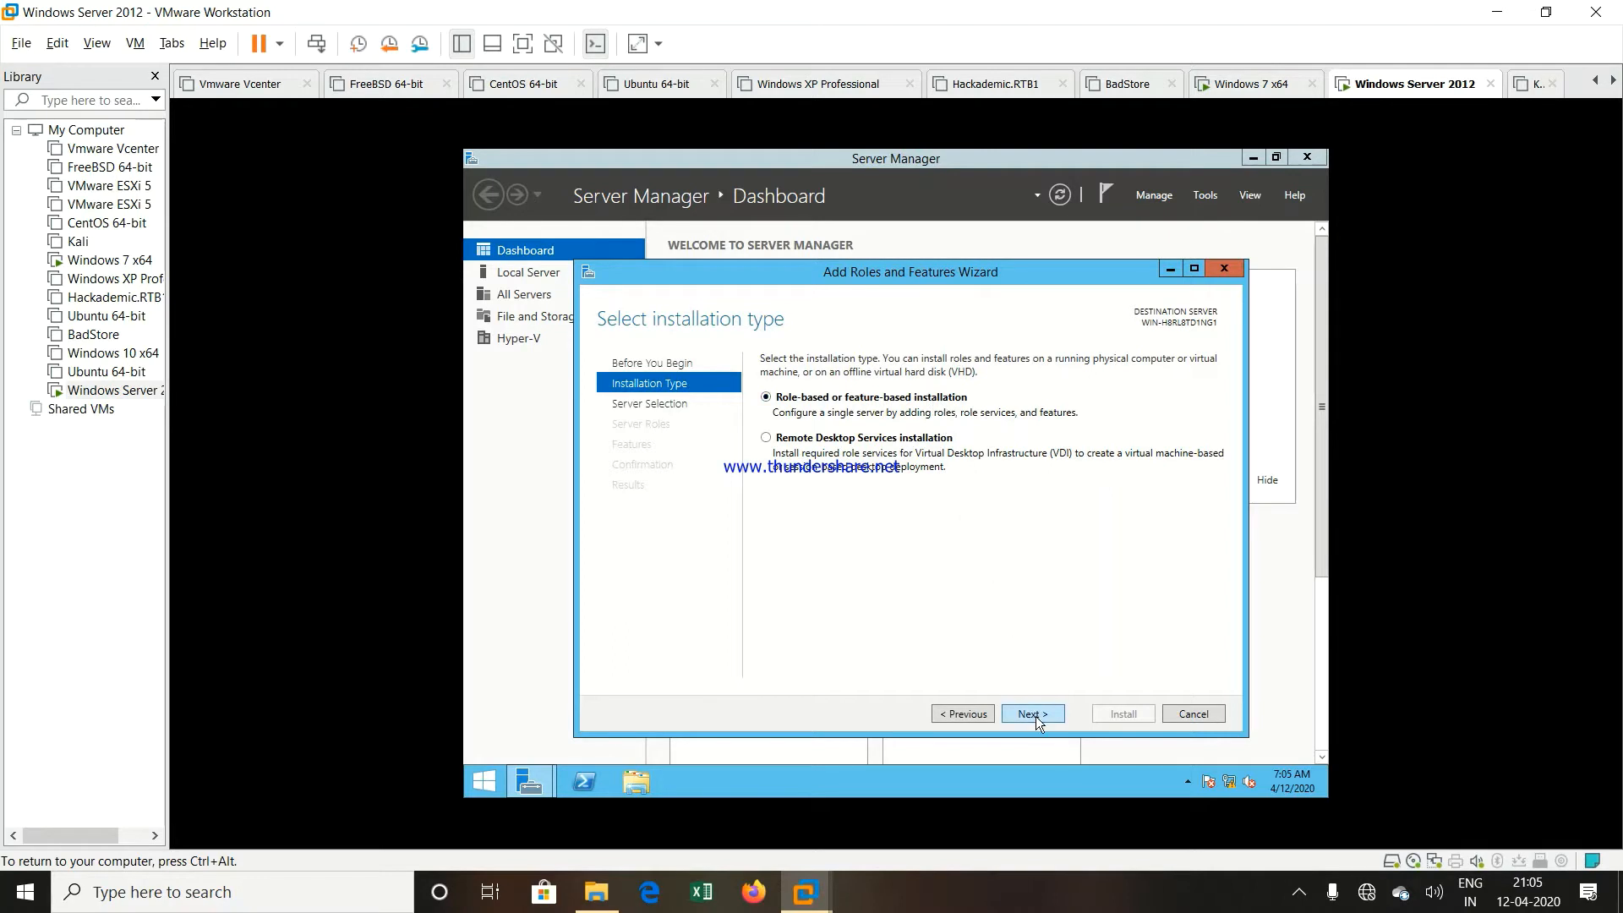
{"action": "left_click", "coordinate": [1032, 713]}
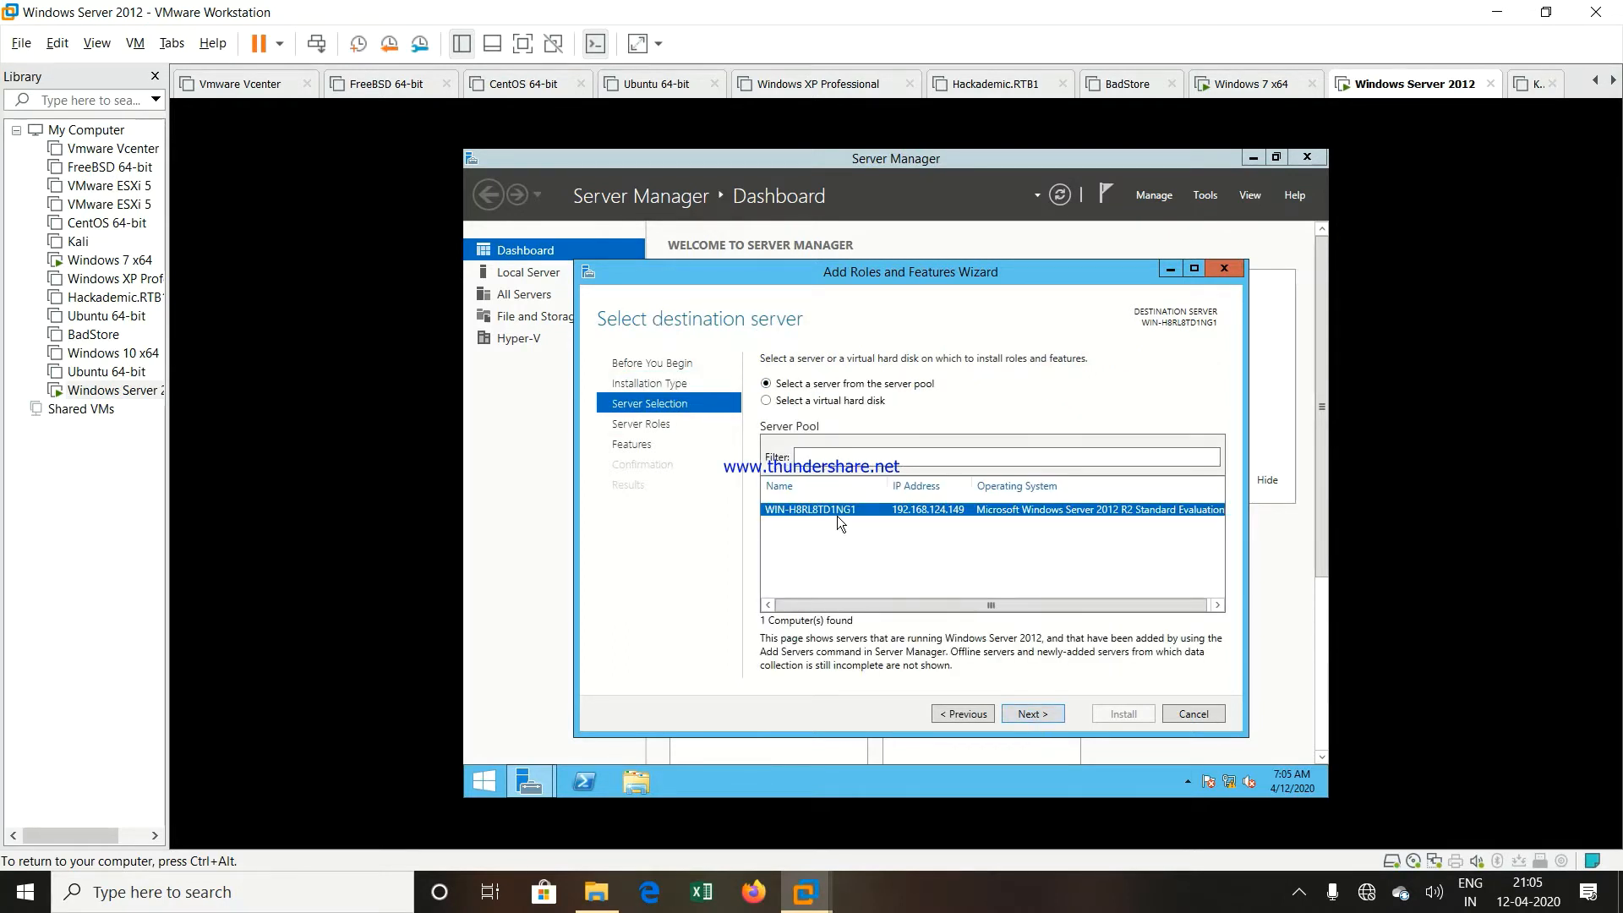
{"action": "left_click", "coordinate": [1032, 713]}
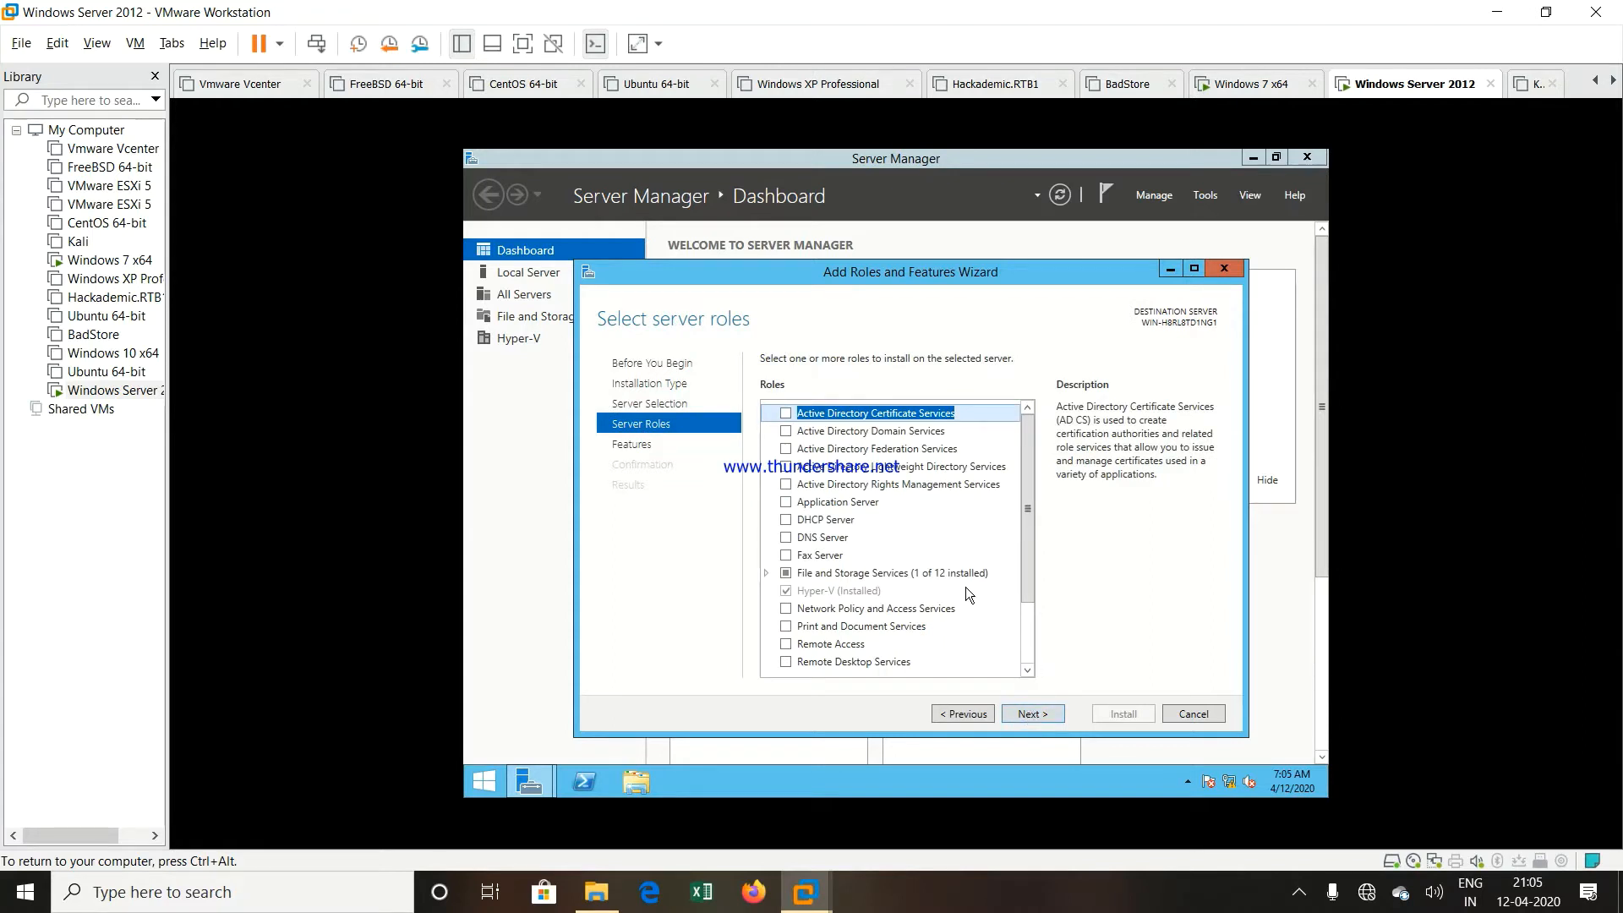
Select Web Server (IIS) plus management tools, keeping default features and role services
{"action": "scroll", "scroll_direction": "down", "scroll_amount": 3}
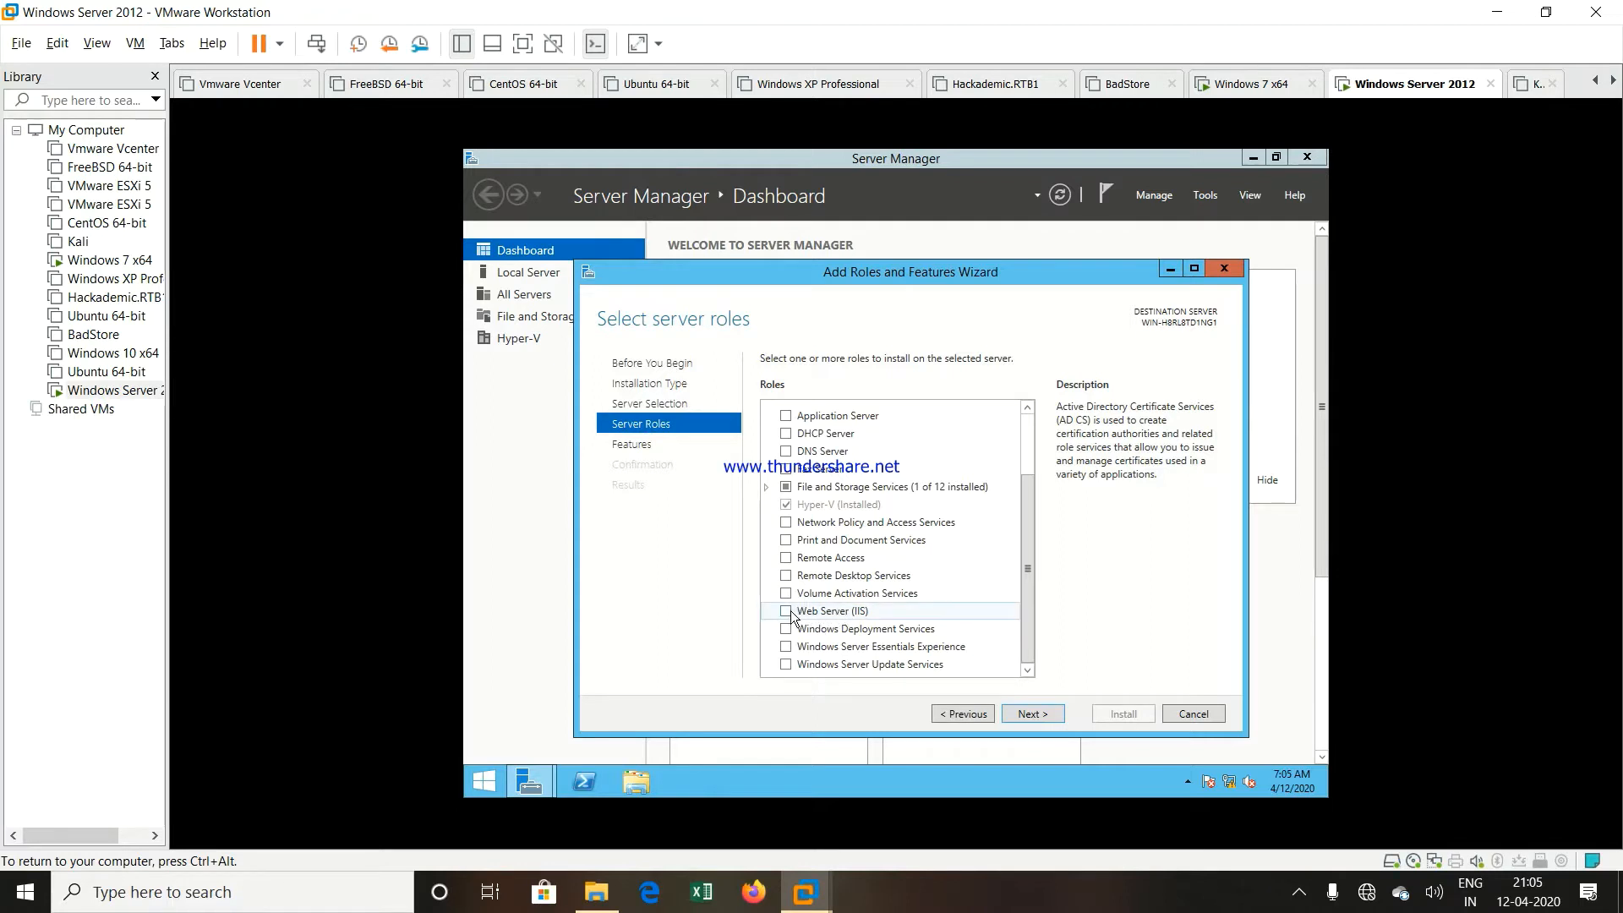
{"action": "left_click", "coordinate": [787, 610]}
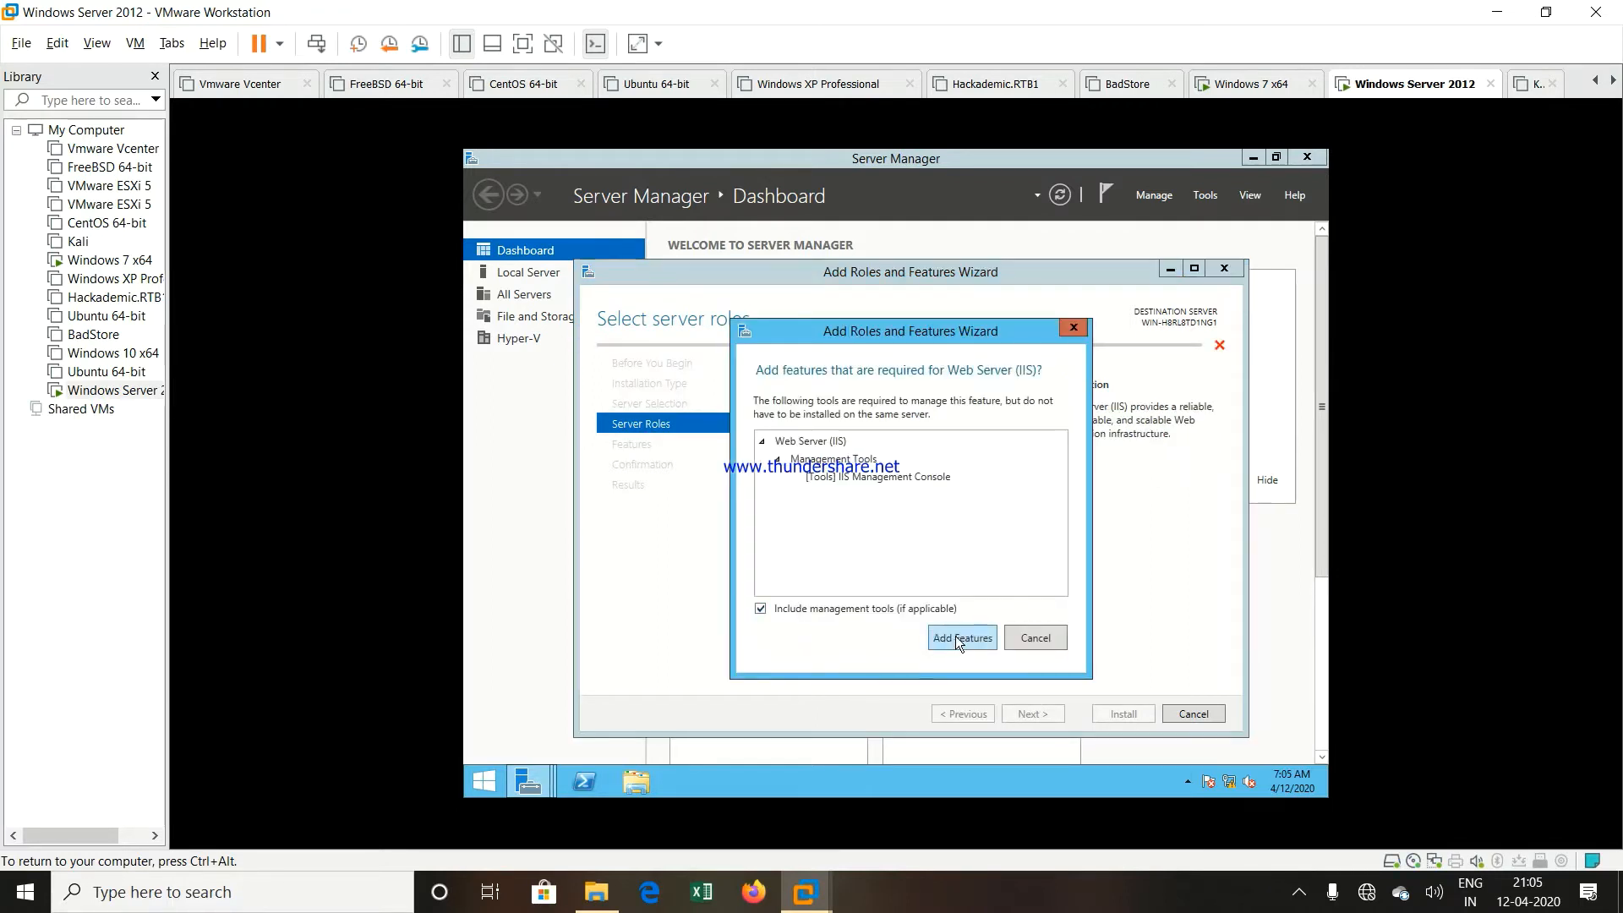
{"action": "left_click", "coordinate": [960, 638]}
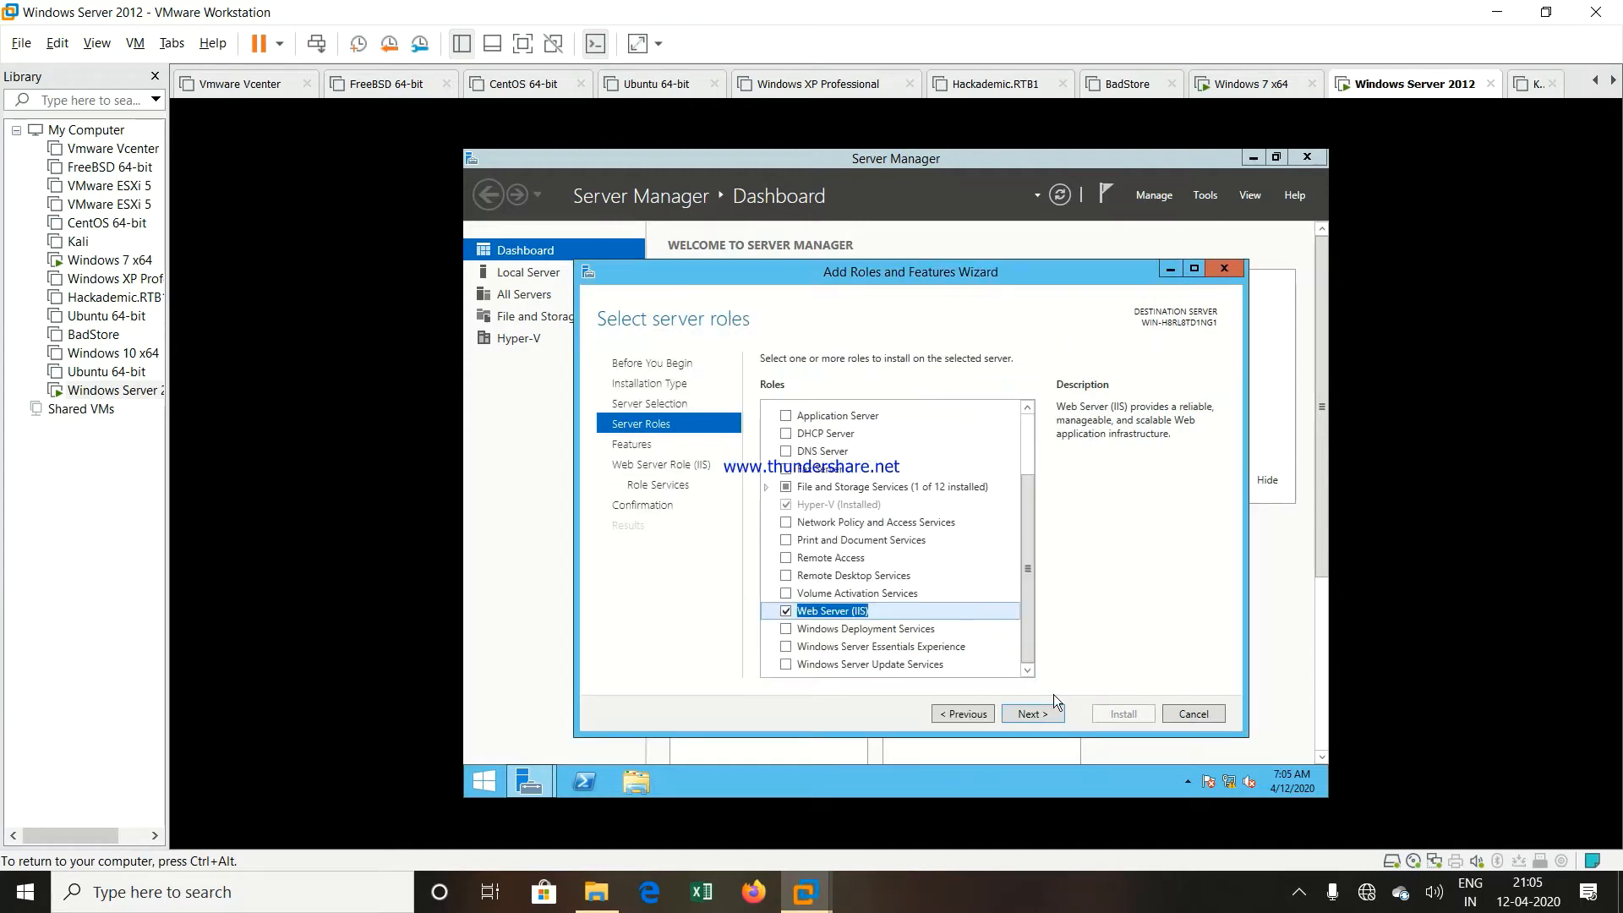
{"action": "left_click", "coordinate": [1032, 713]}
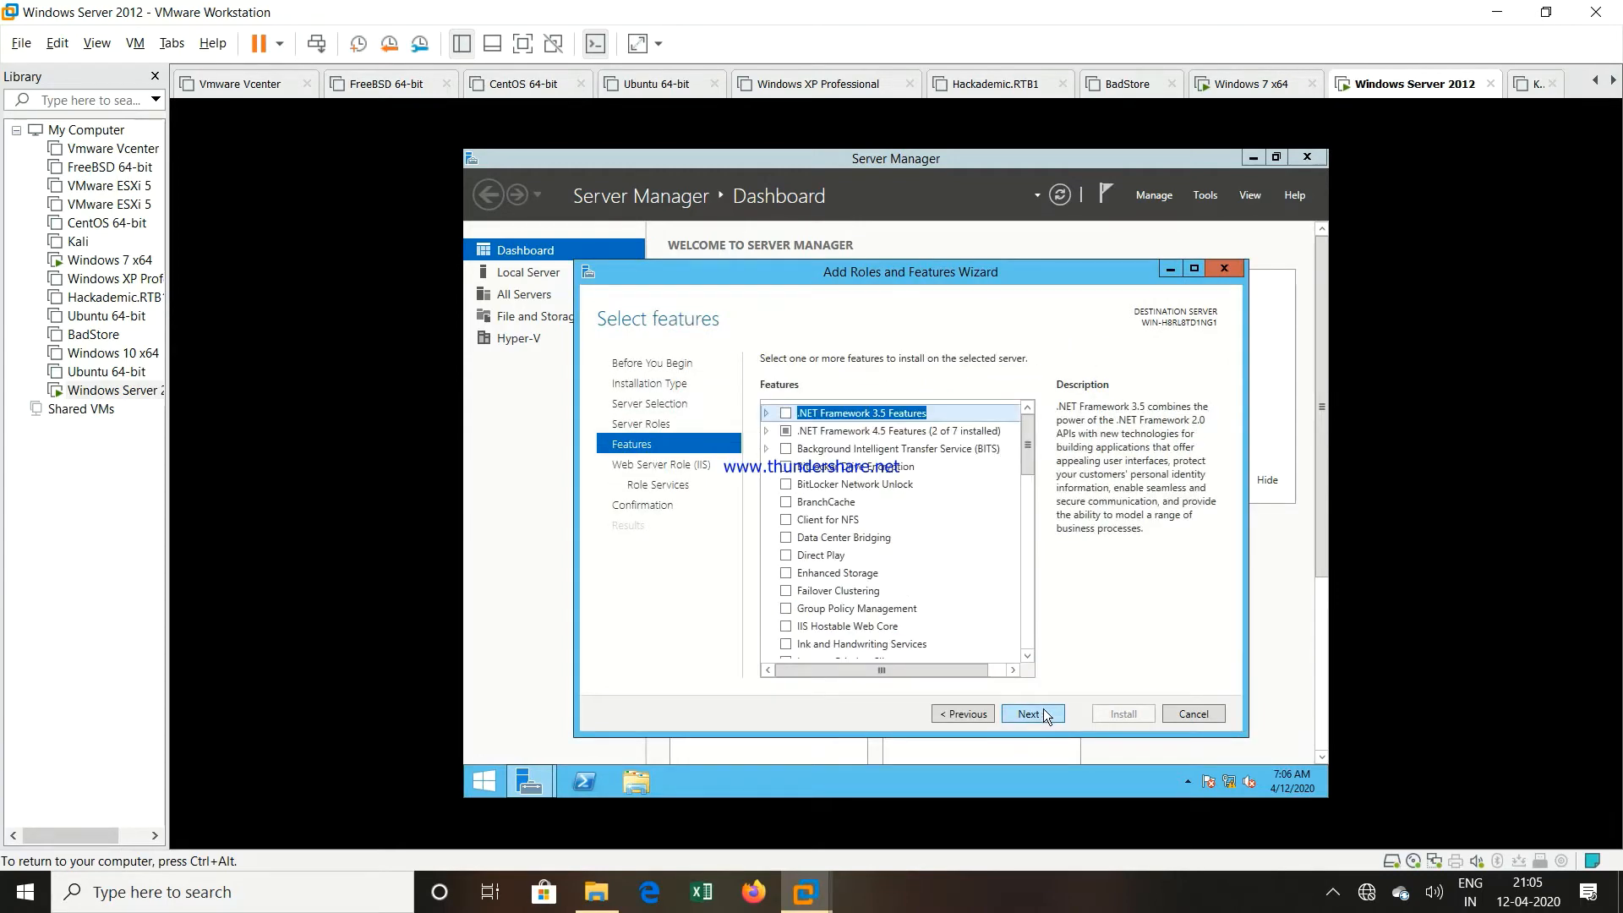
{"action": "left_click", "coordinate": [1032, 713]}
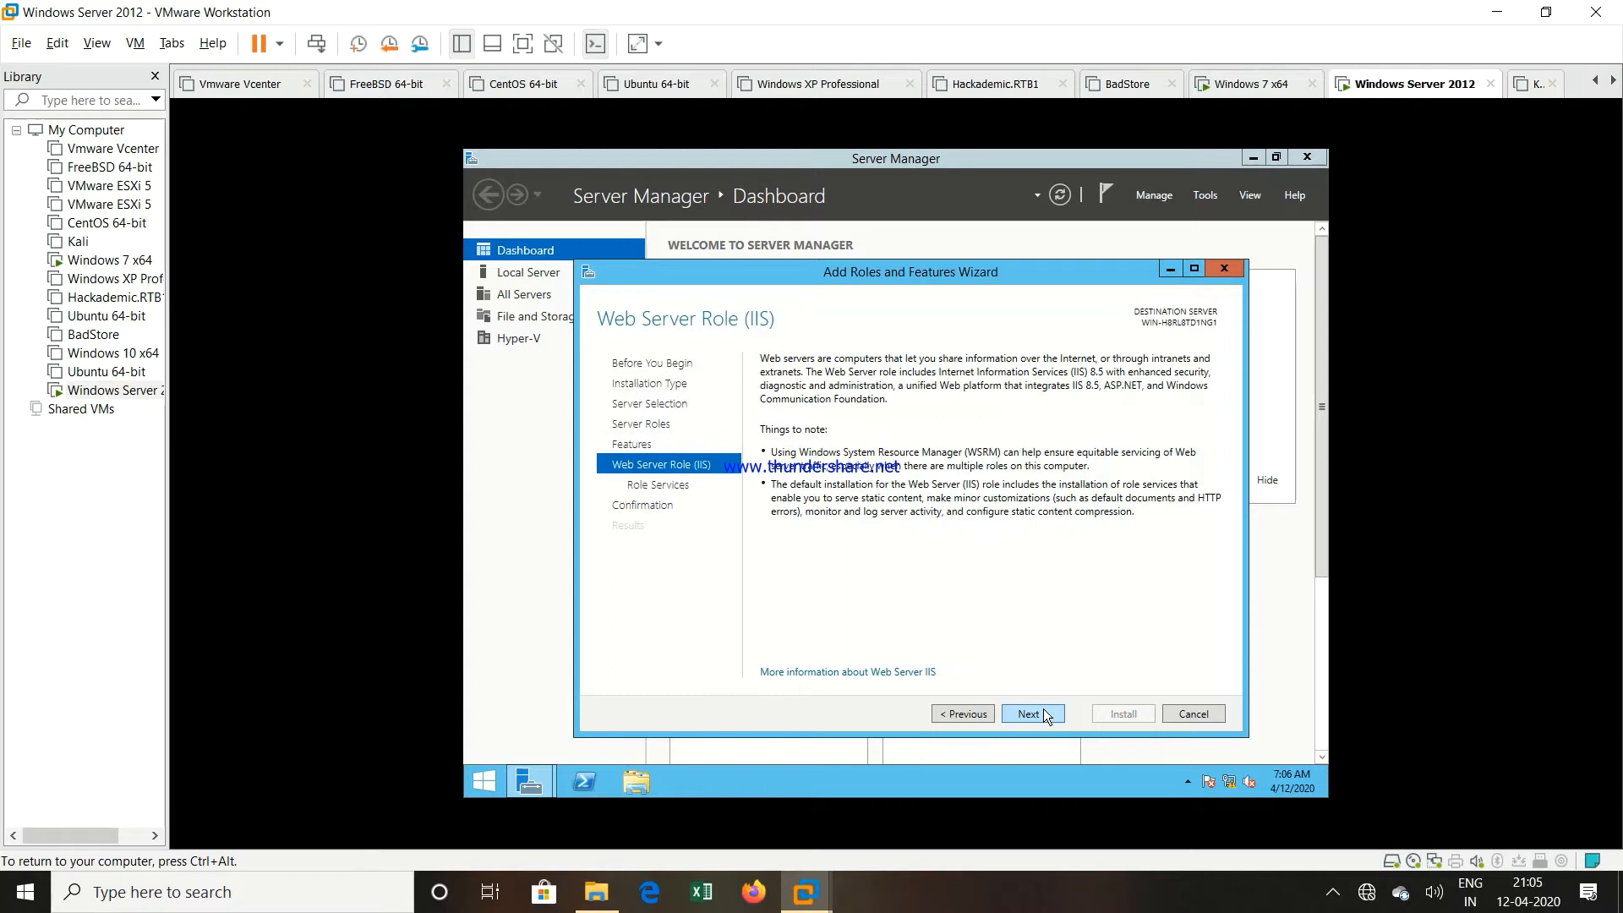
{"action": "left_click", "coordinate": [1030, 714]}
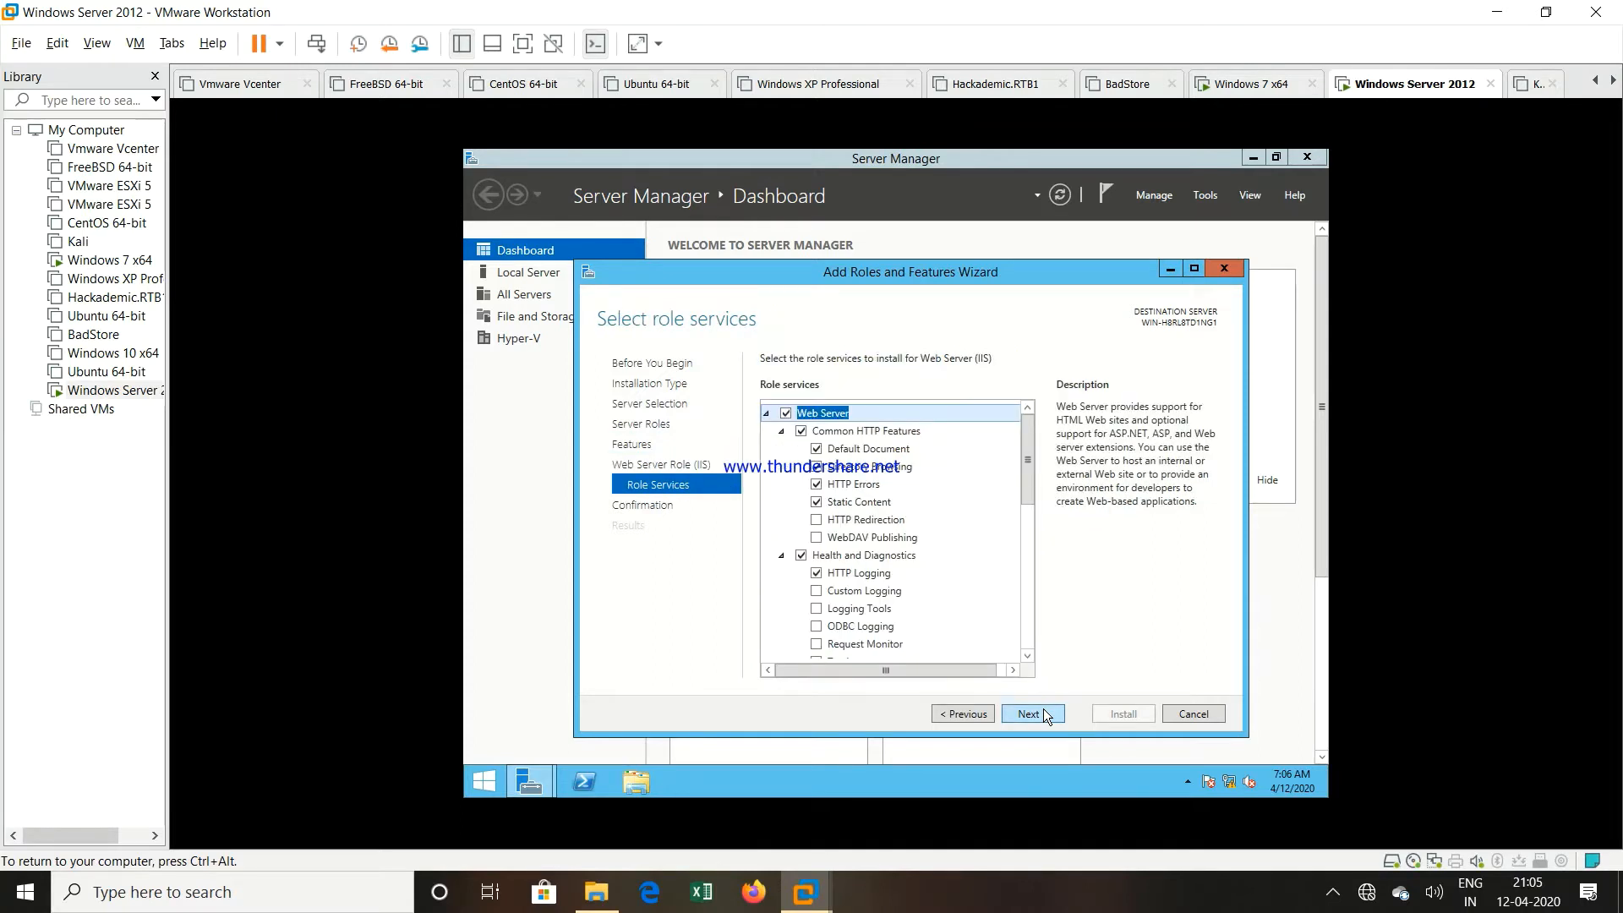
{"action": "left_click", "coordinate": [1033, 714]}
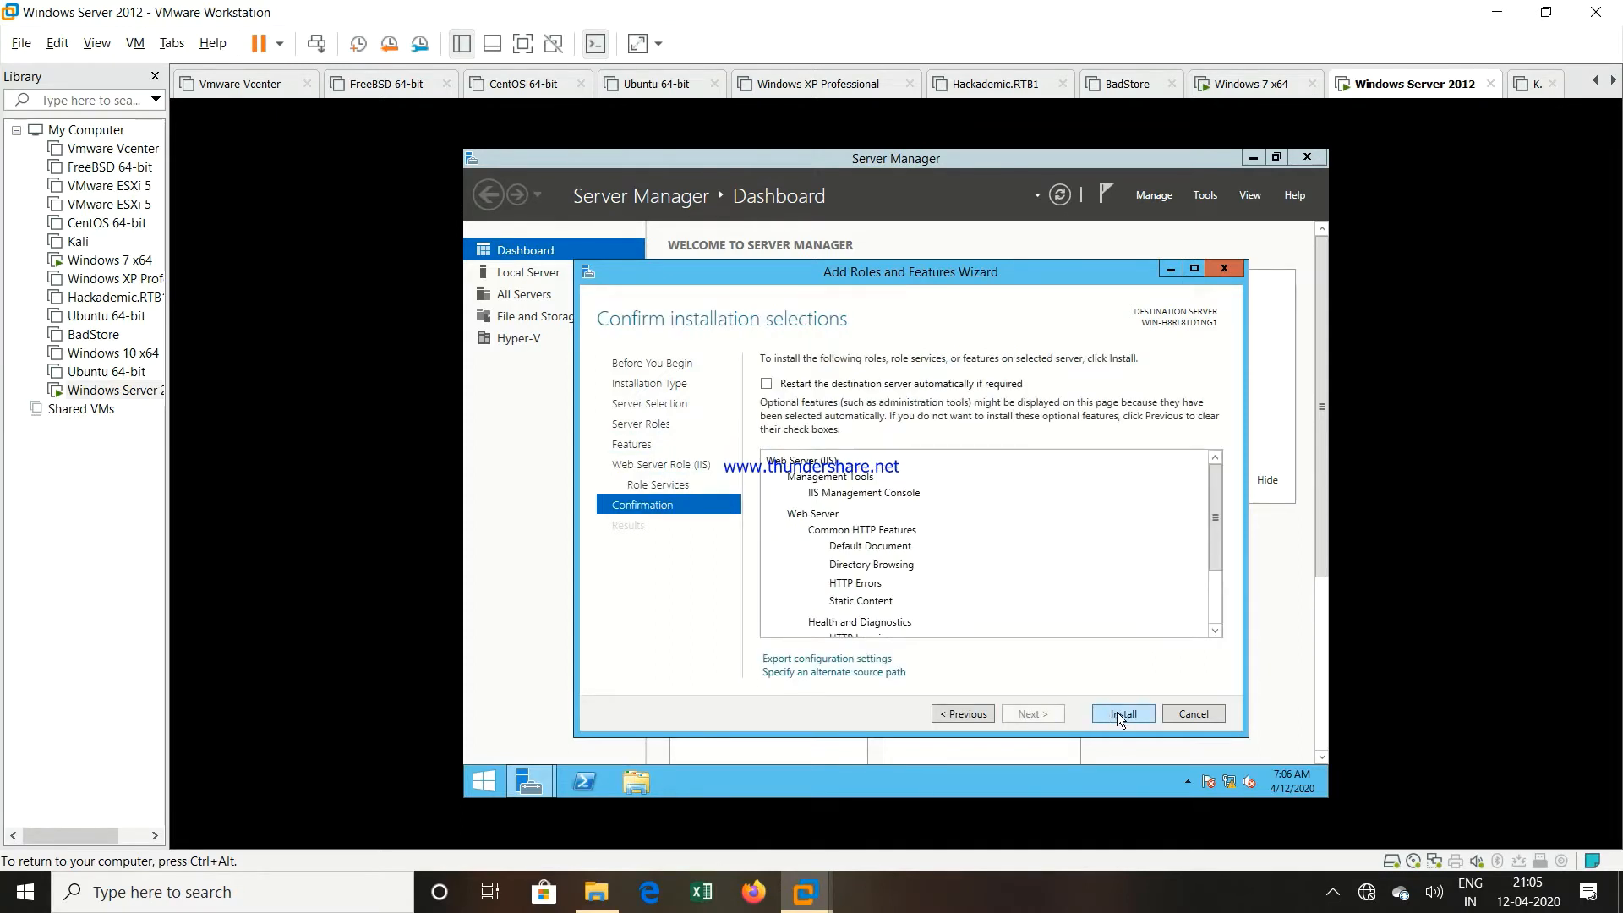
Start installing Web Server (IIS) from the Confirmation page
{"action": "left_click", "coordinate": [1122, 713]}
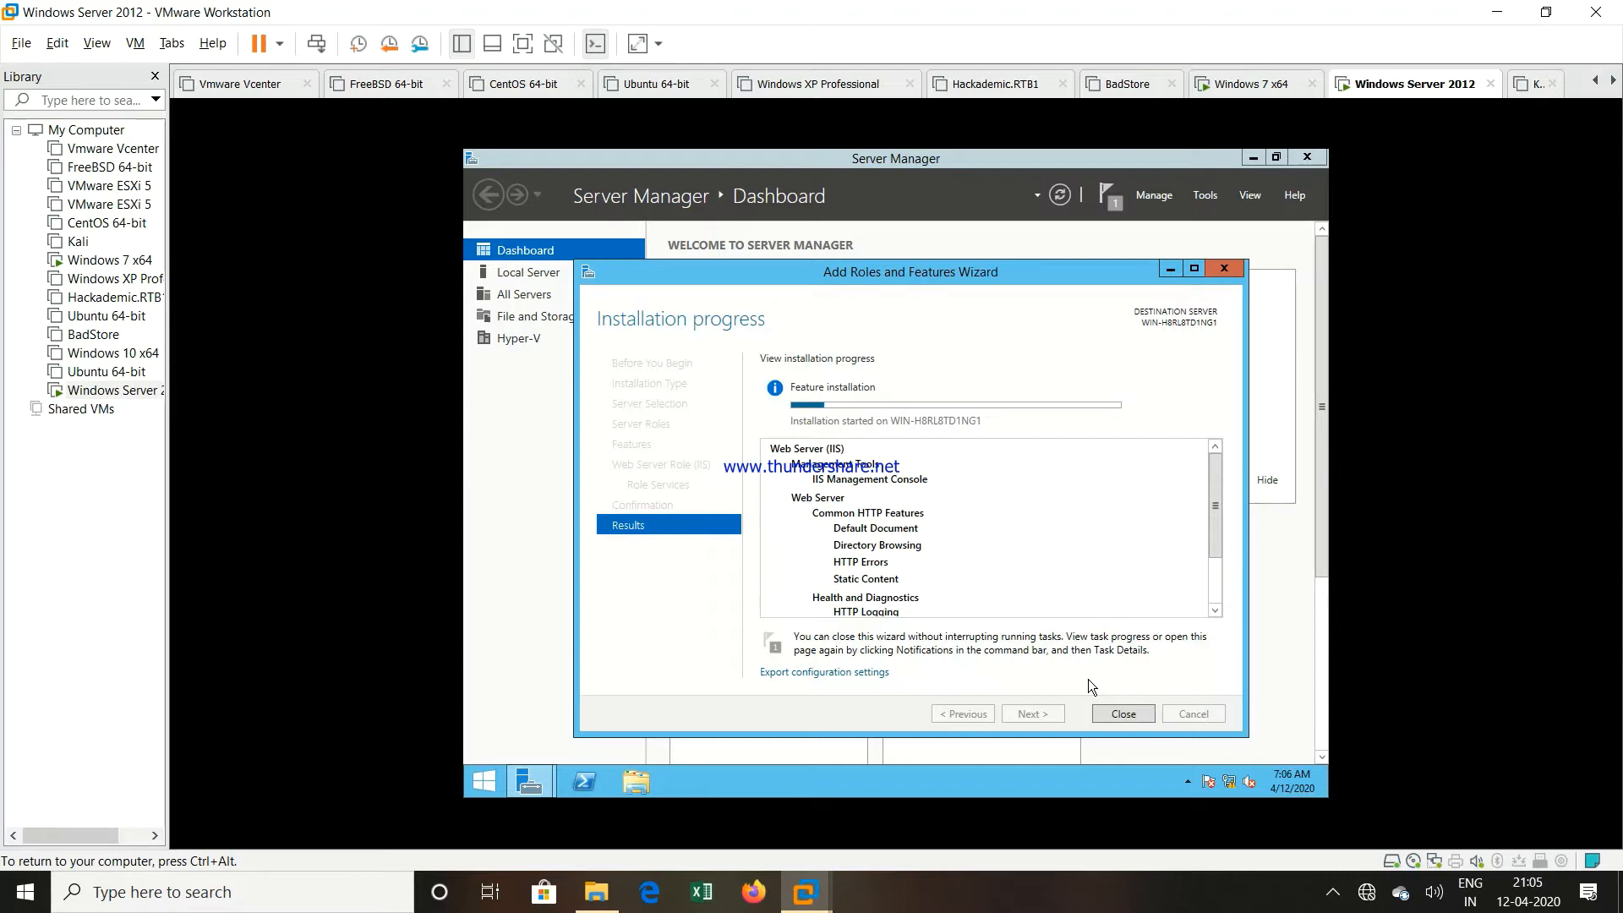
{"action": "mouse_move", "coordinate": [973, 503]}
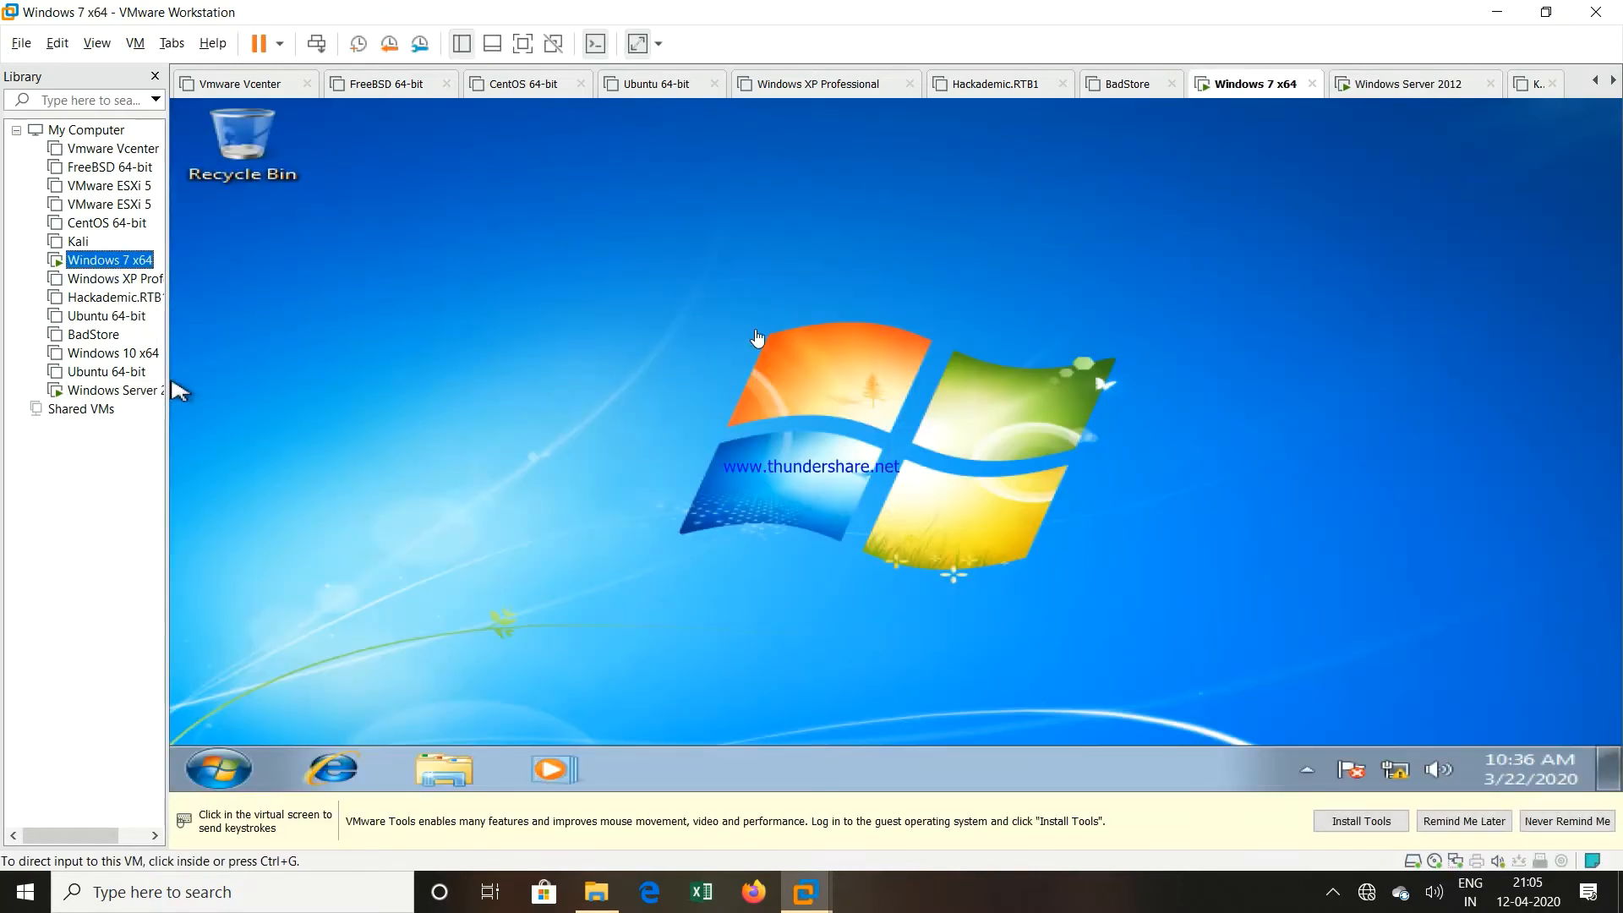
{"action": "mouse_move", "coordinate": [759, 340]}
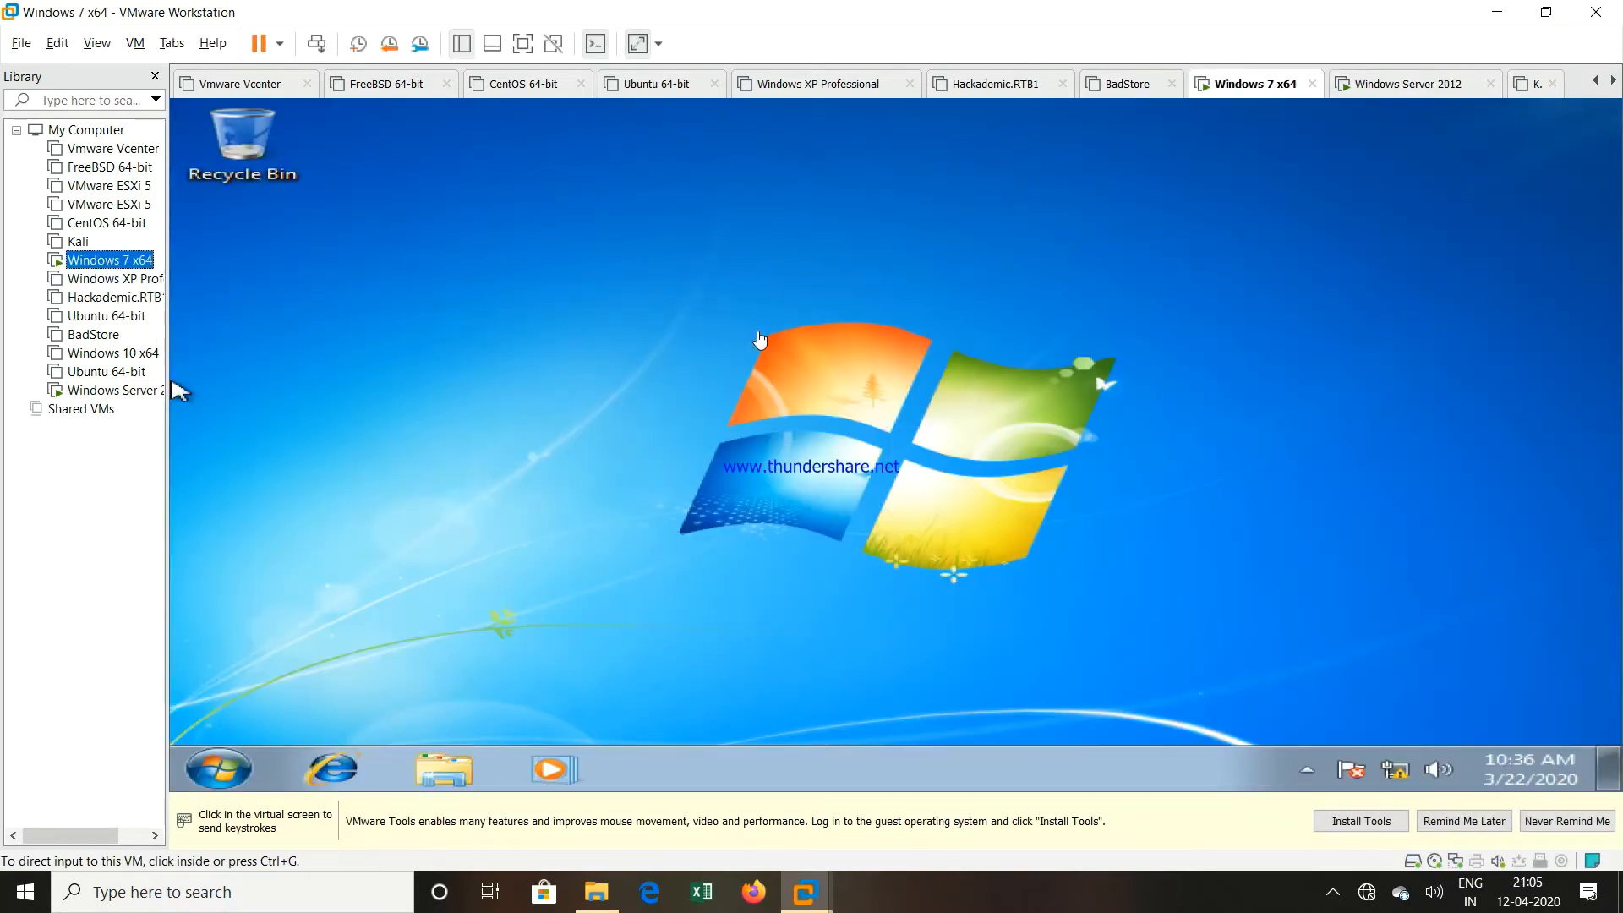
{"action": "mouse_move", "coordinate": [438, 364]}
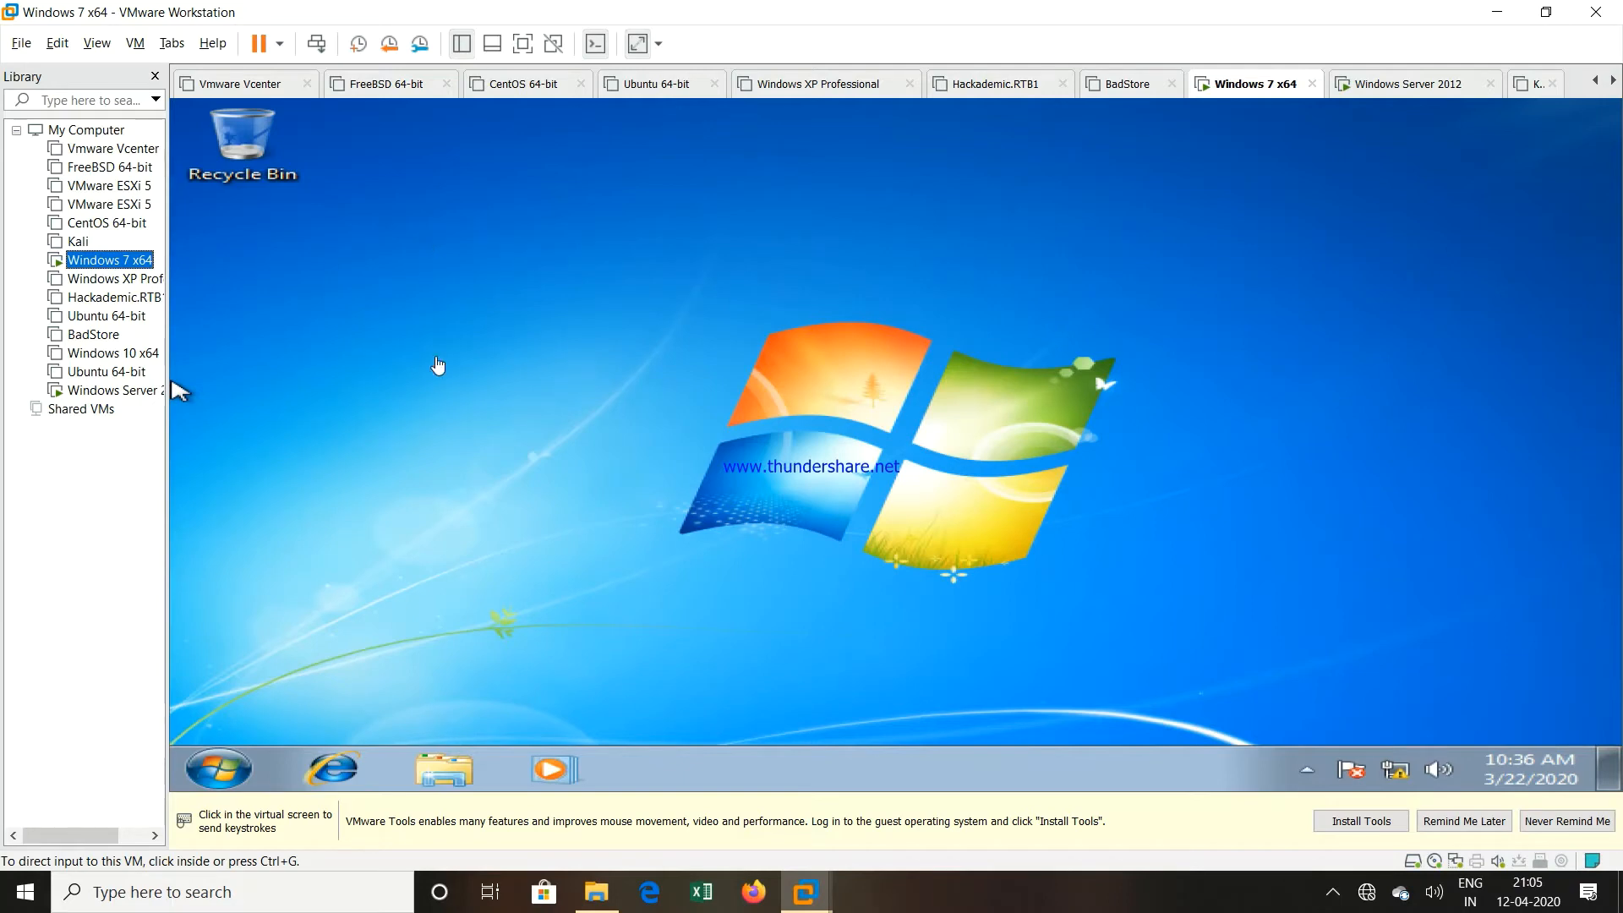
{"action": "mouse_move", "coordinate": [356, 766]}
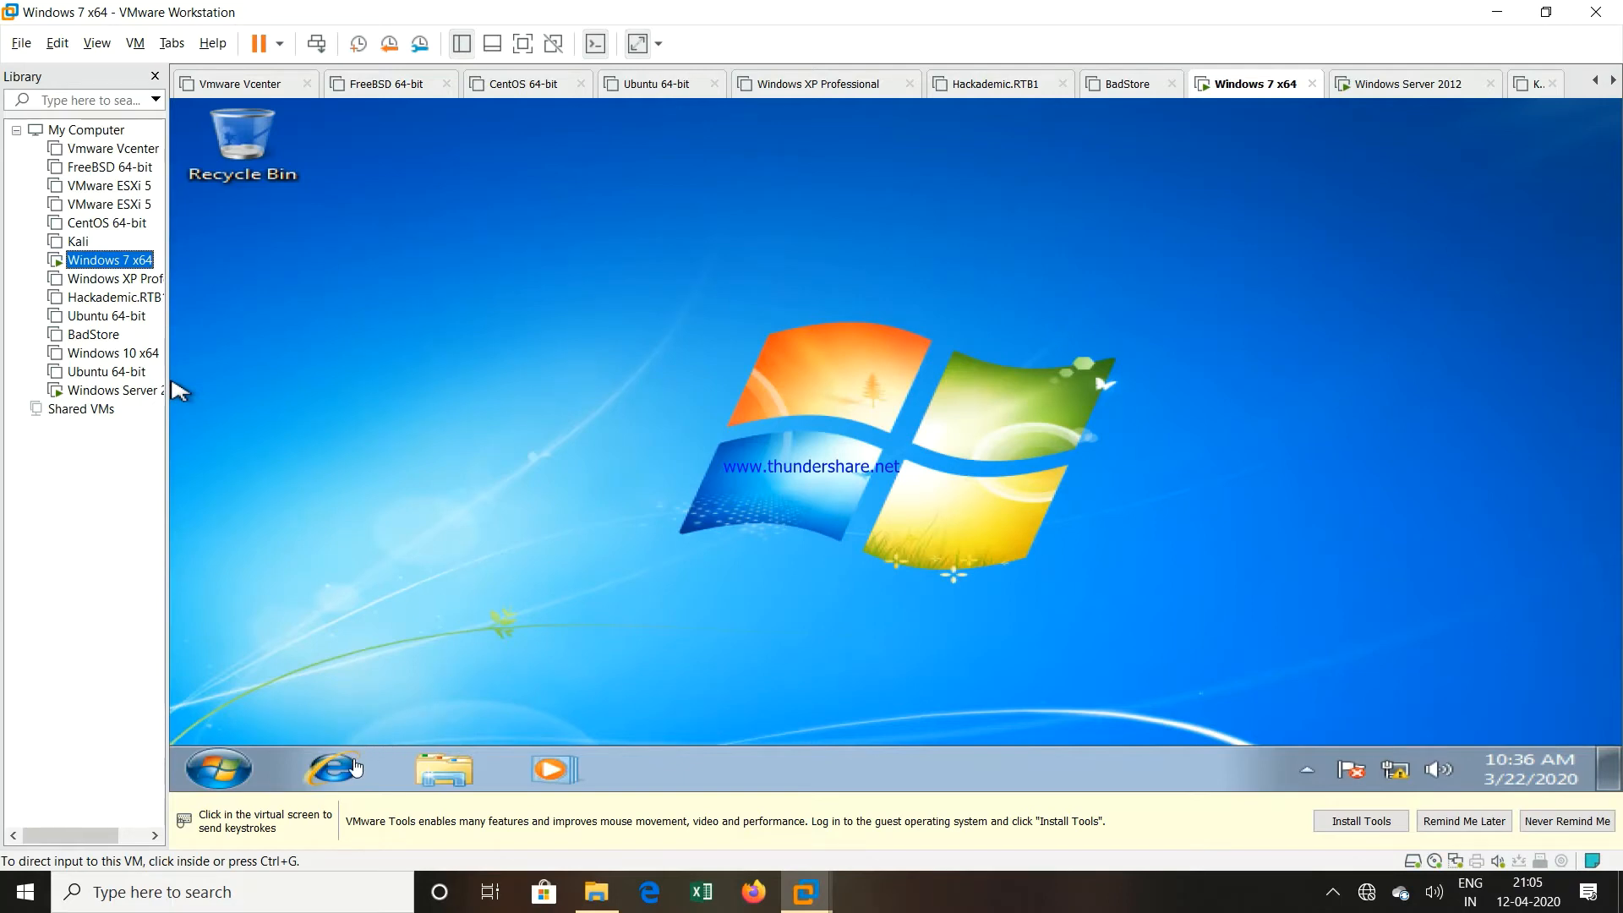
{"action": "mouse_move", "coordinate": [98, 390]}
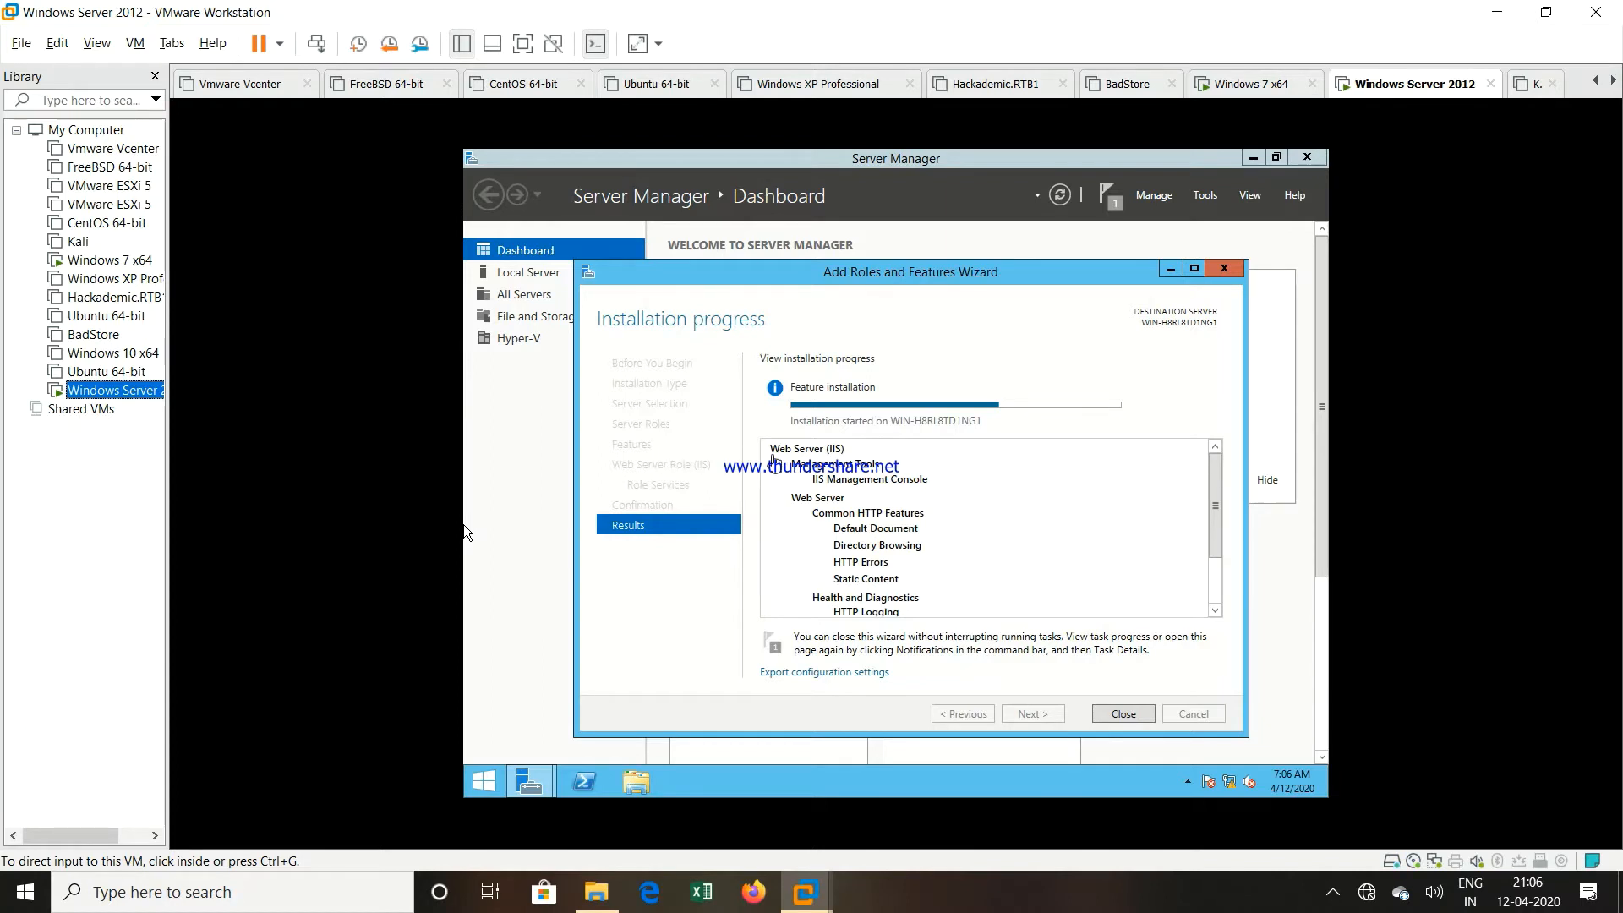
{"action": "mouse_move", "coordinate": [779, 461]}
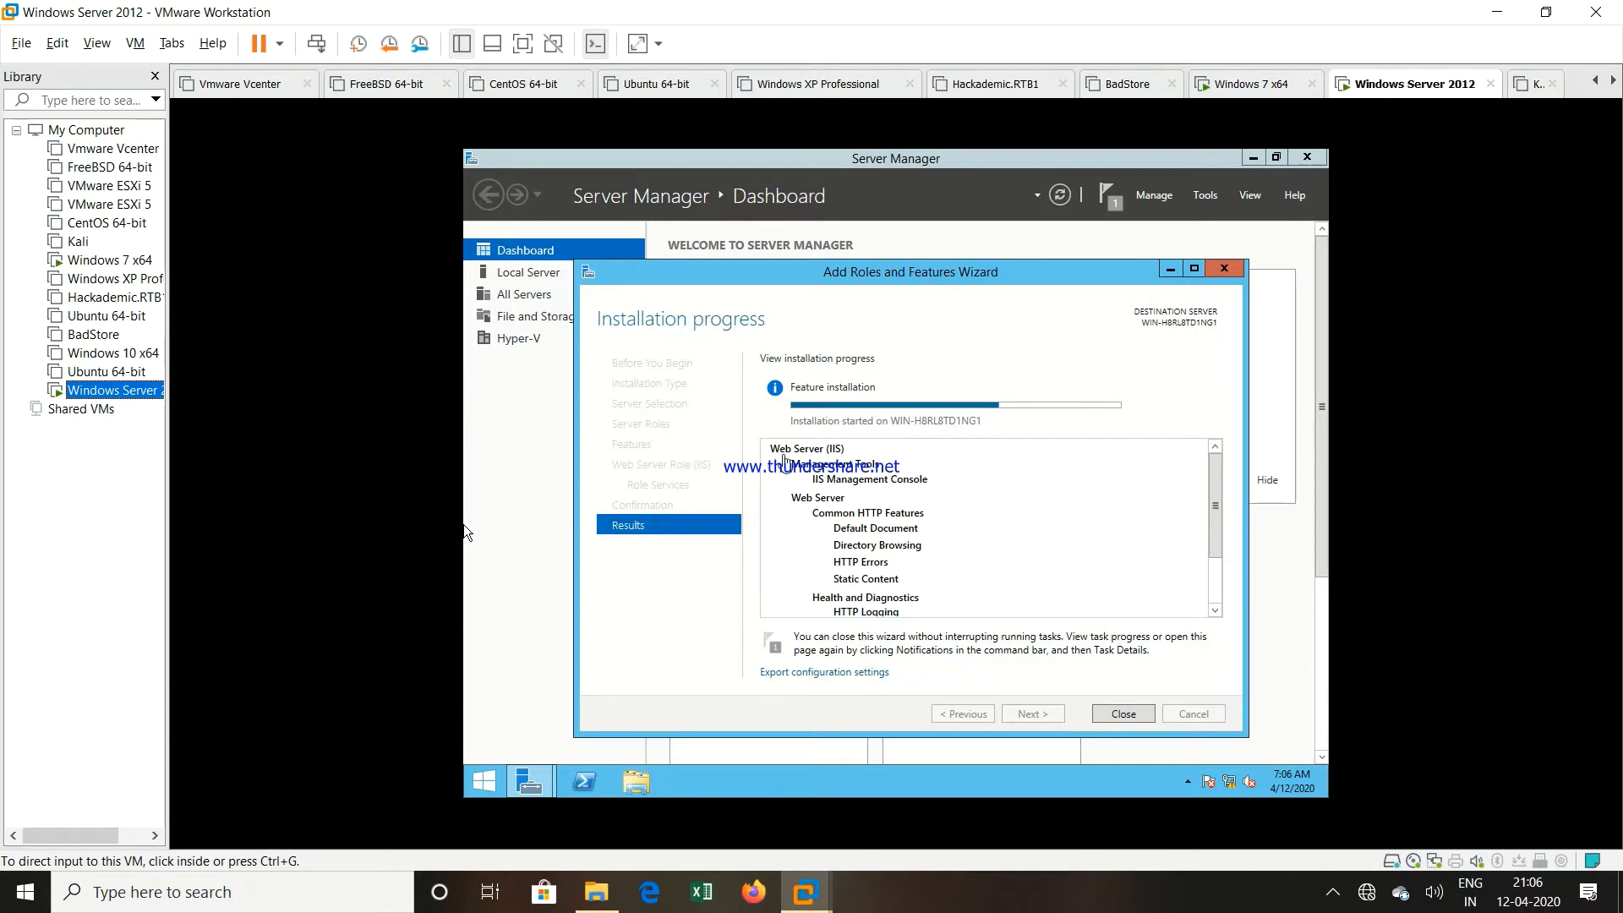
{"action": "mouse_move", "coordinate": [1041, 485]}
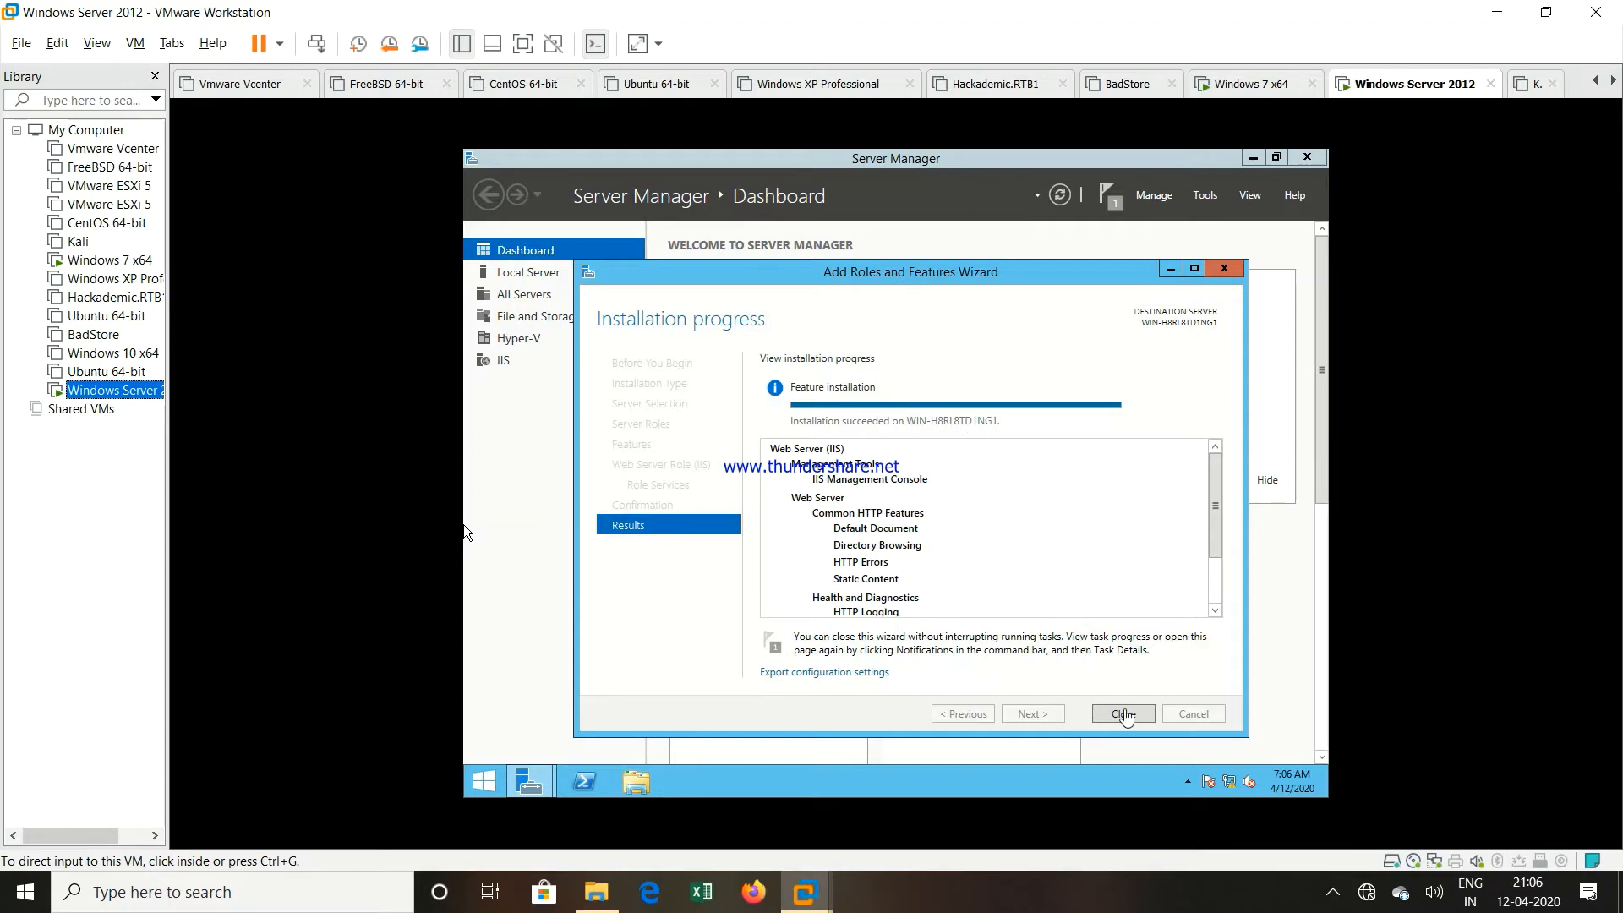
Close the wizard once the IIS installation has succeeded
{"action": "left_click", "coordinate": [1122, 713]}
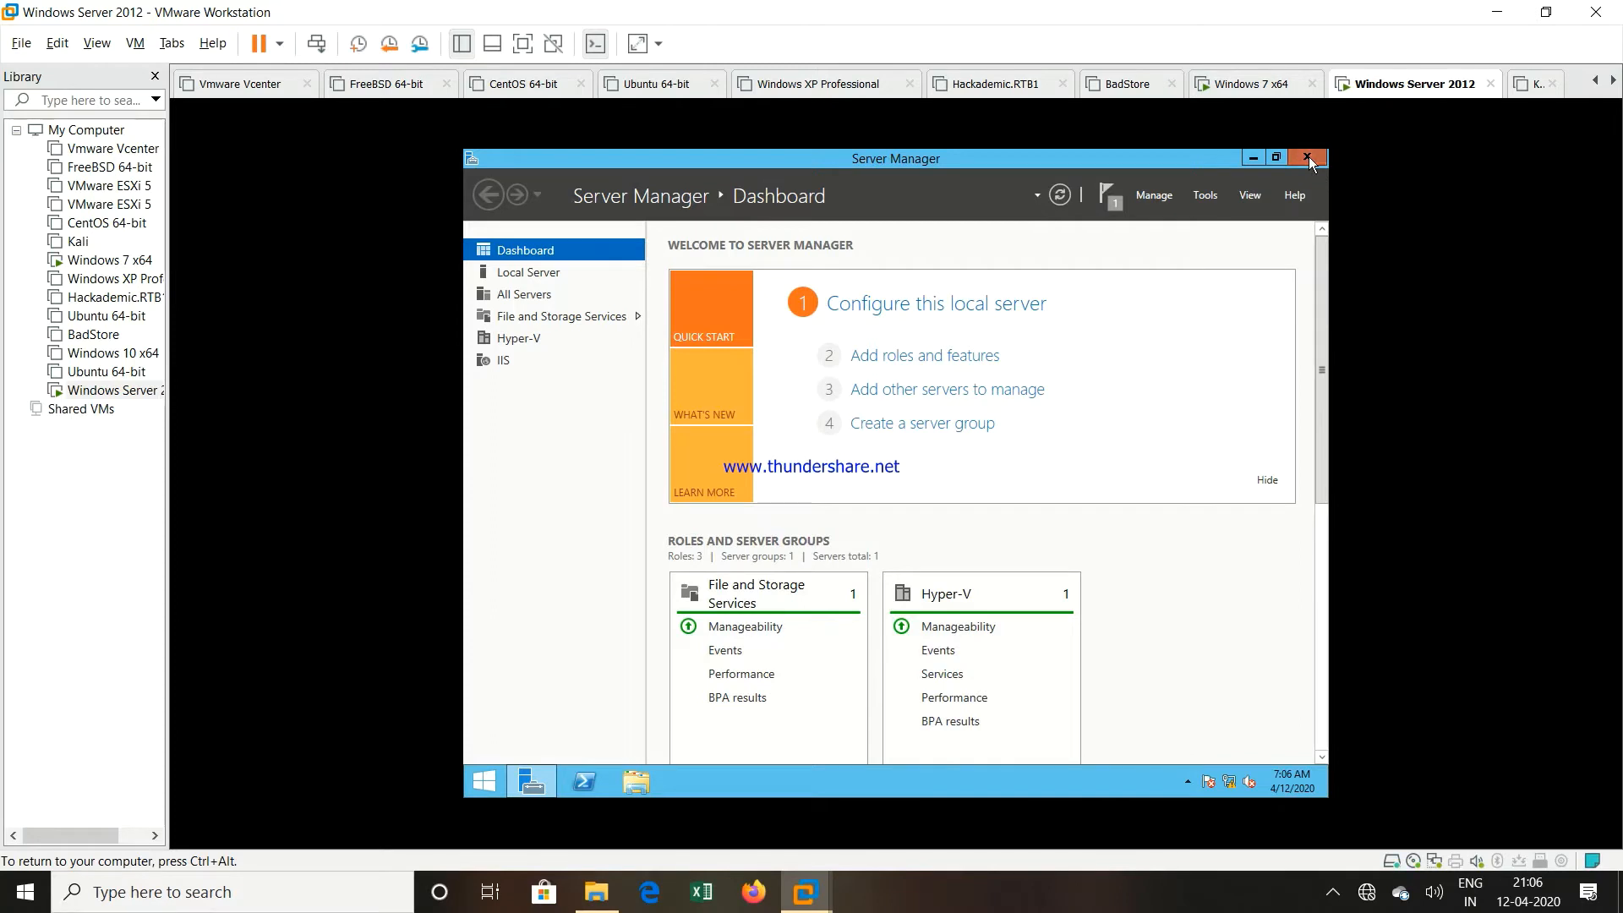
Browse to C:\inetpub\wwwroot in File Explorer and bring up iisstart's context menu
{"action": "left_click", "coordinate": [1308, 158]}
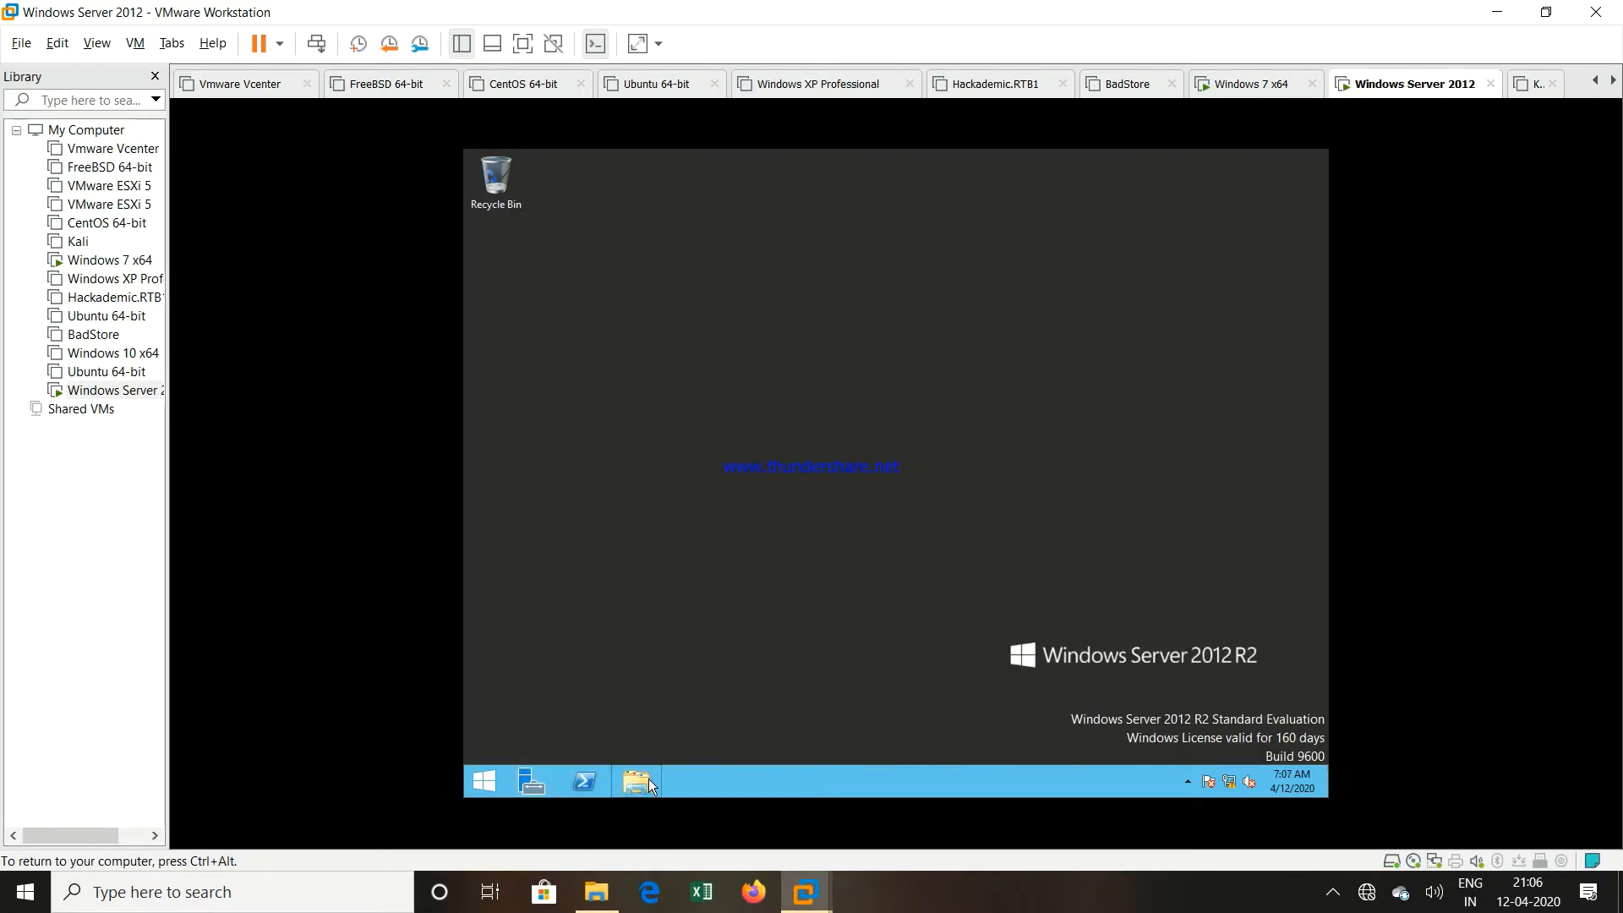
{"action": "left_click", "coordinate": [636, 781]}
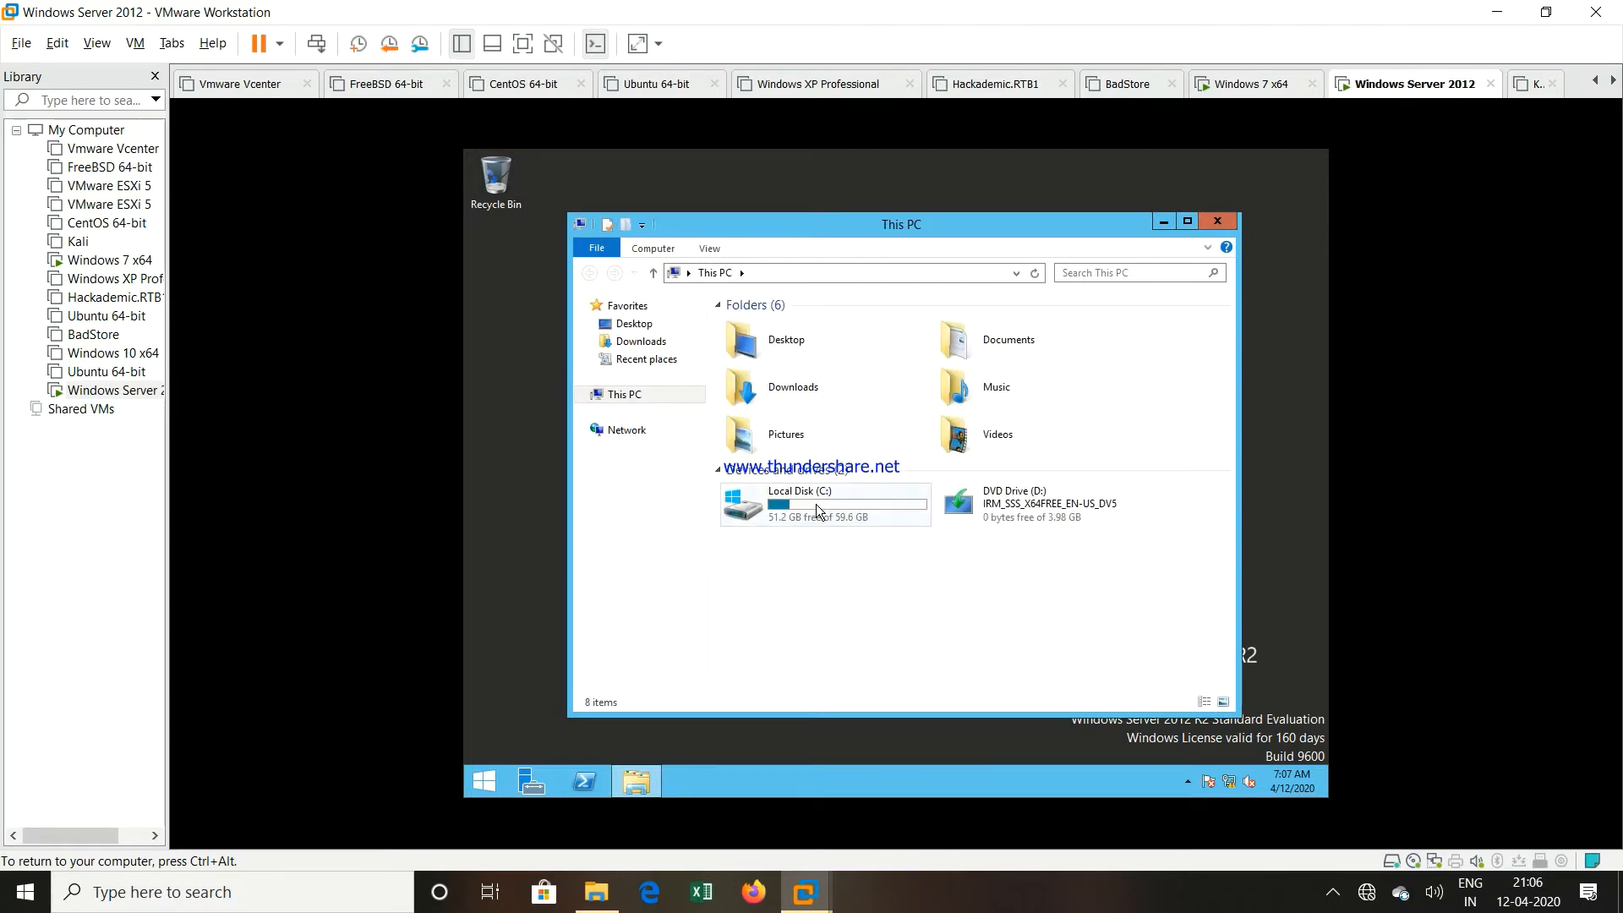
{"action": "mouse_move", "coordinate": [818, 507]}
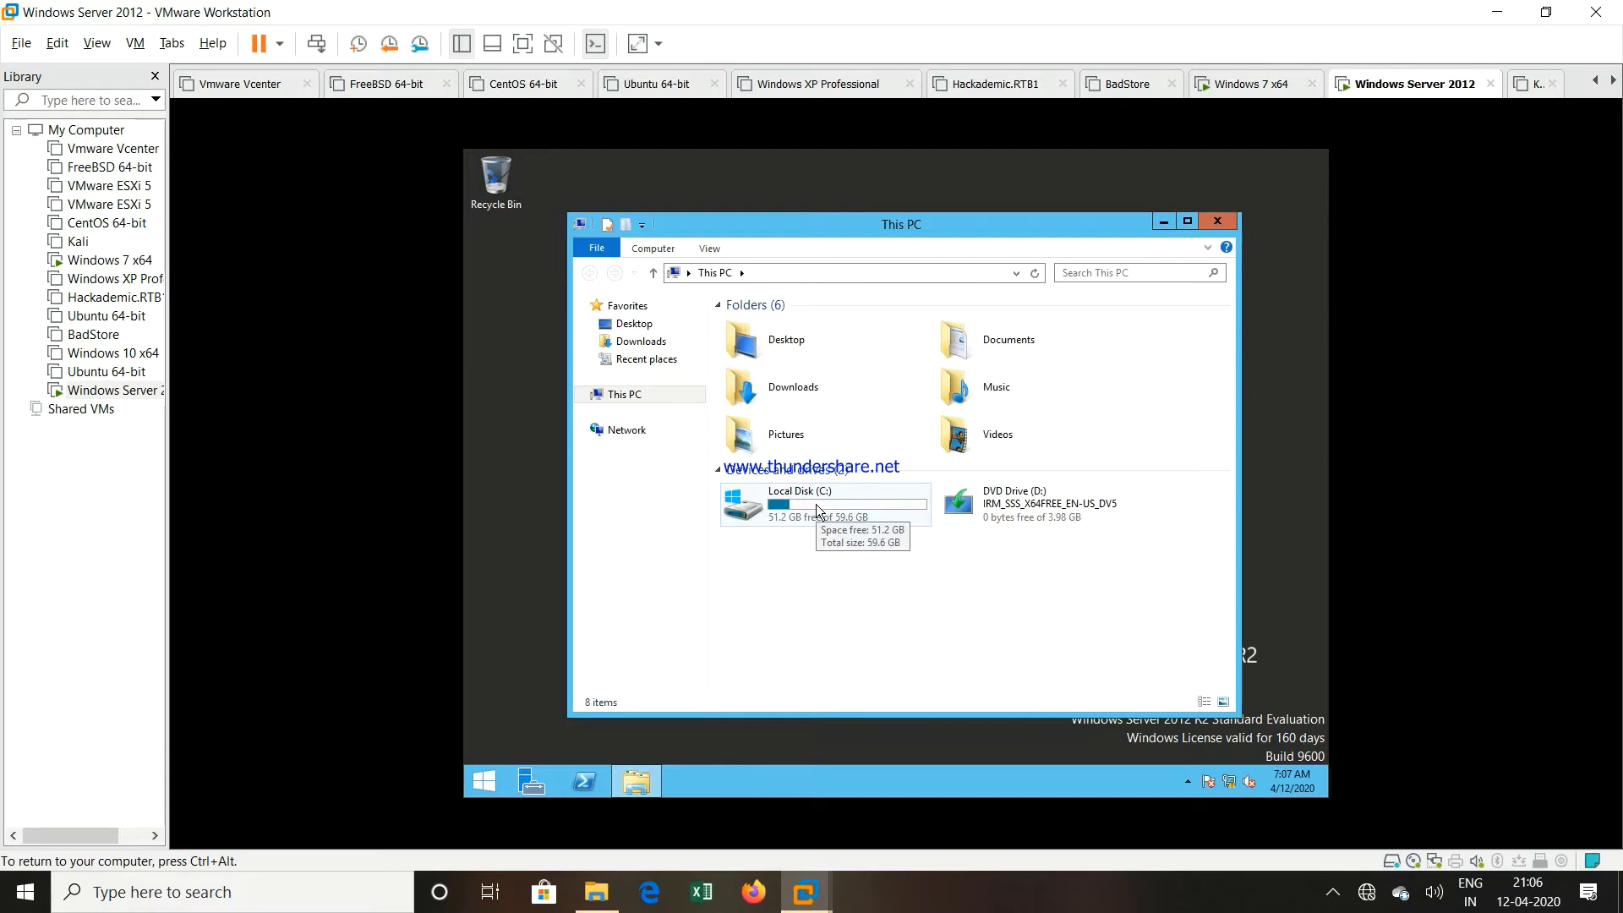
{"action": "double_click", "coordinate": [797, 504]}
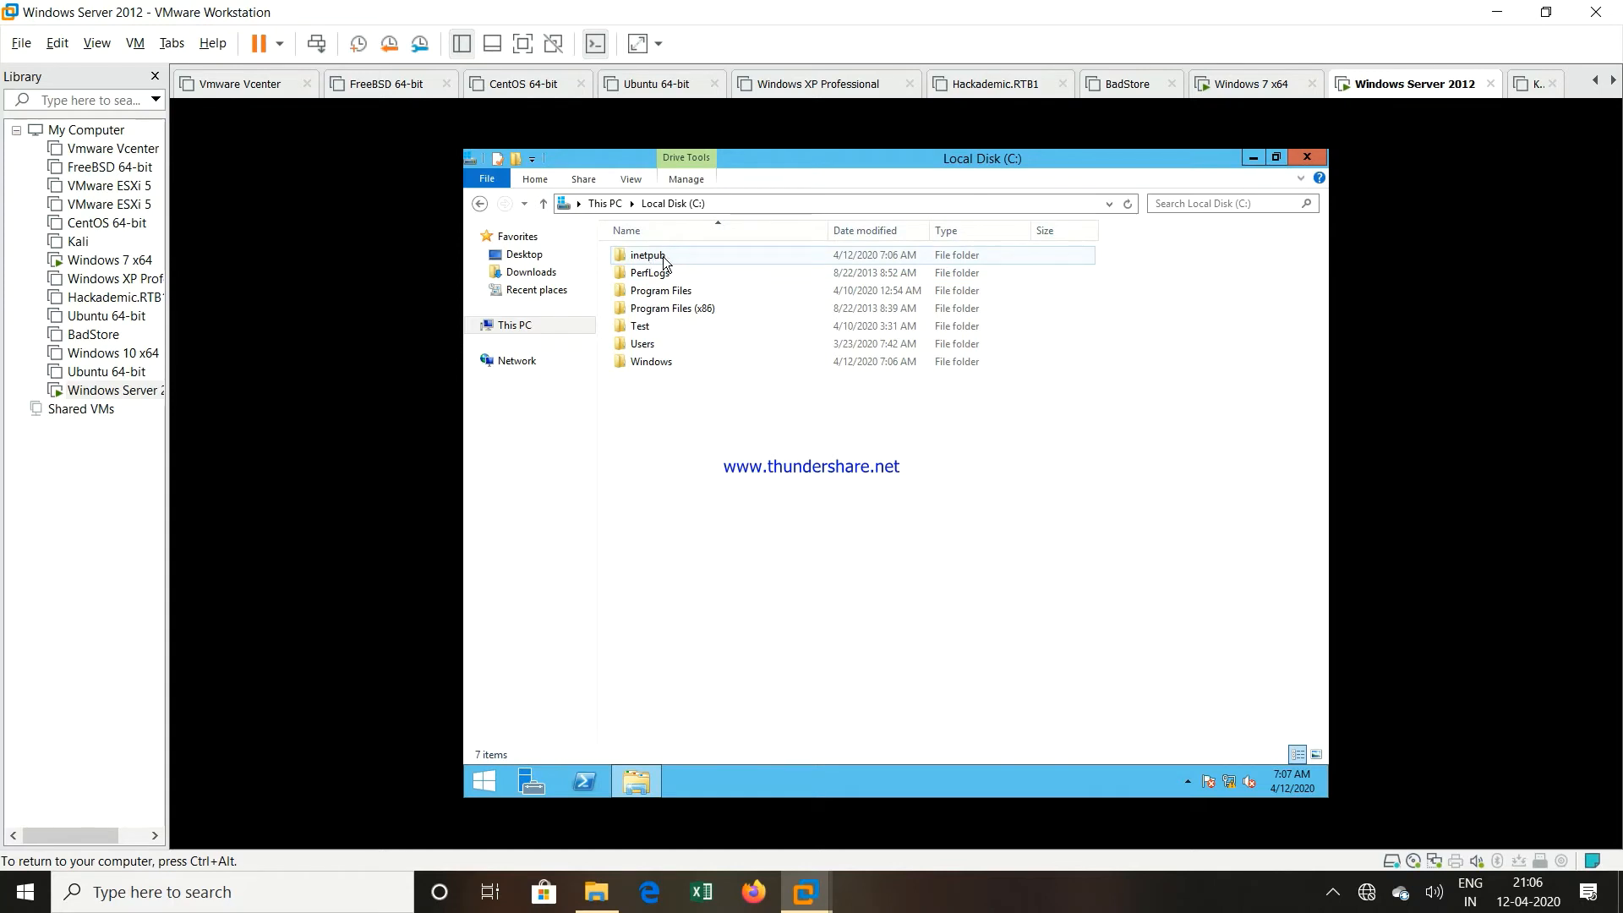
{"action": "double_click", "coordinate": [647, 254]}
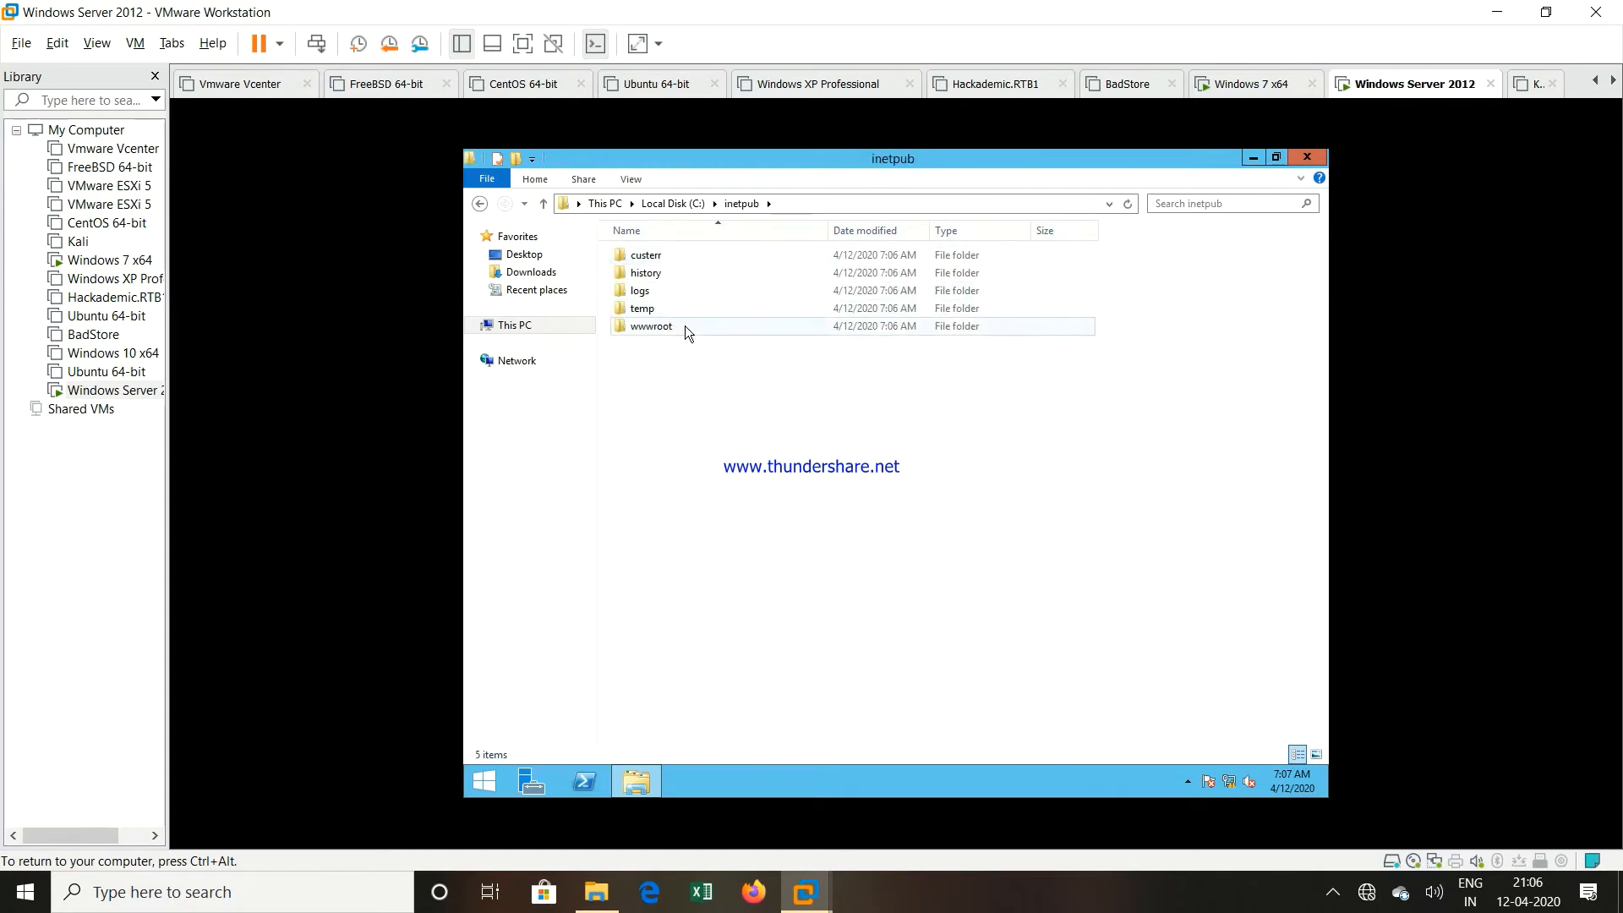
{"action": "mouse_move", "coordinate": [650, 325]}
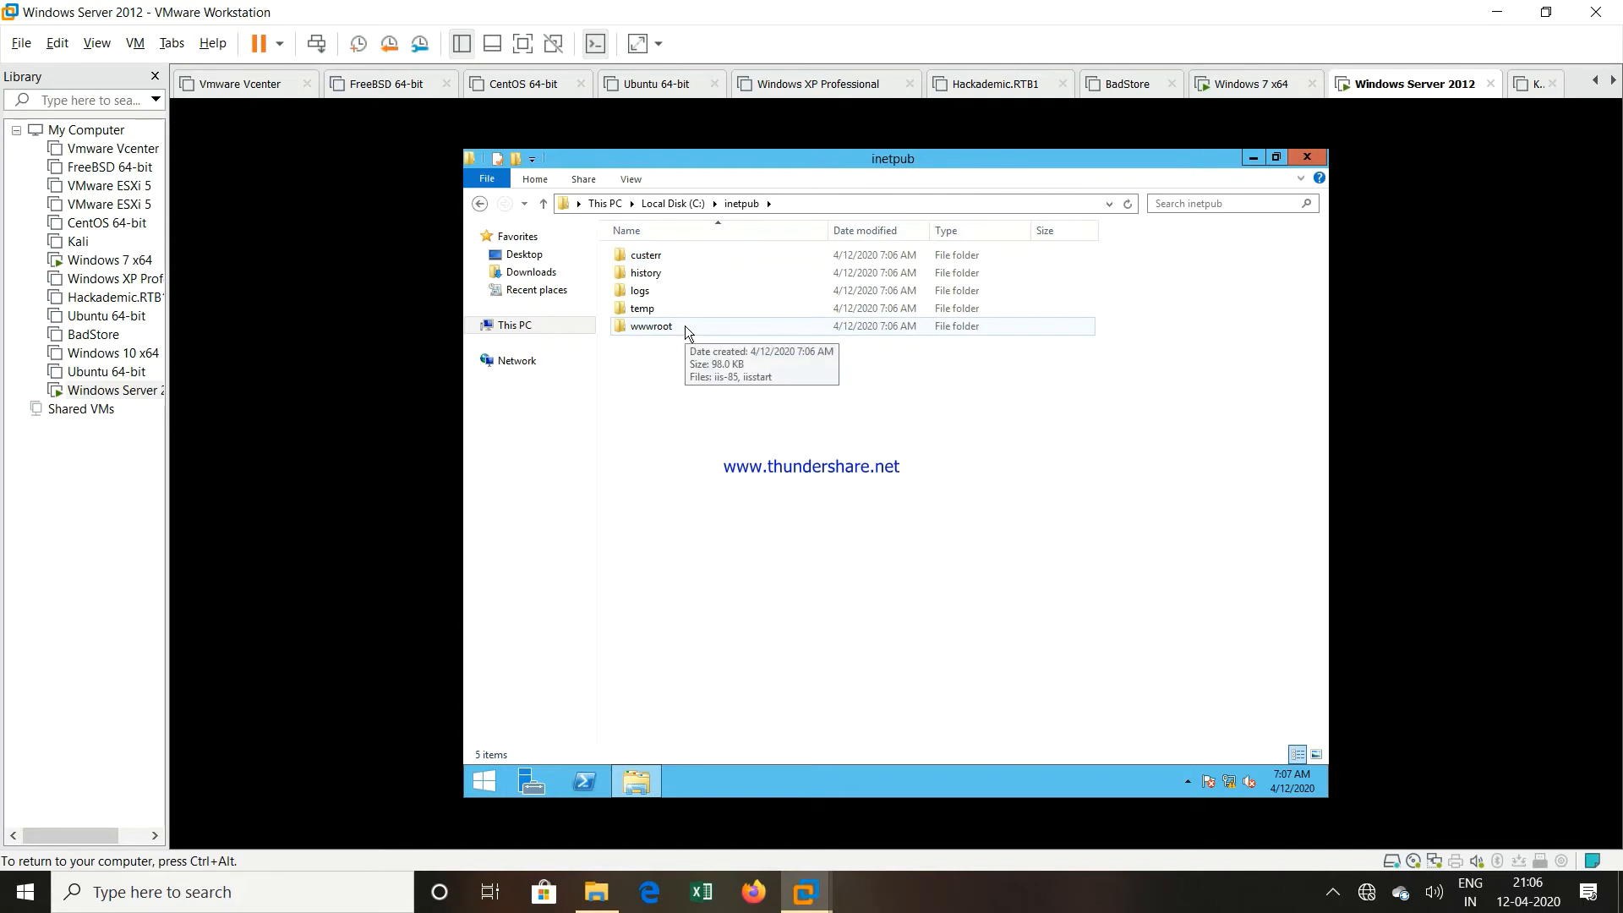
{"action": "double_click", "coordinate": [650, 326]}
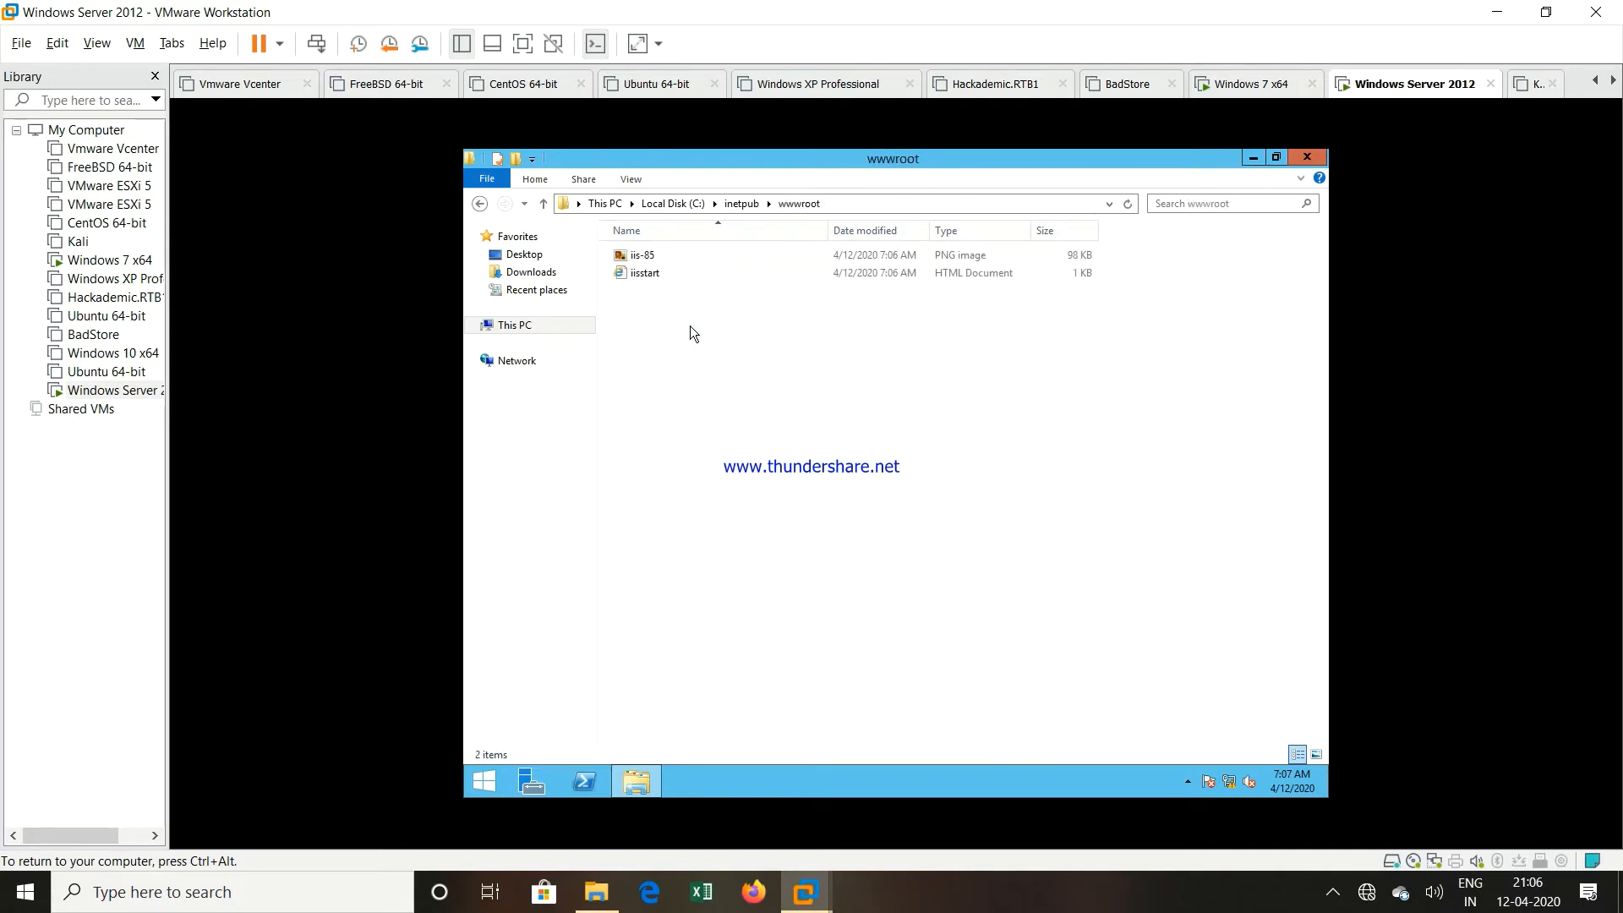
{"action": "left_click", "coordinate": [645, 272]}
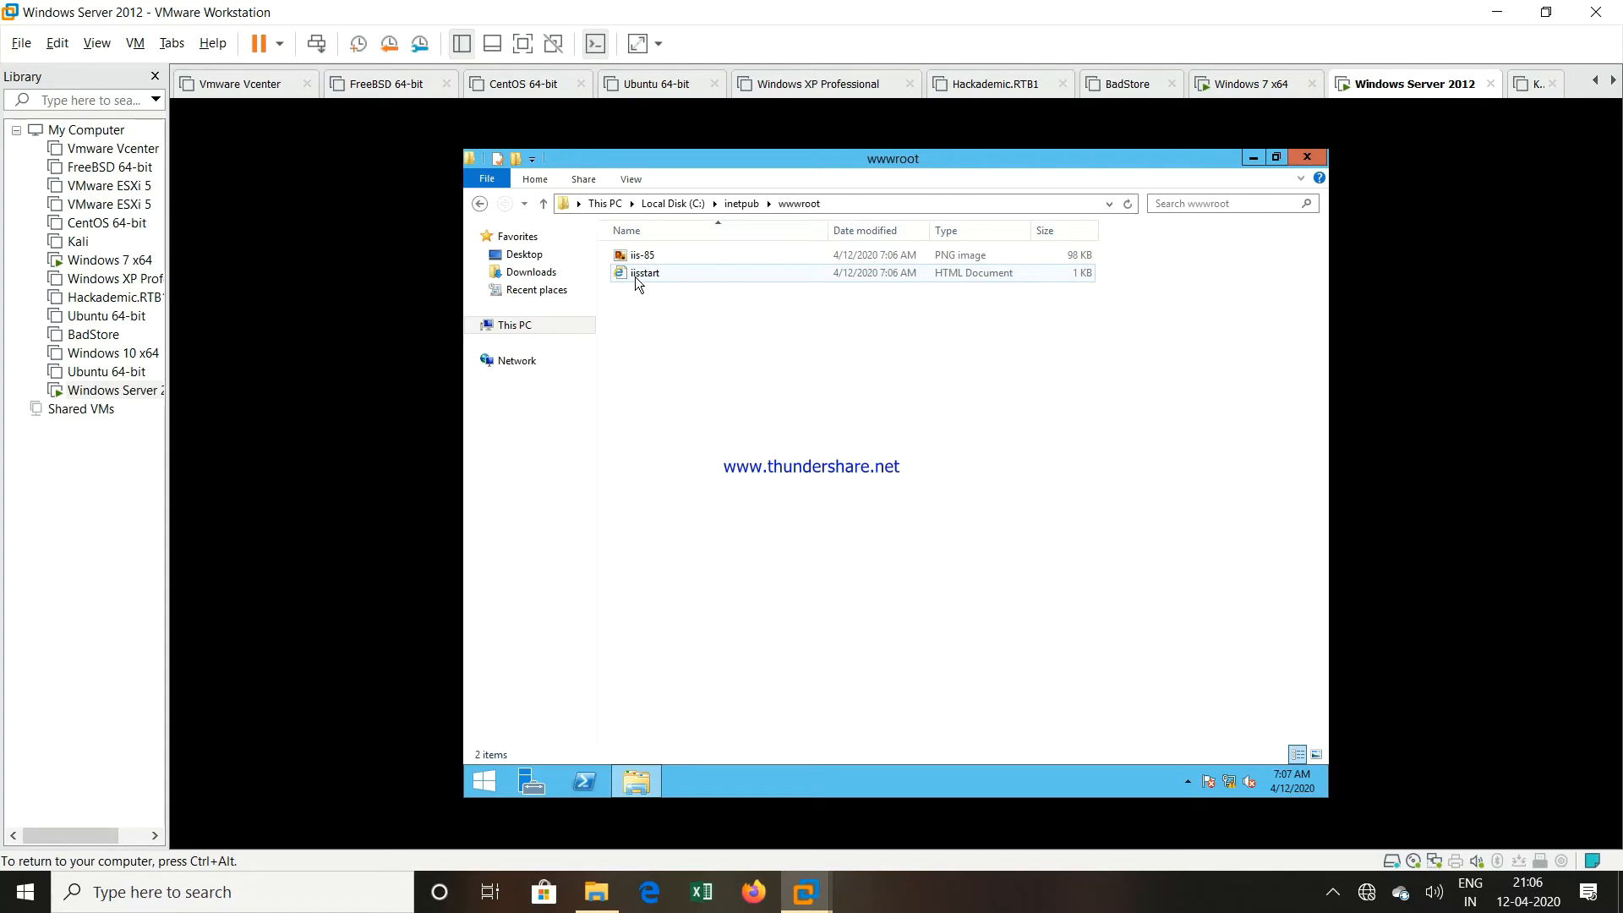
{"action": "right_click", "coordinate": [645, 272]}
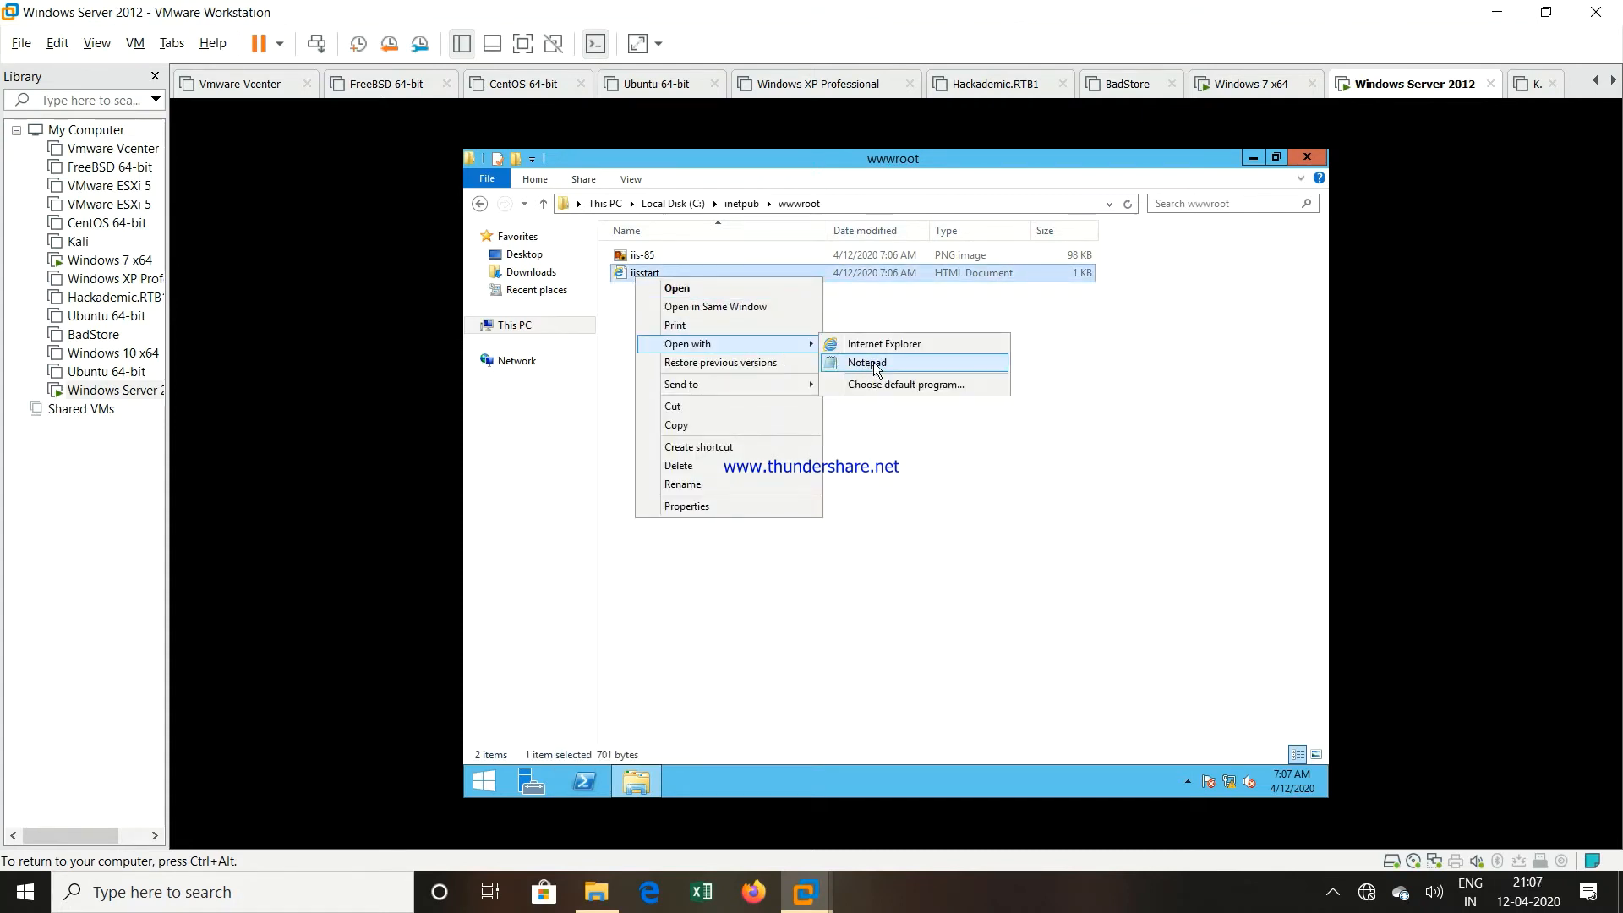
Open iisstart in Notepad, enter 'This is my New Web Server' and 'Hello All', and save
{"action": "left_click", "coordinate": [866, 363]}
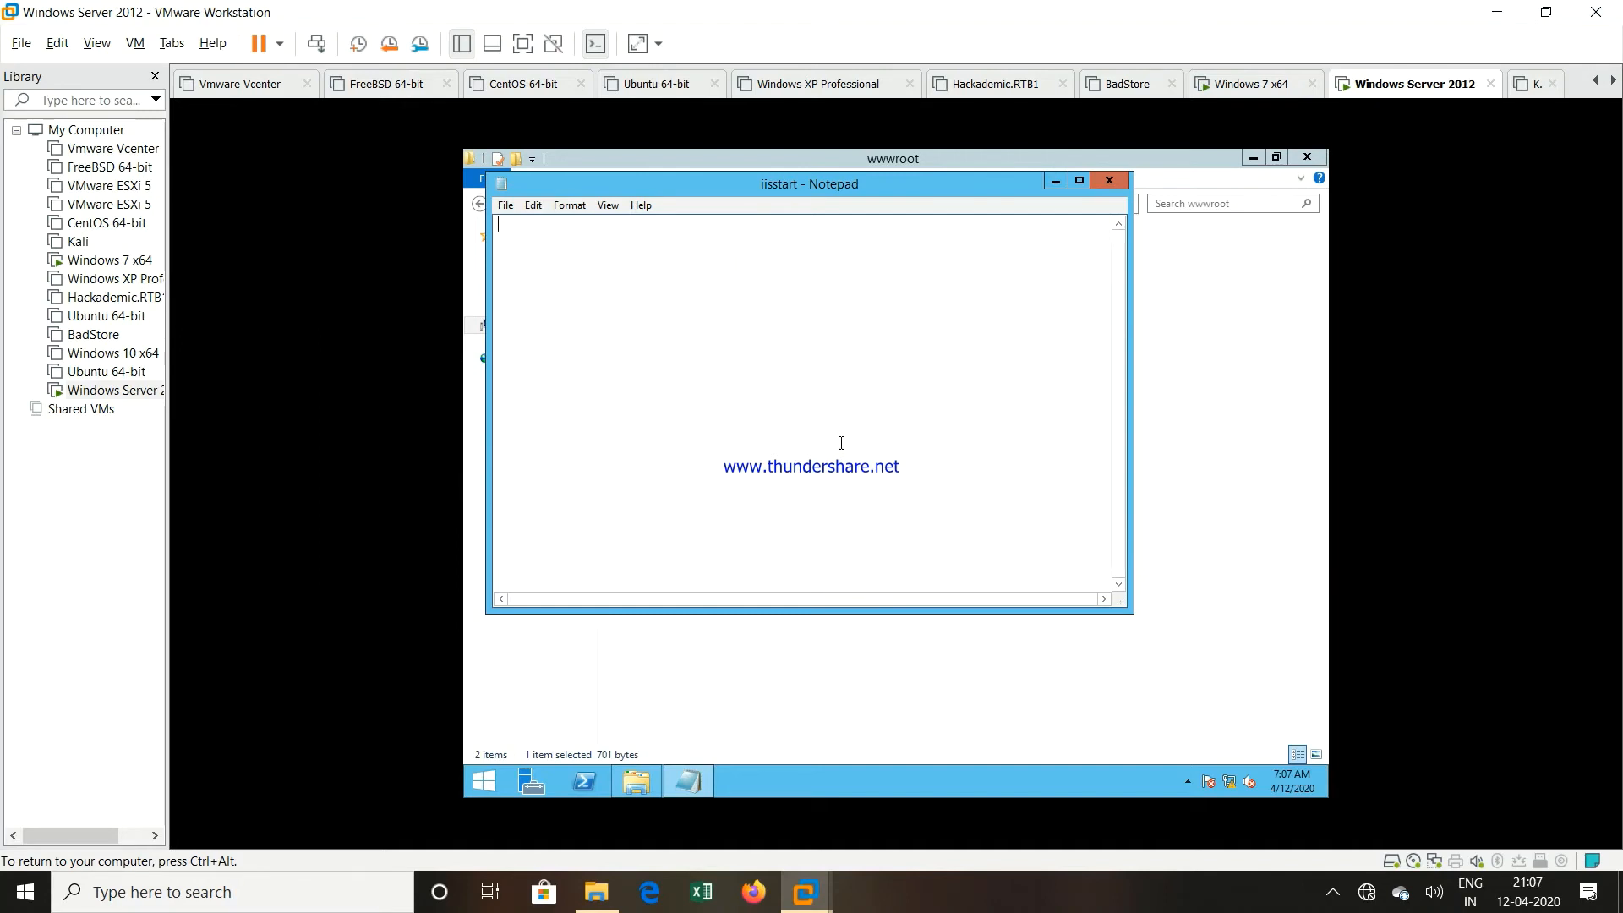
{"action": "type", "text": "T"}
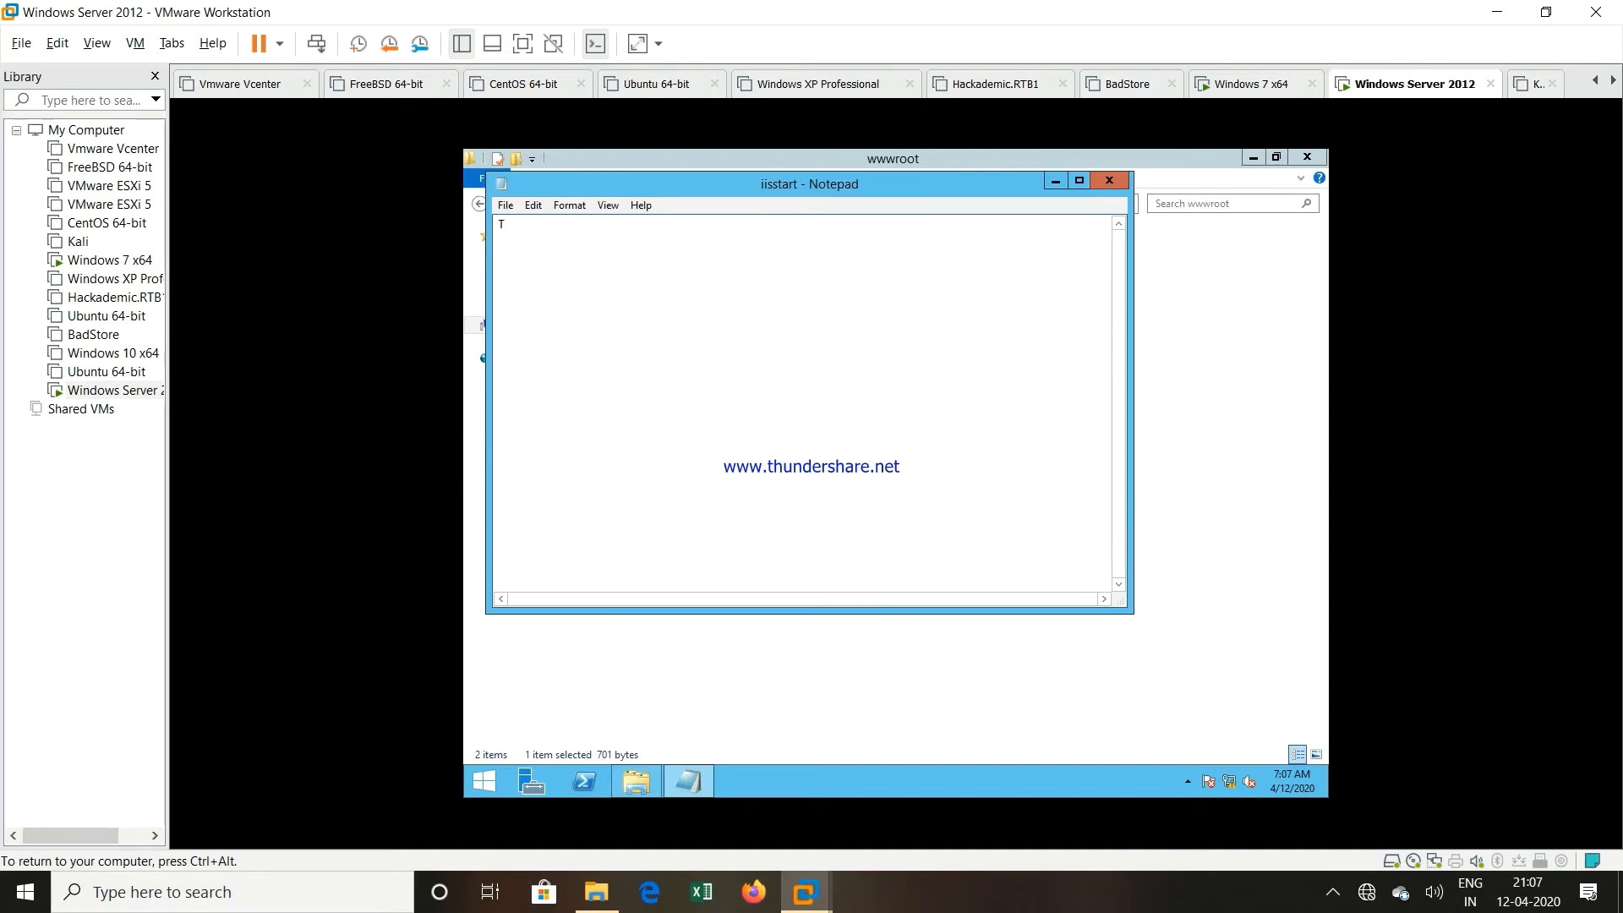
{"action": "type", "text": "his"}
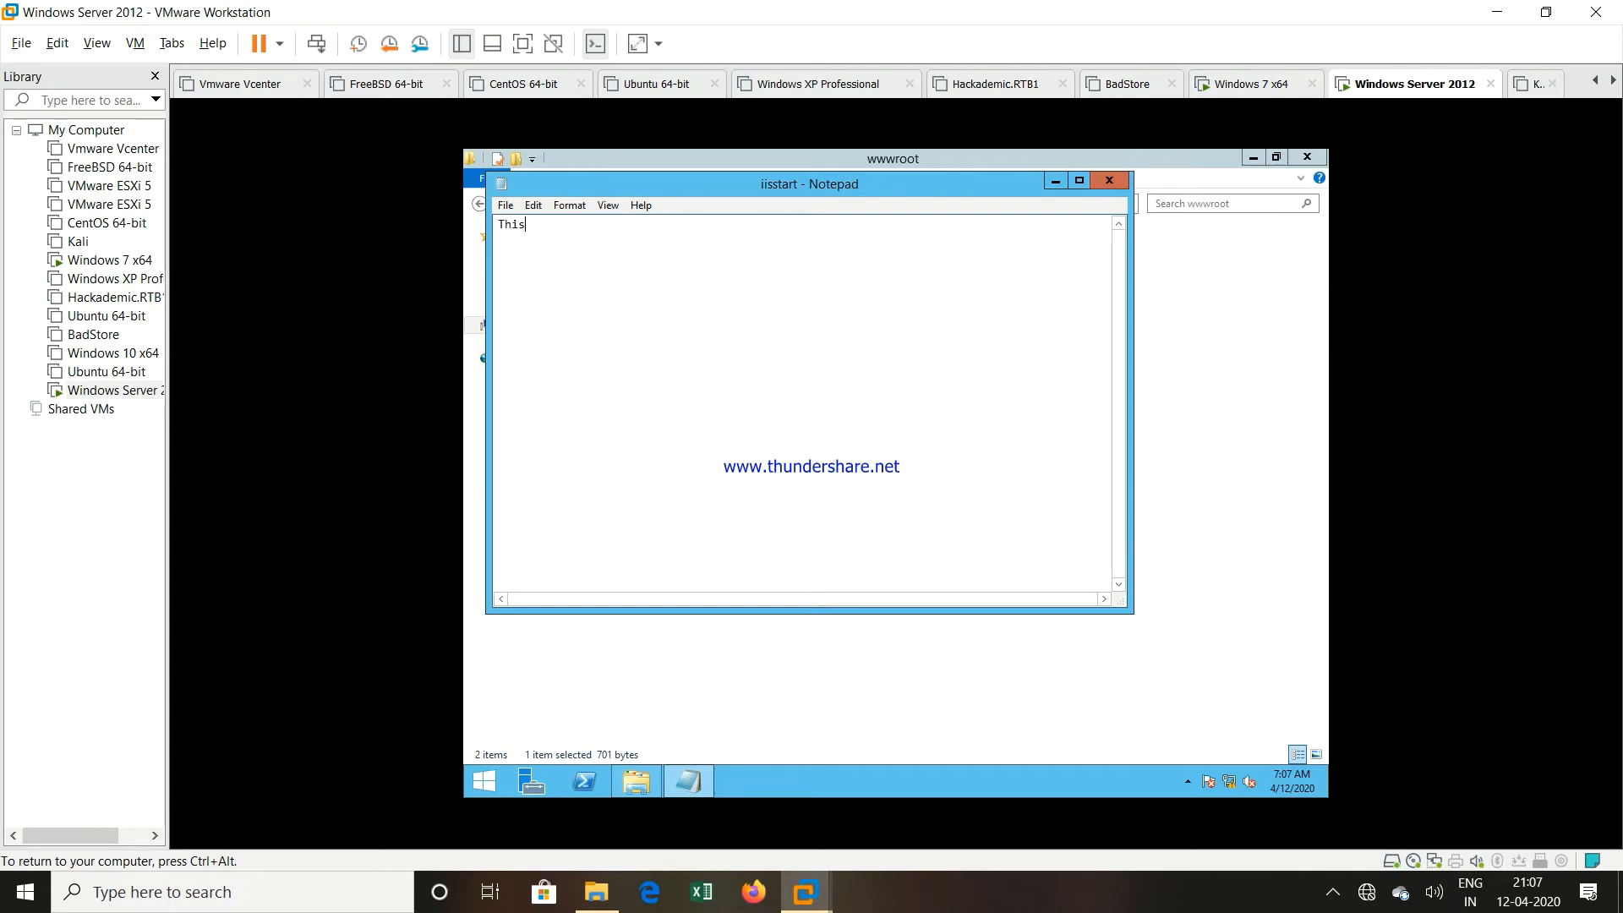
{"action": "type", "text": "is my"}
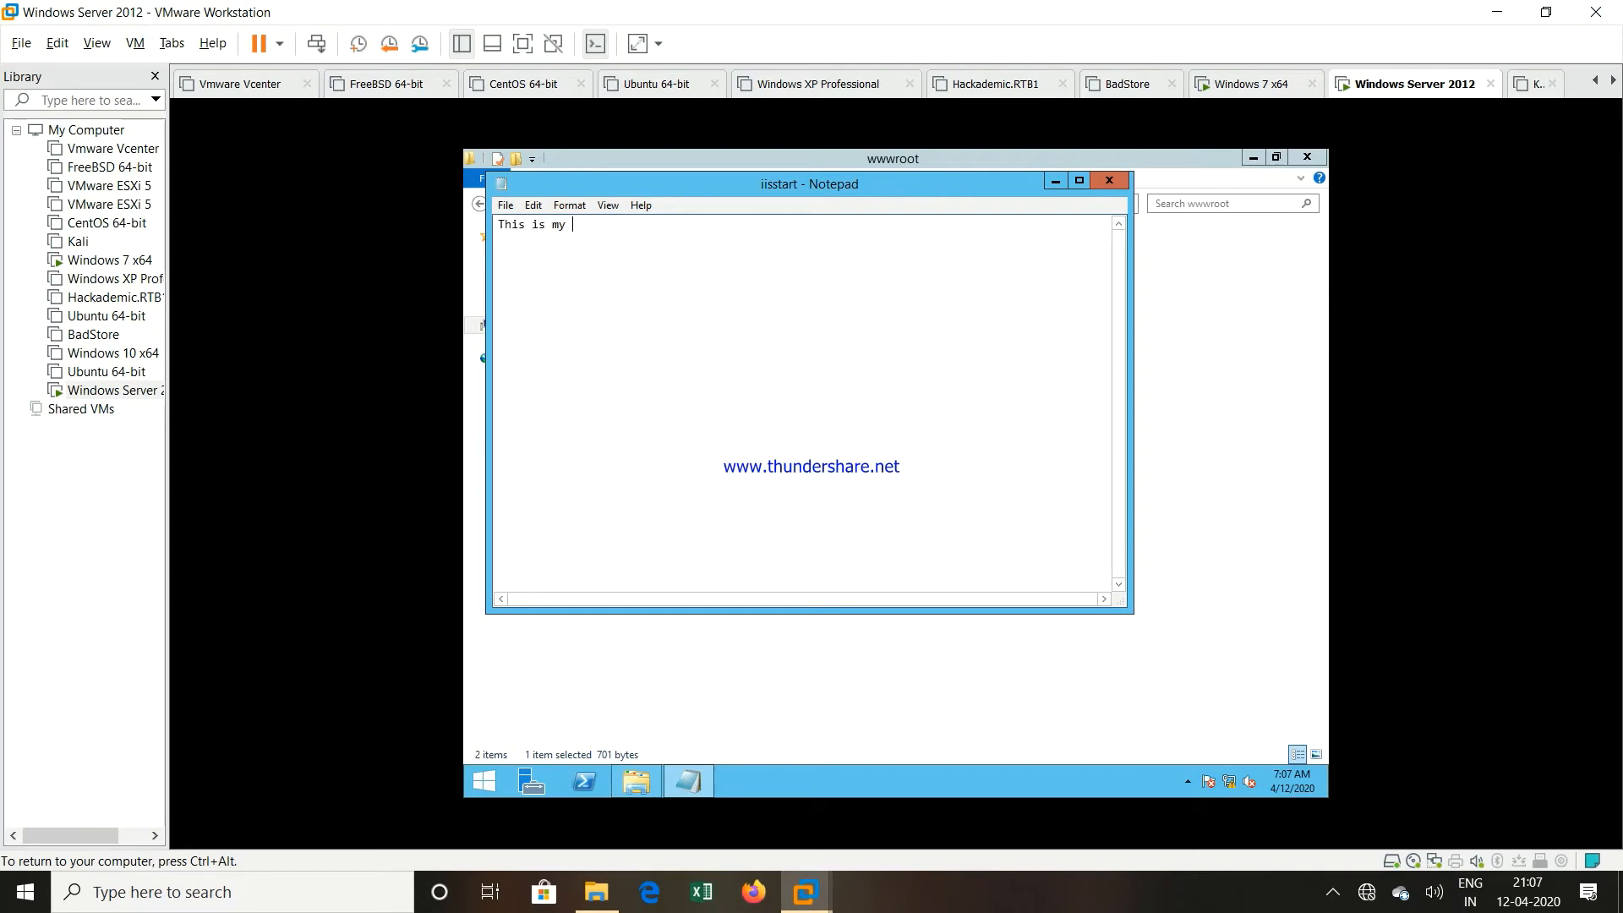
{"action": "type", "text": "New We"}
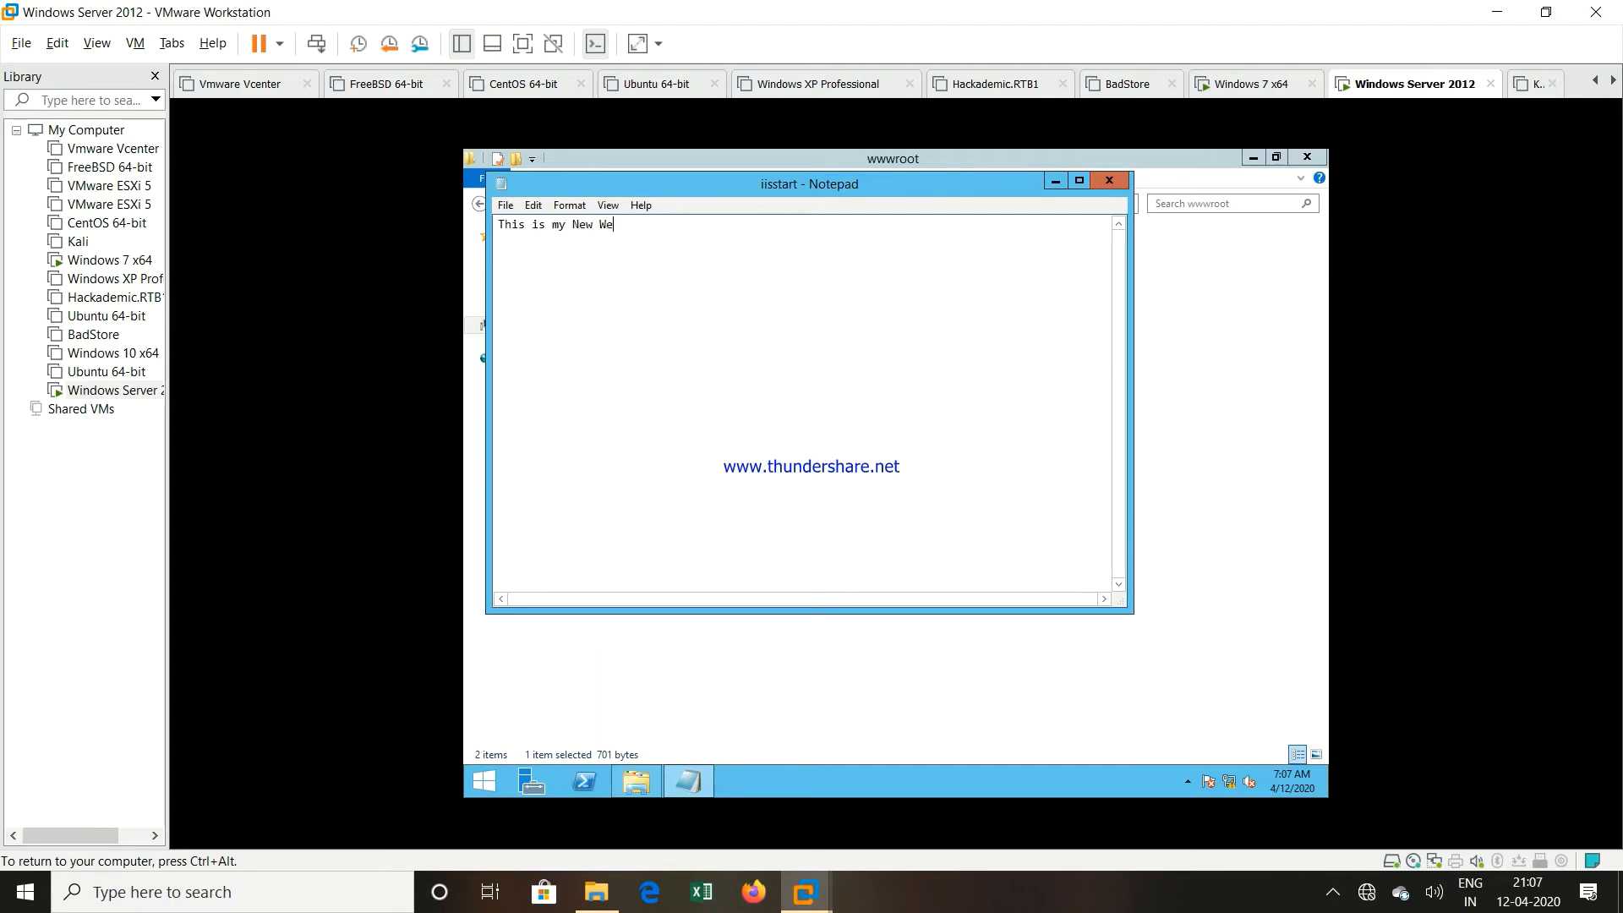
{"action": "type", "text": "b Server"}
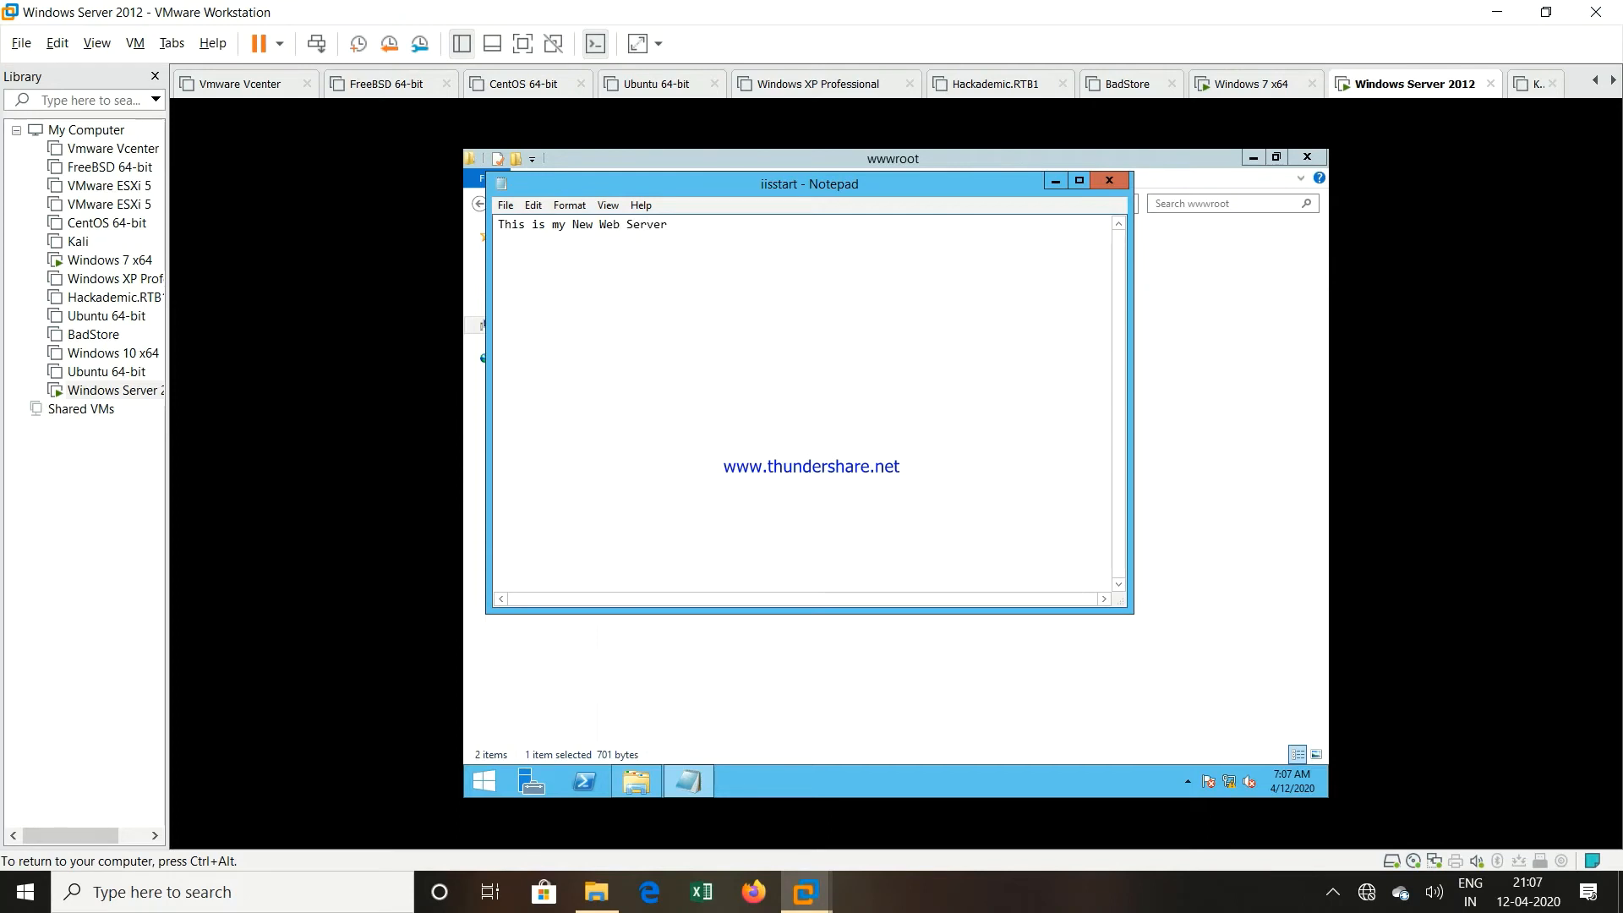
{"action": "type", "text": "Hello All"}
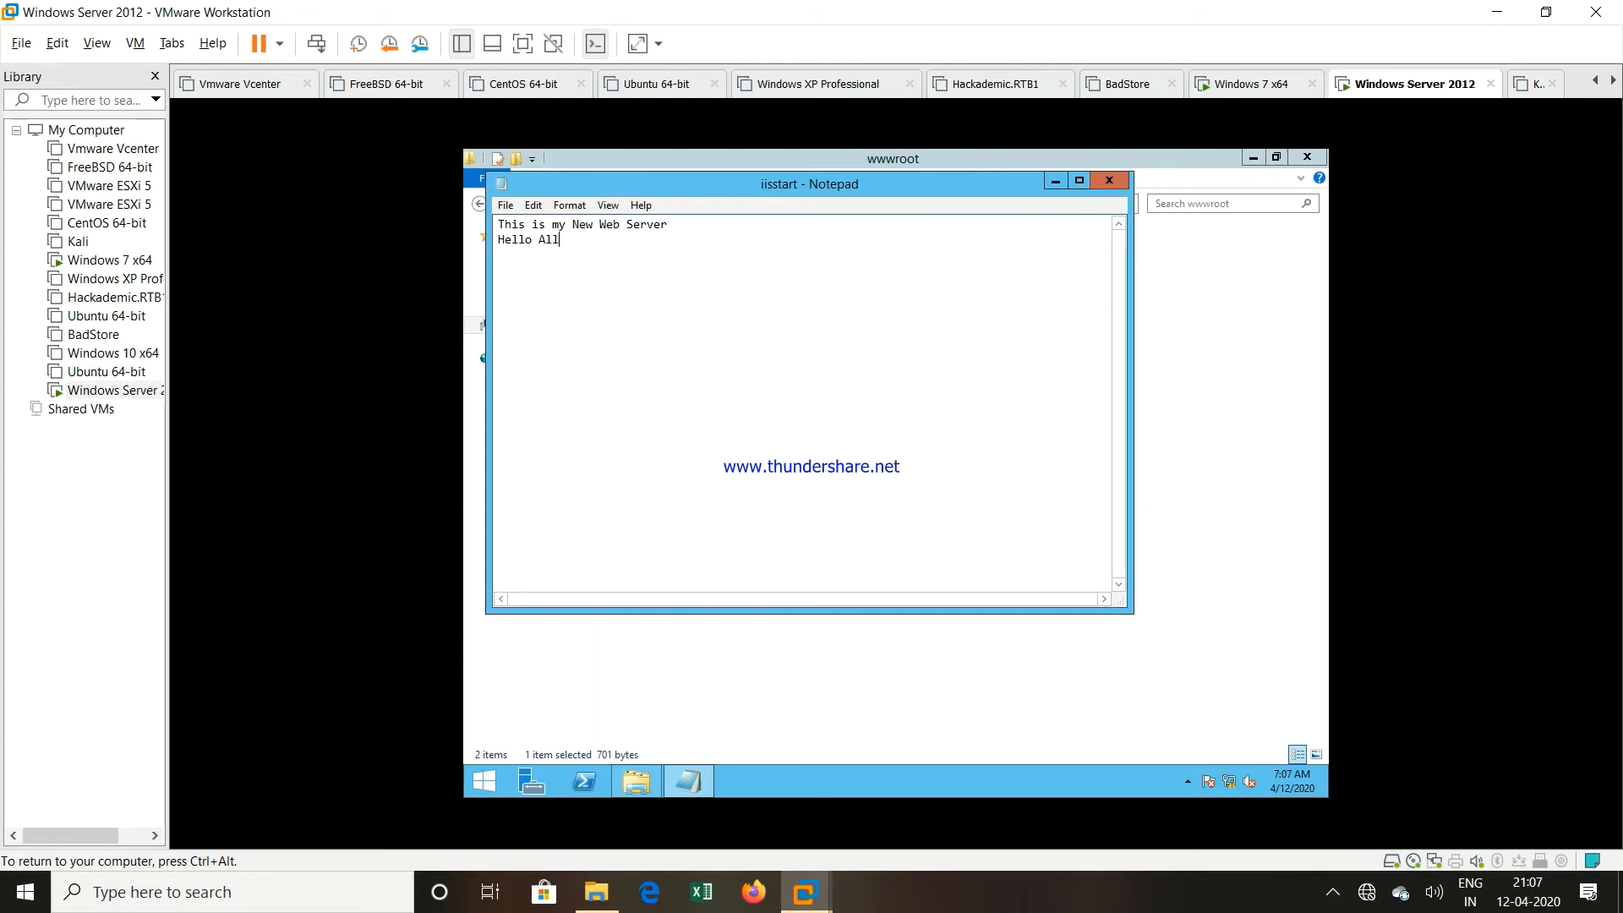
{"action": "left_click", "coordinate": [1108, 180]}
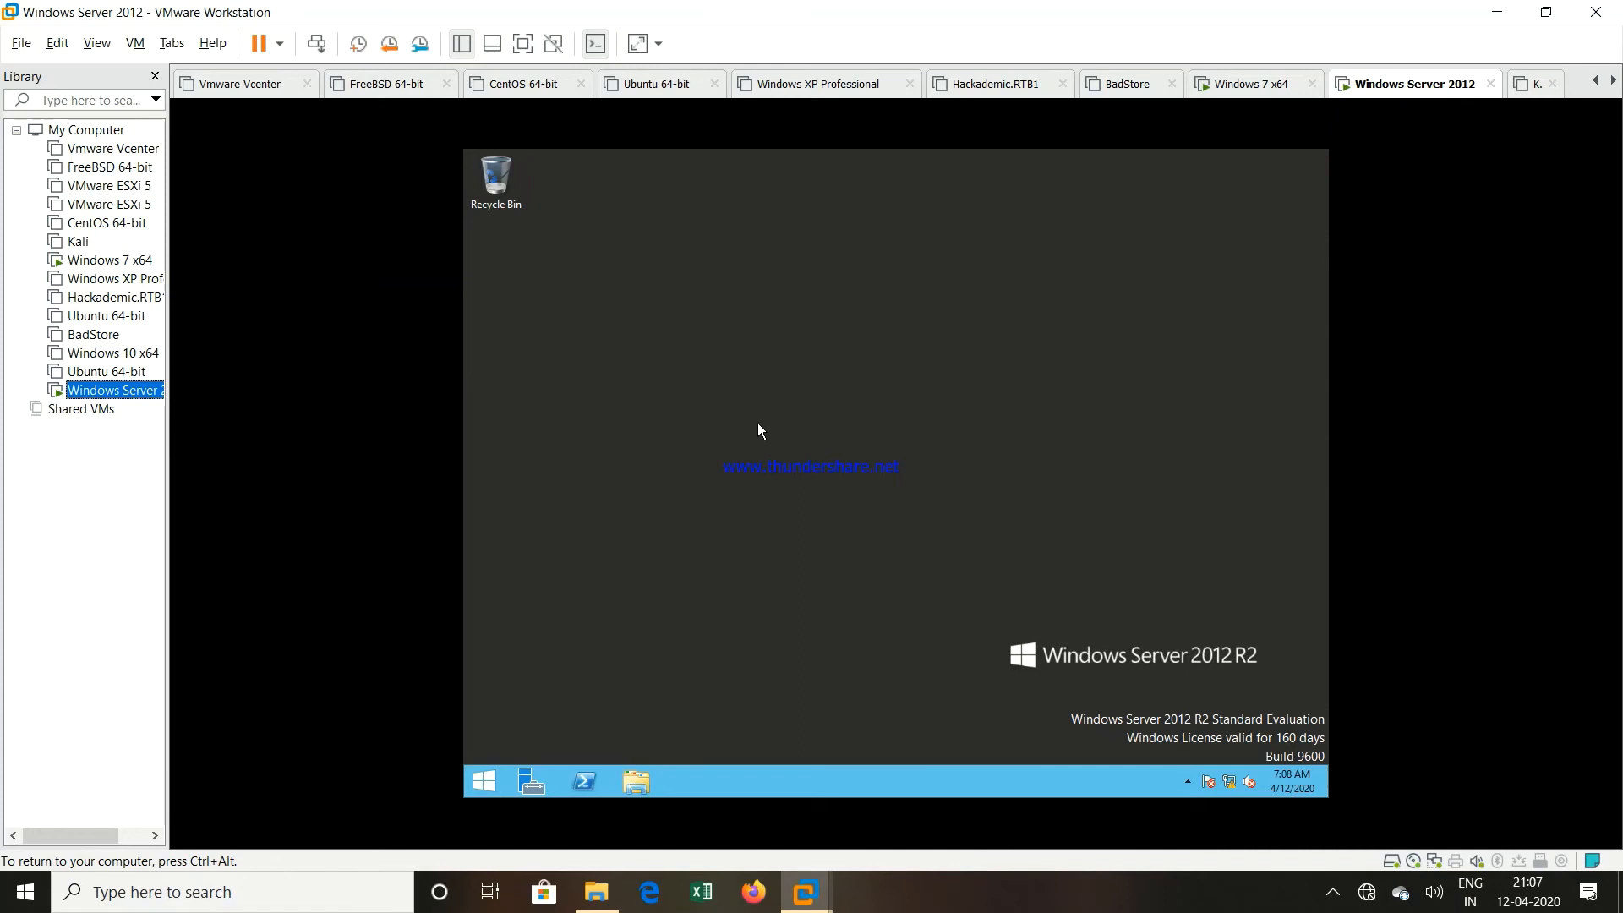
{"action": "mouse_move", "coordinate": [795, 513]}
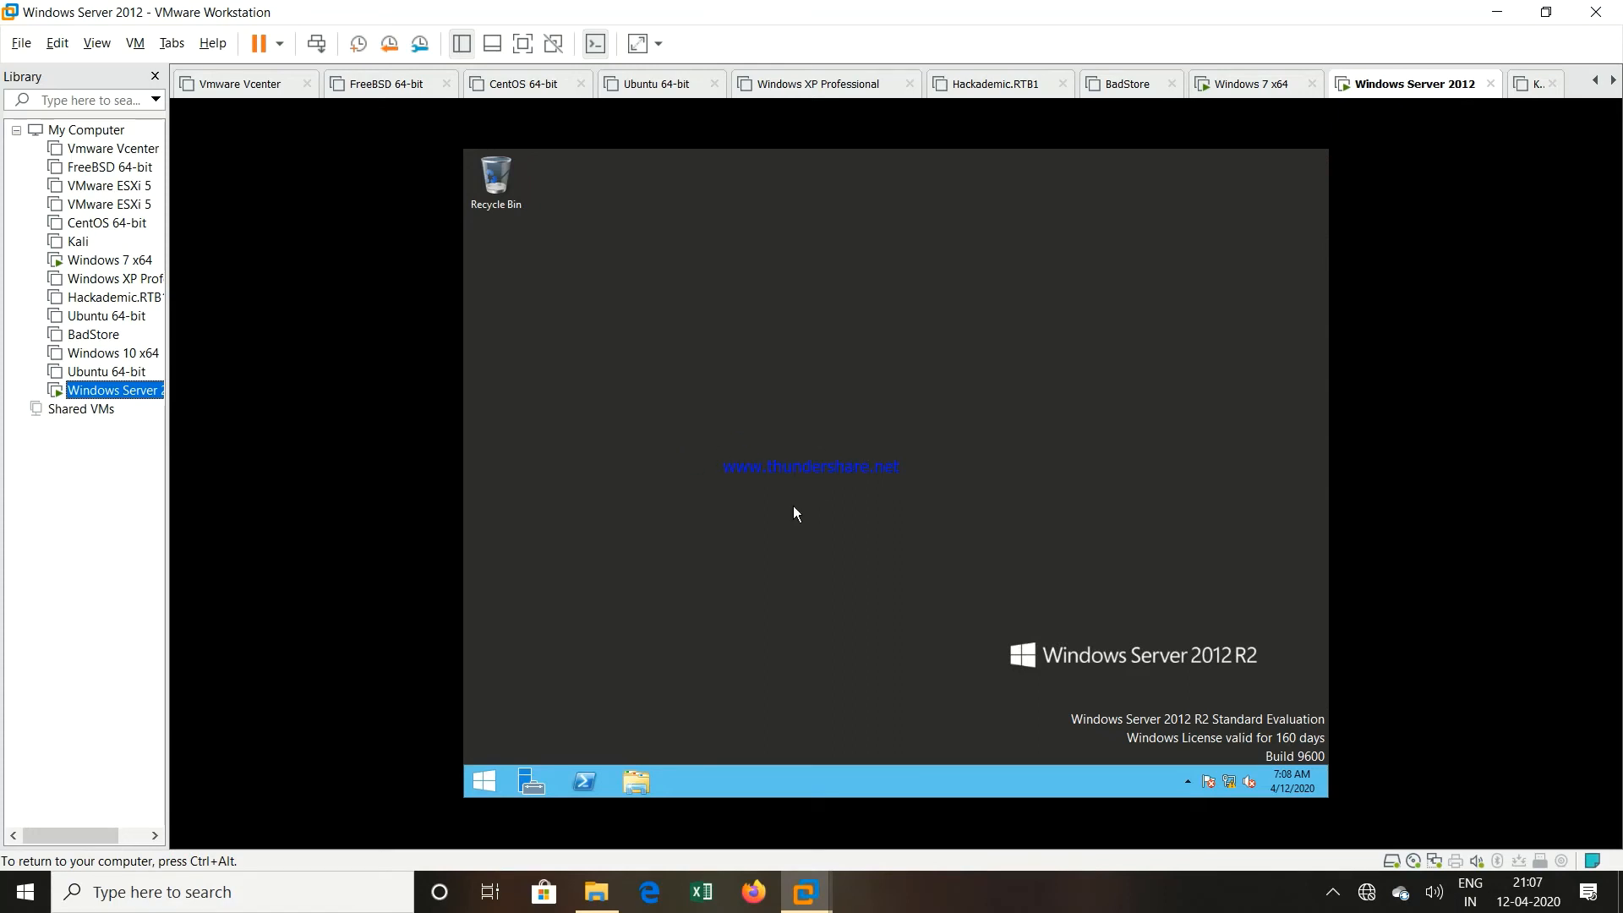
{"action": "mouse_move", "coordinate": [885, 561]}
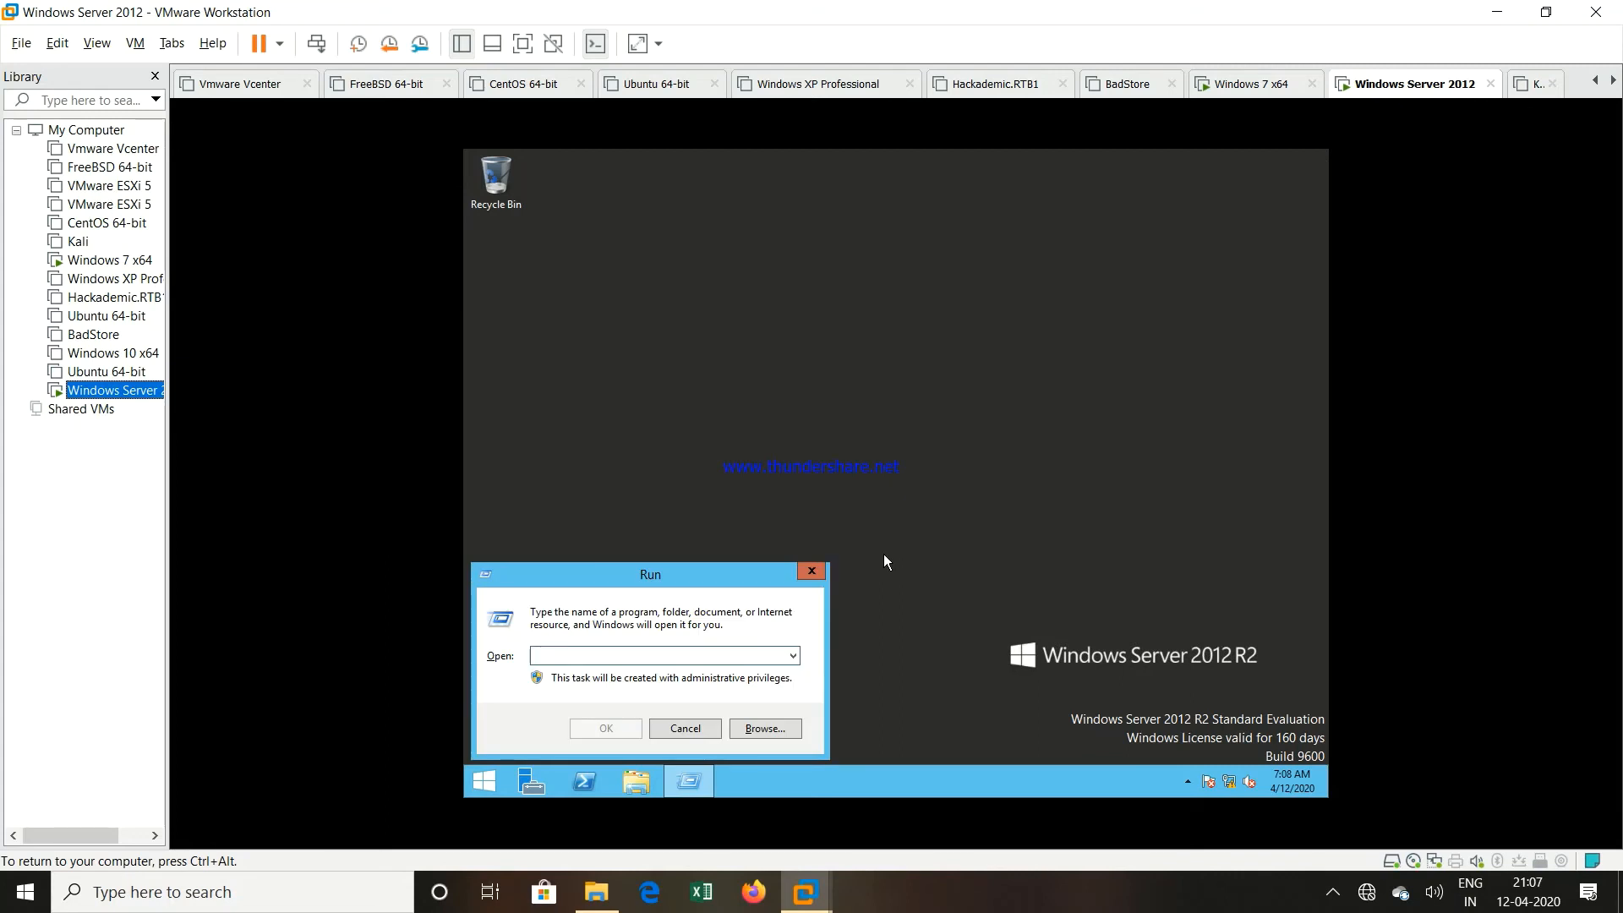
Run cmd and ipconfig to reveal the server's IPv4 address 192.168.124.149
{"action": "type", "text": "cmd"}
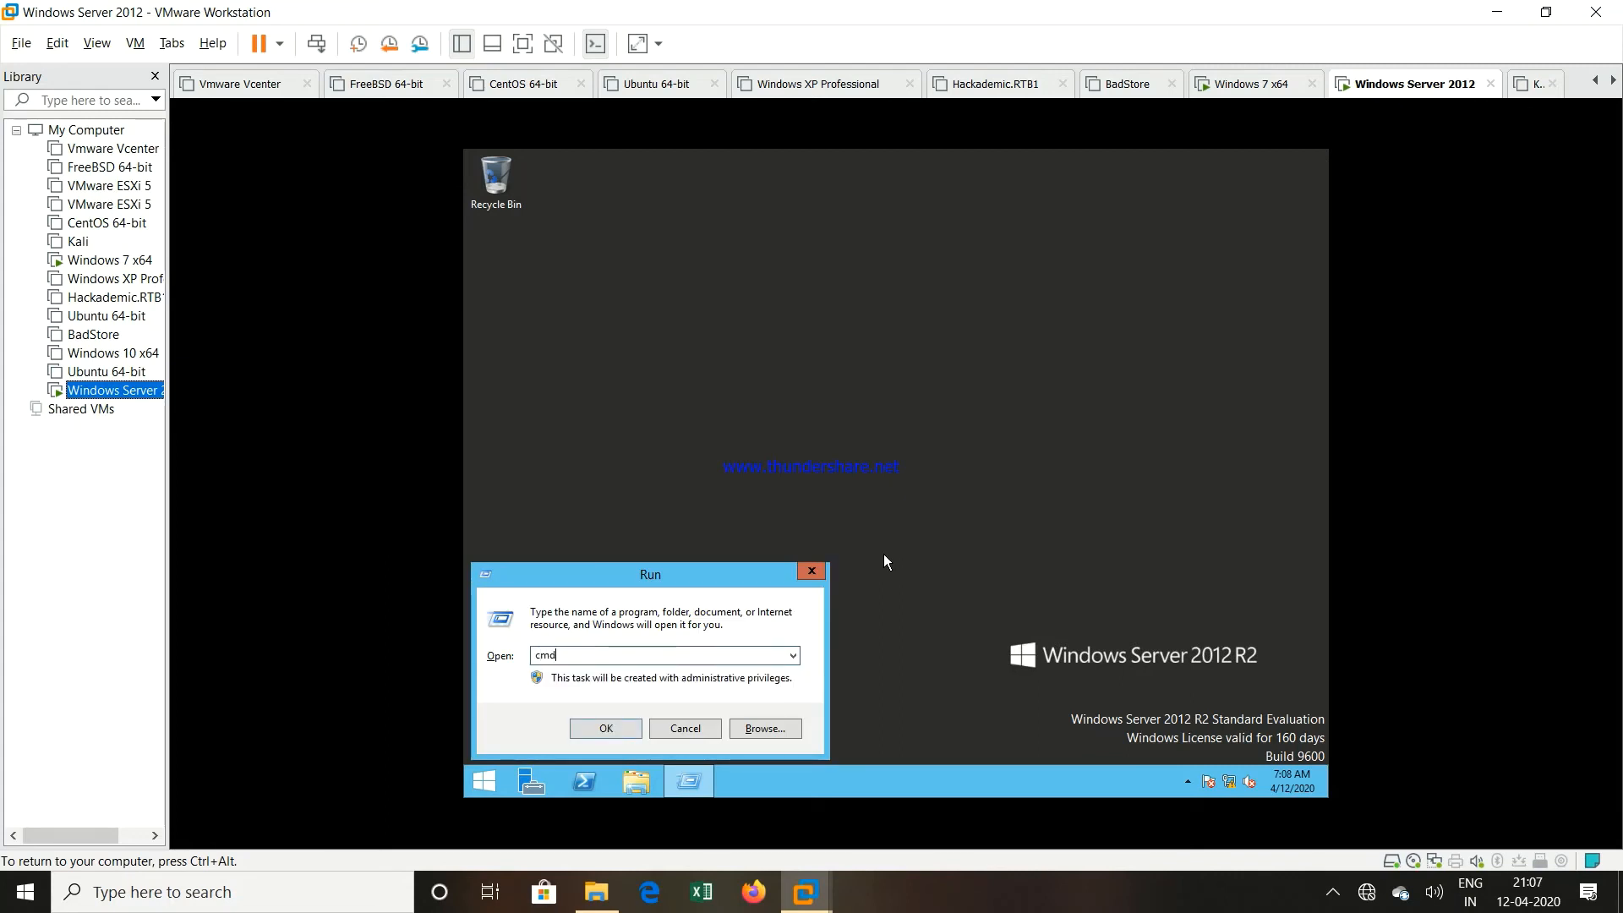
{"action": "left_click", "coordinate": [605, 728]}
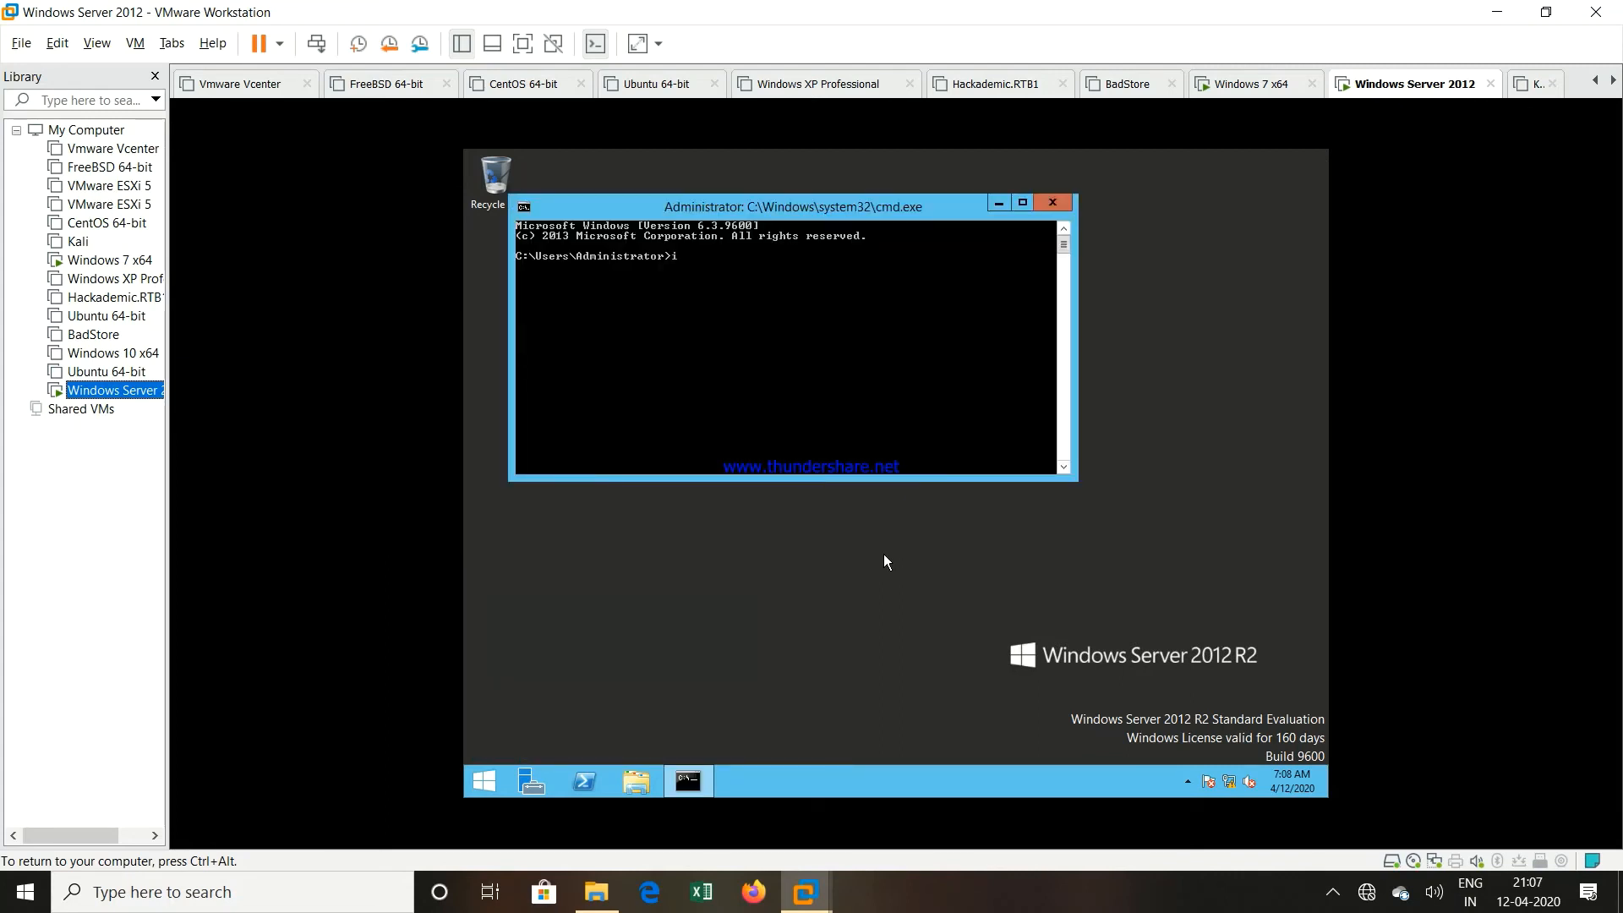
{"action": "type", "text": "pconfig"}
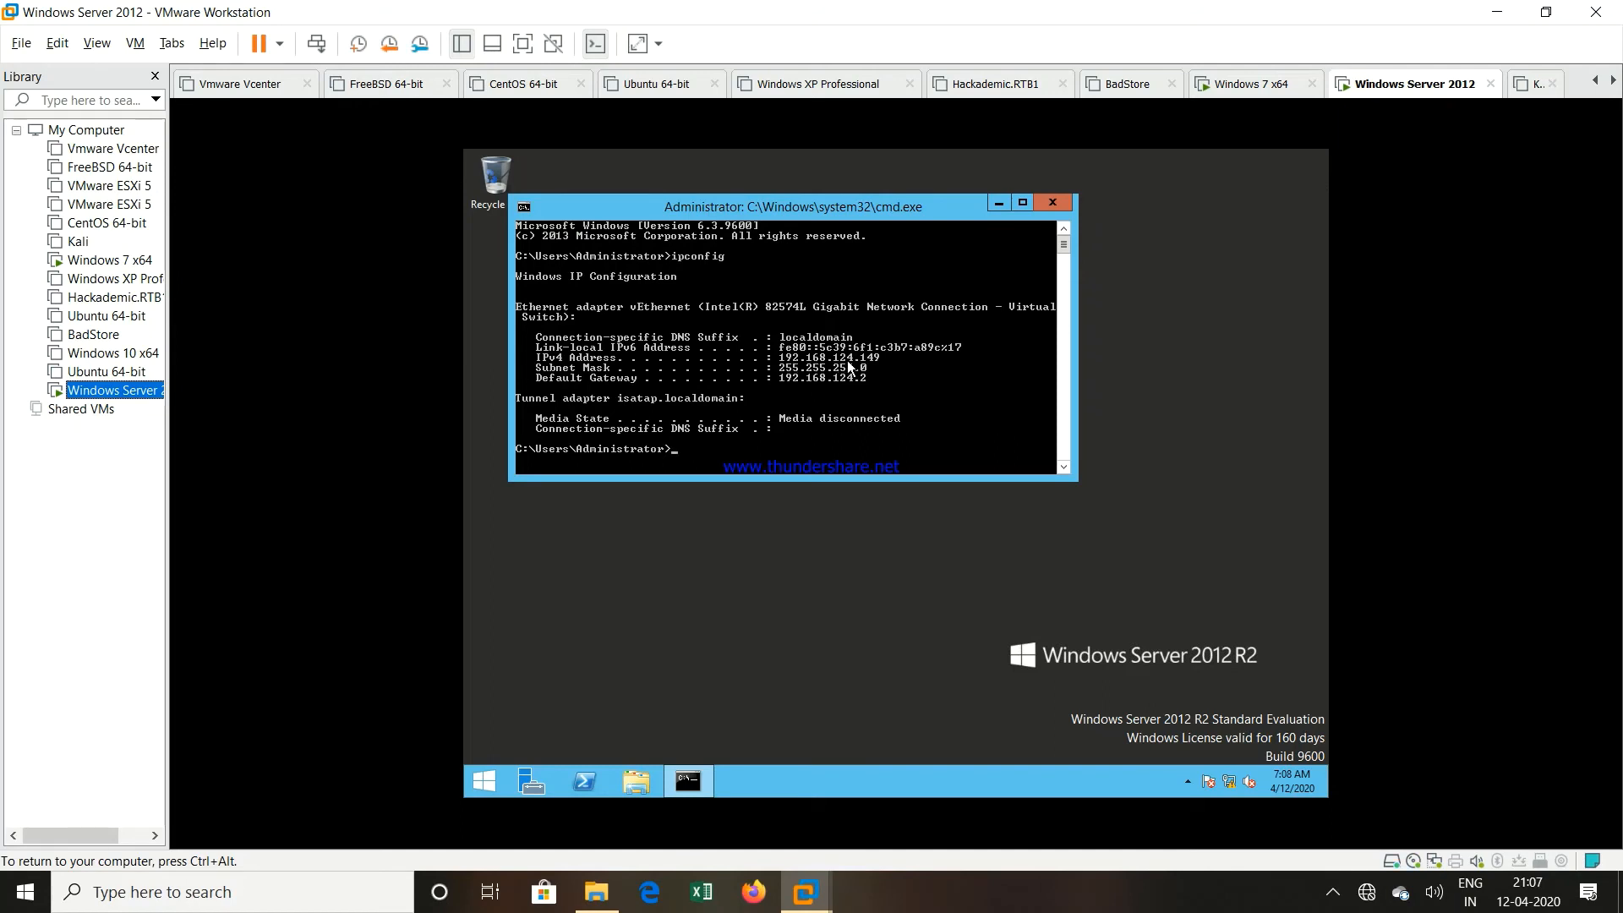
{"action": "mouse_move", "coordinate": [393, 360]}
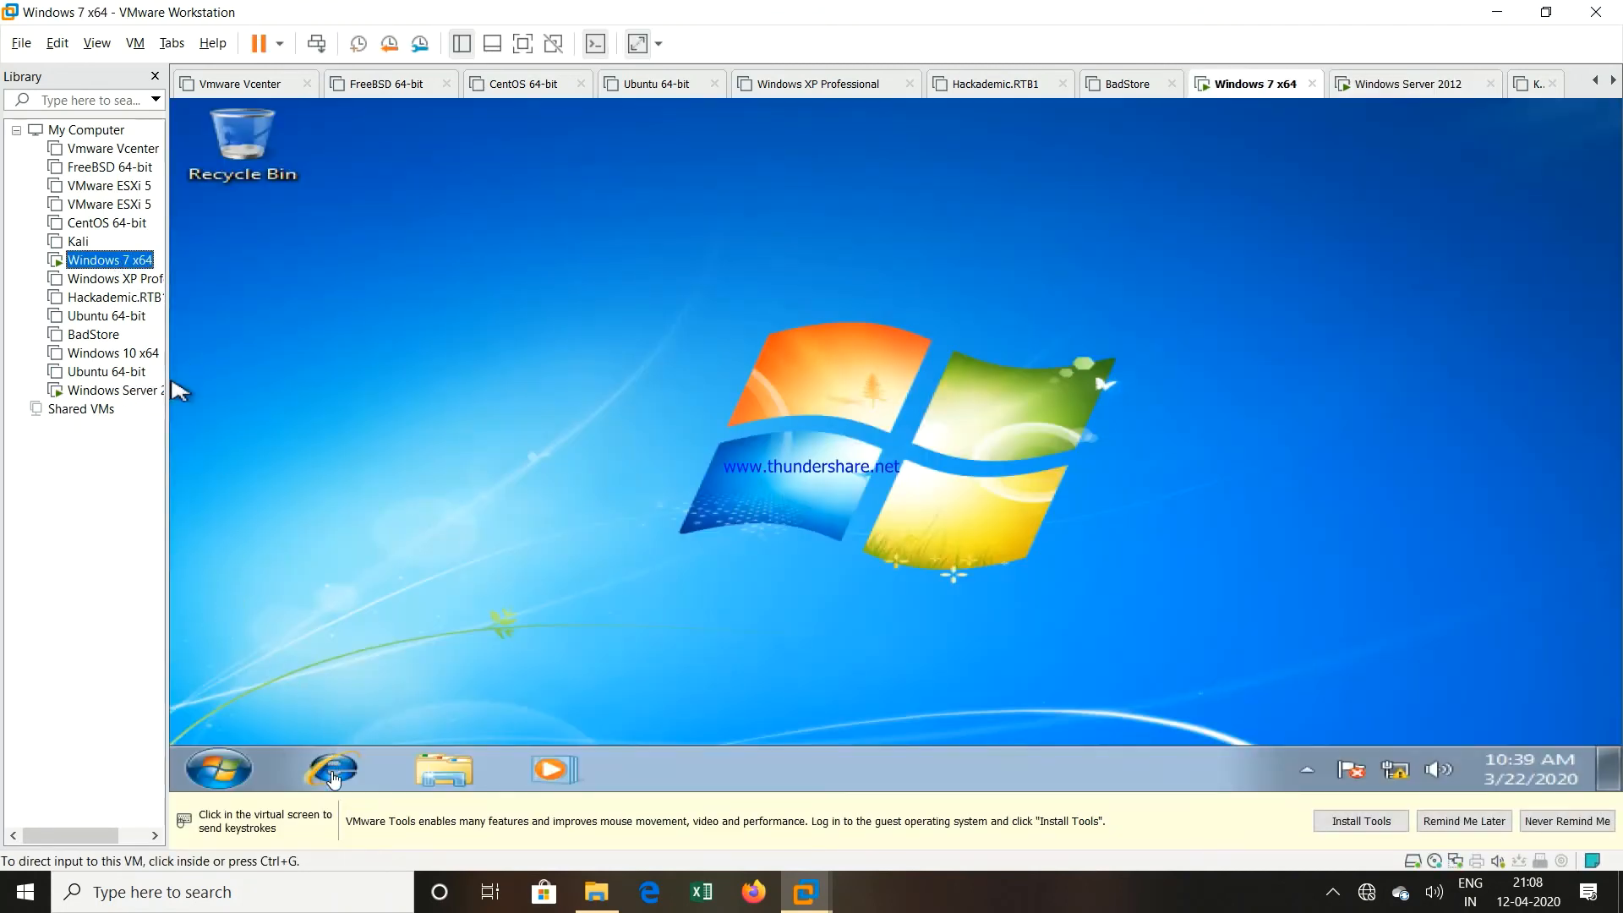
Start Internet Explorer on the Windows 7 VM and focus its address bar
{"action": "left_click", "coordinate": [331, 774]}
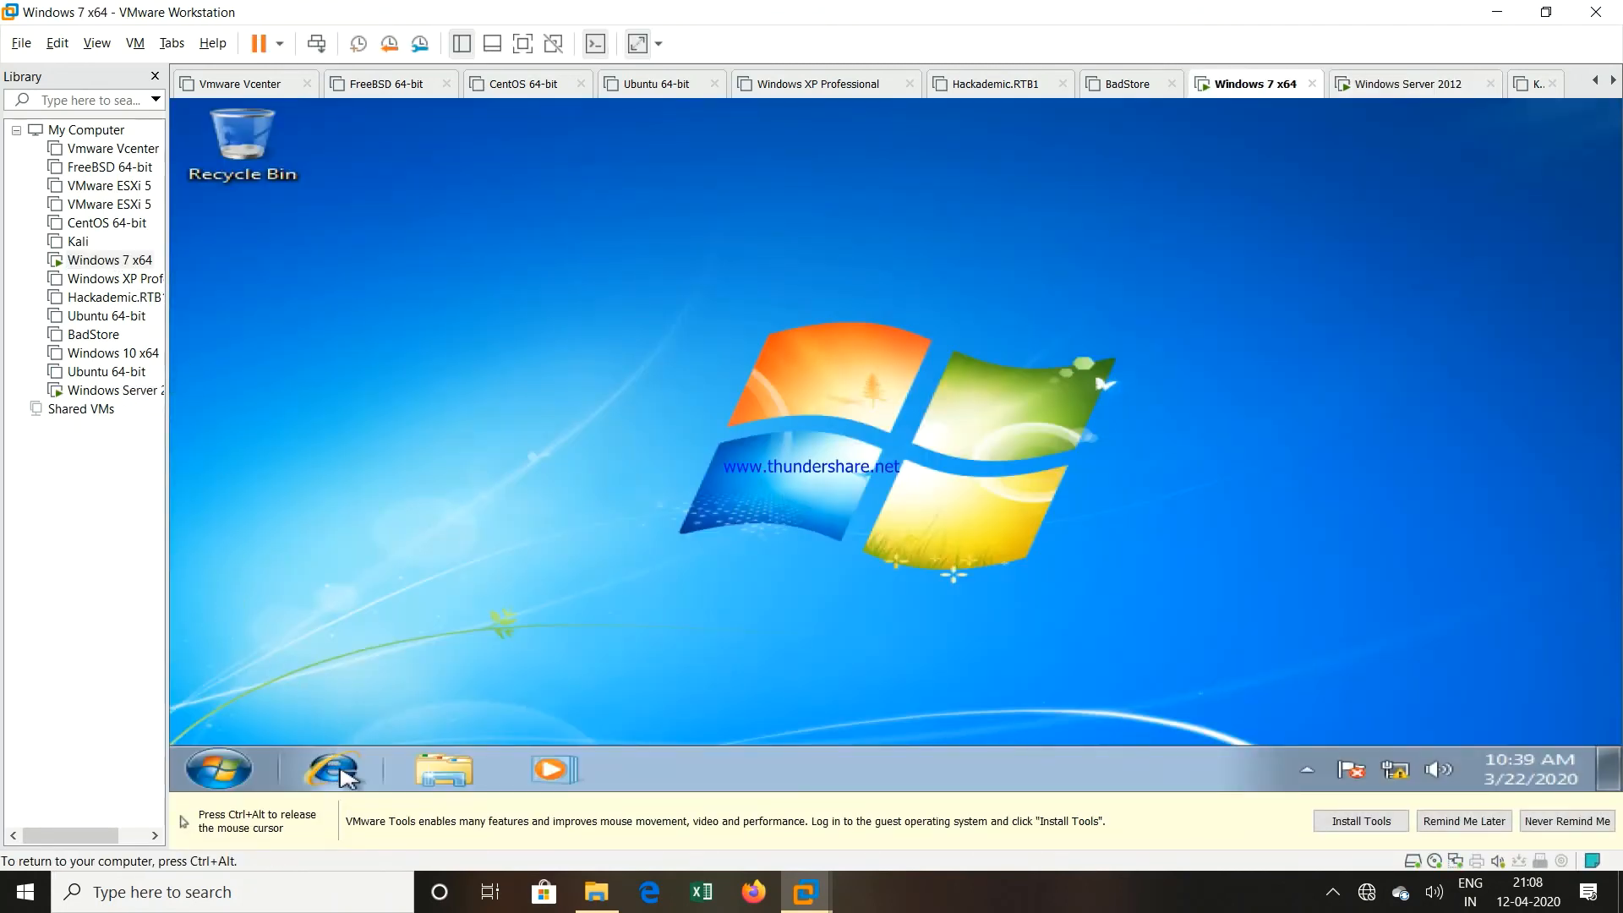
{"action": "left_click", "coordinate": [331, 769]}
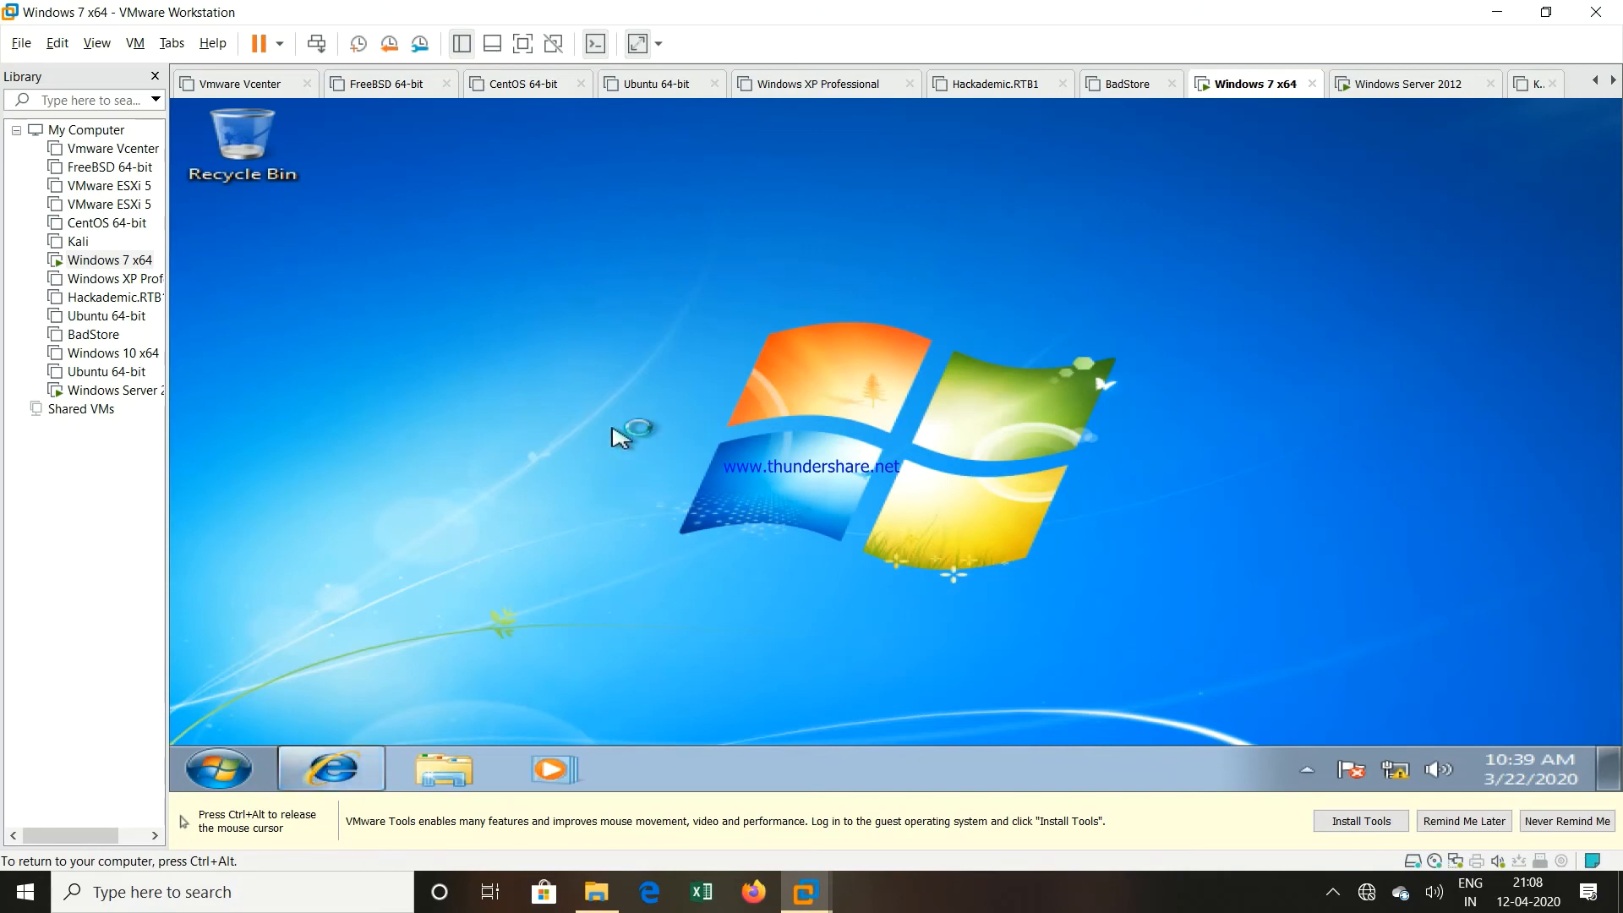
{"action": "mouse_move", "coordinate": [620, 402]}
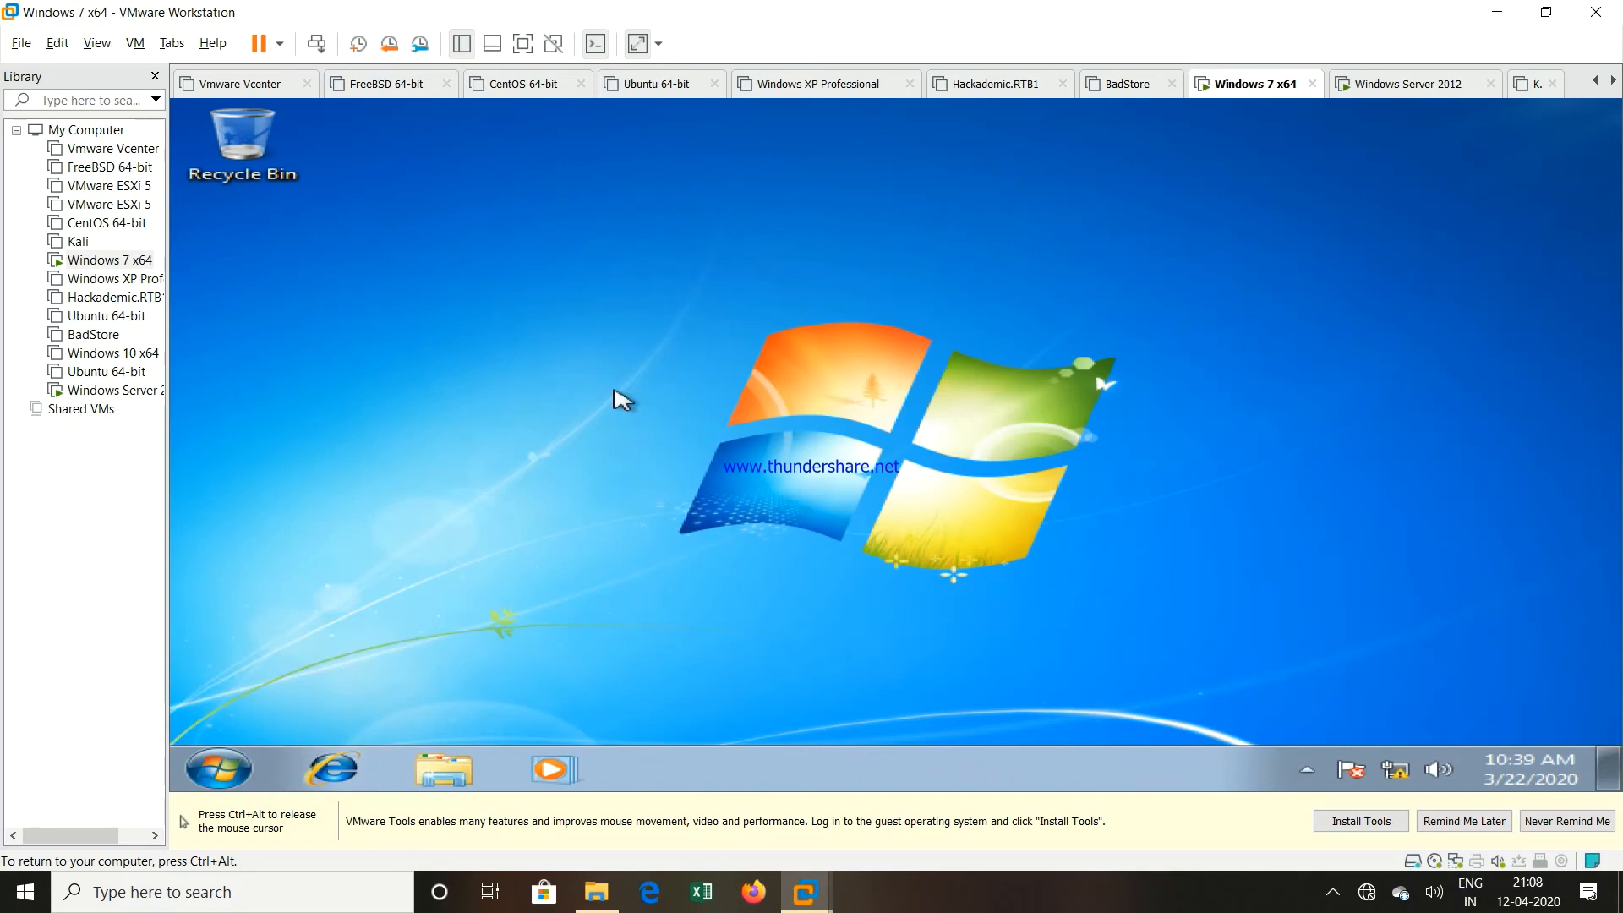
{"action": "left_click", "coordinate": [328, 768]}
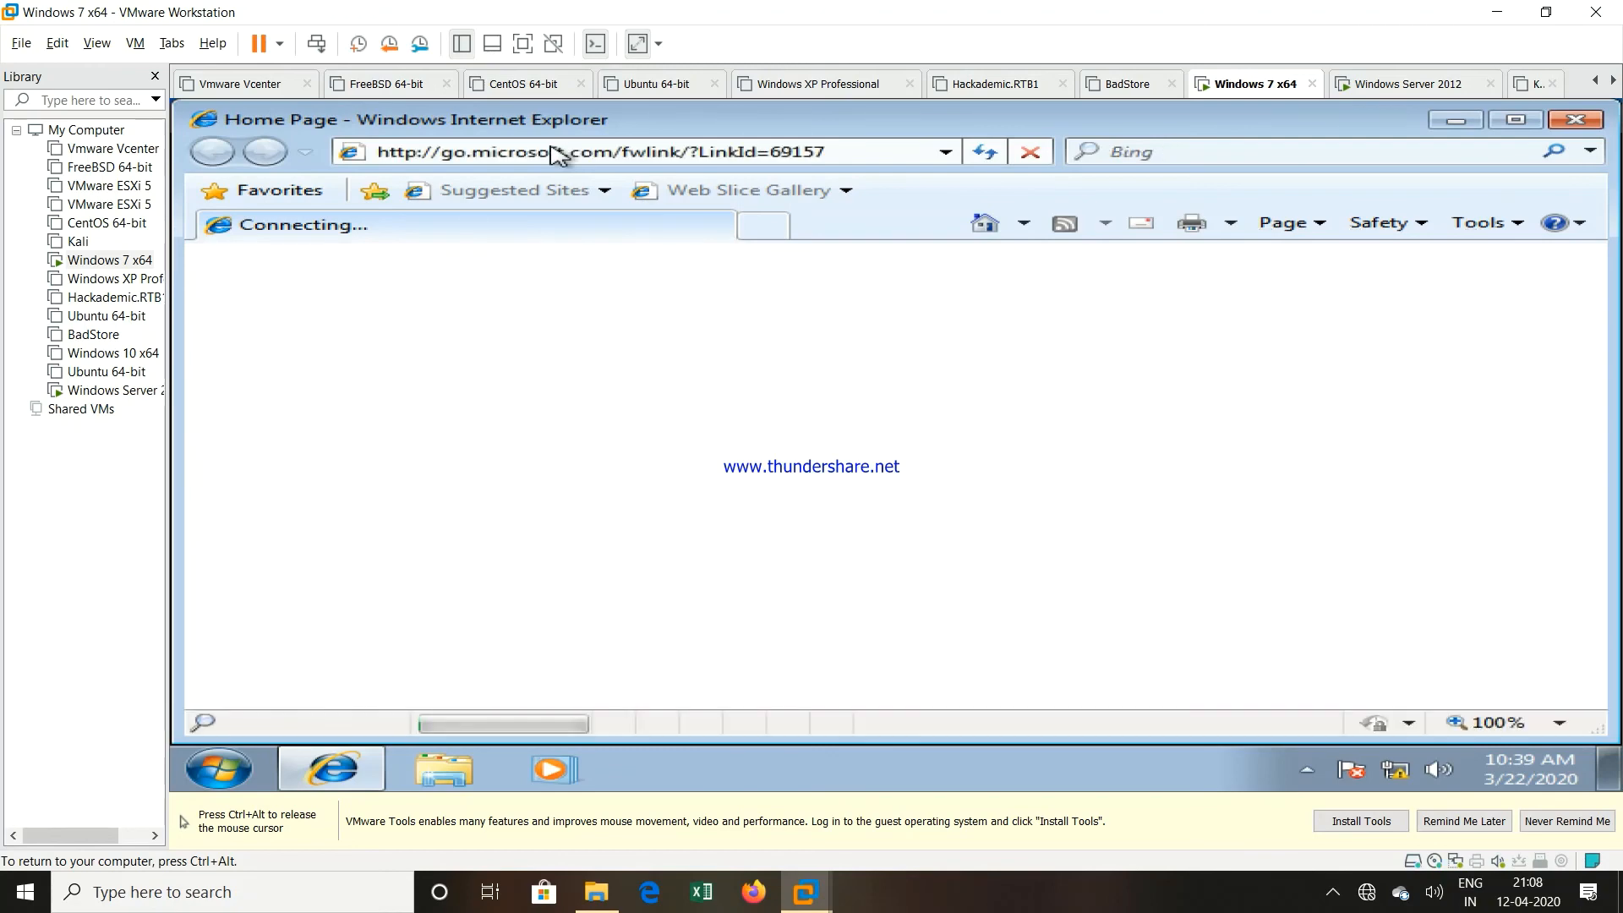
{"action": "left_click", "coordinate": [641, 151]}
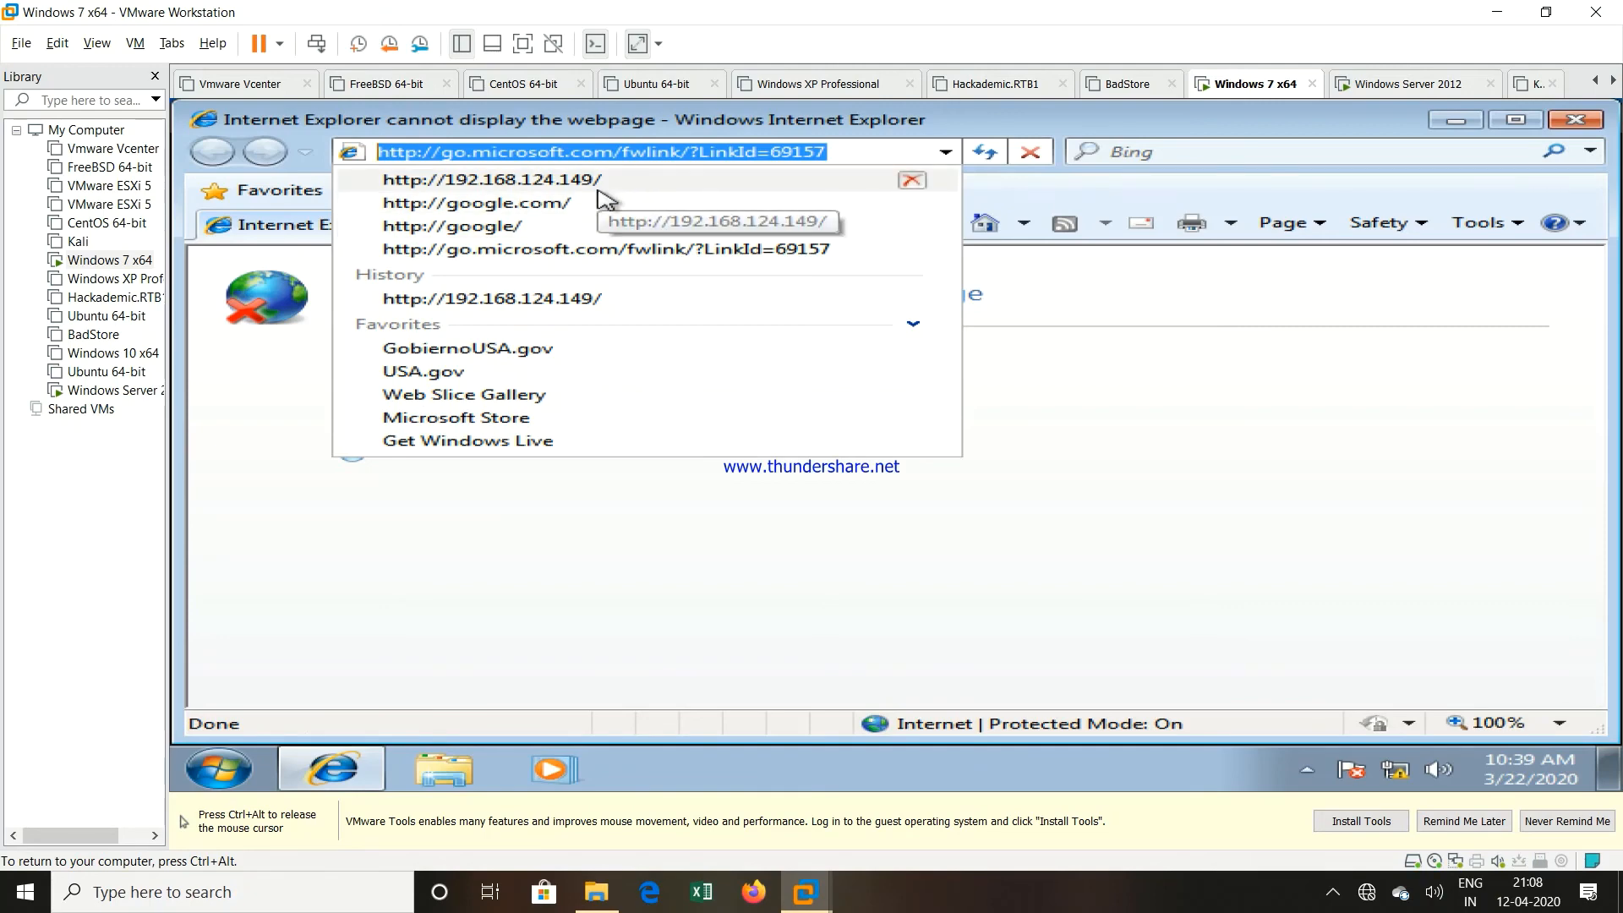
{"action": "left_click", "coordinate": [492, 179]}
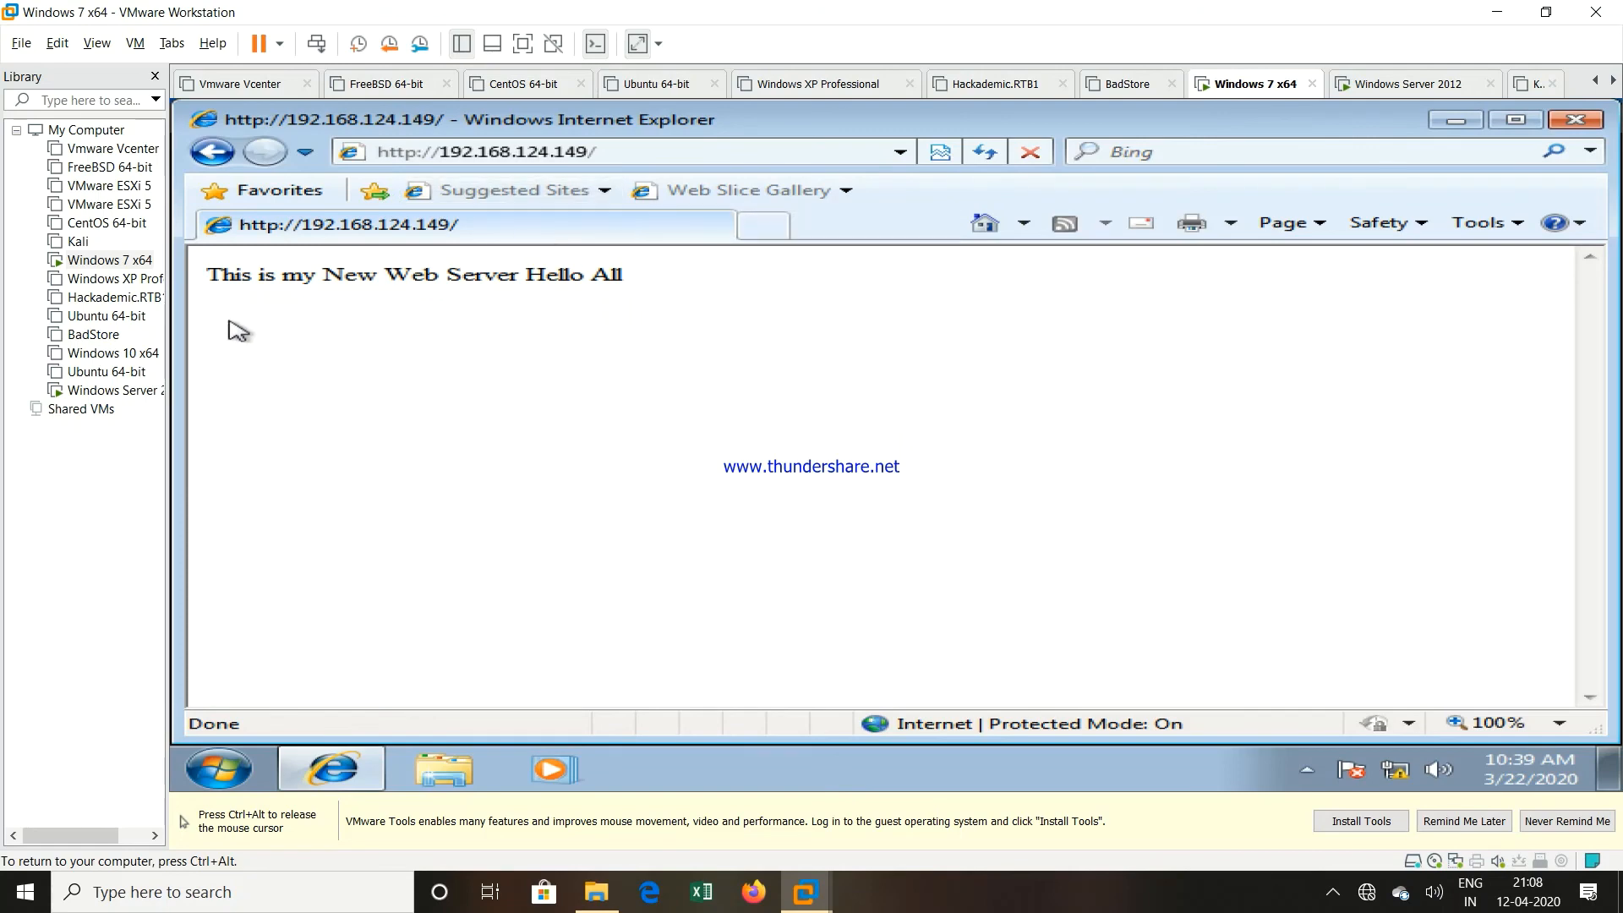
{"action": "mouse_move", "coordinate": [515, 297]}
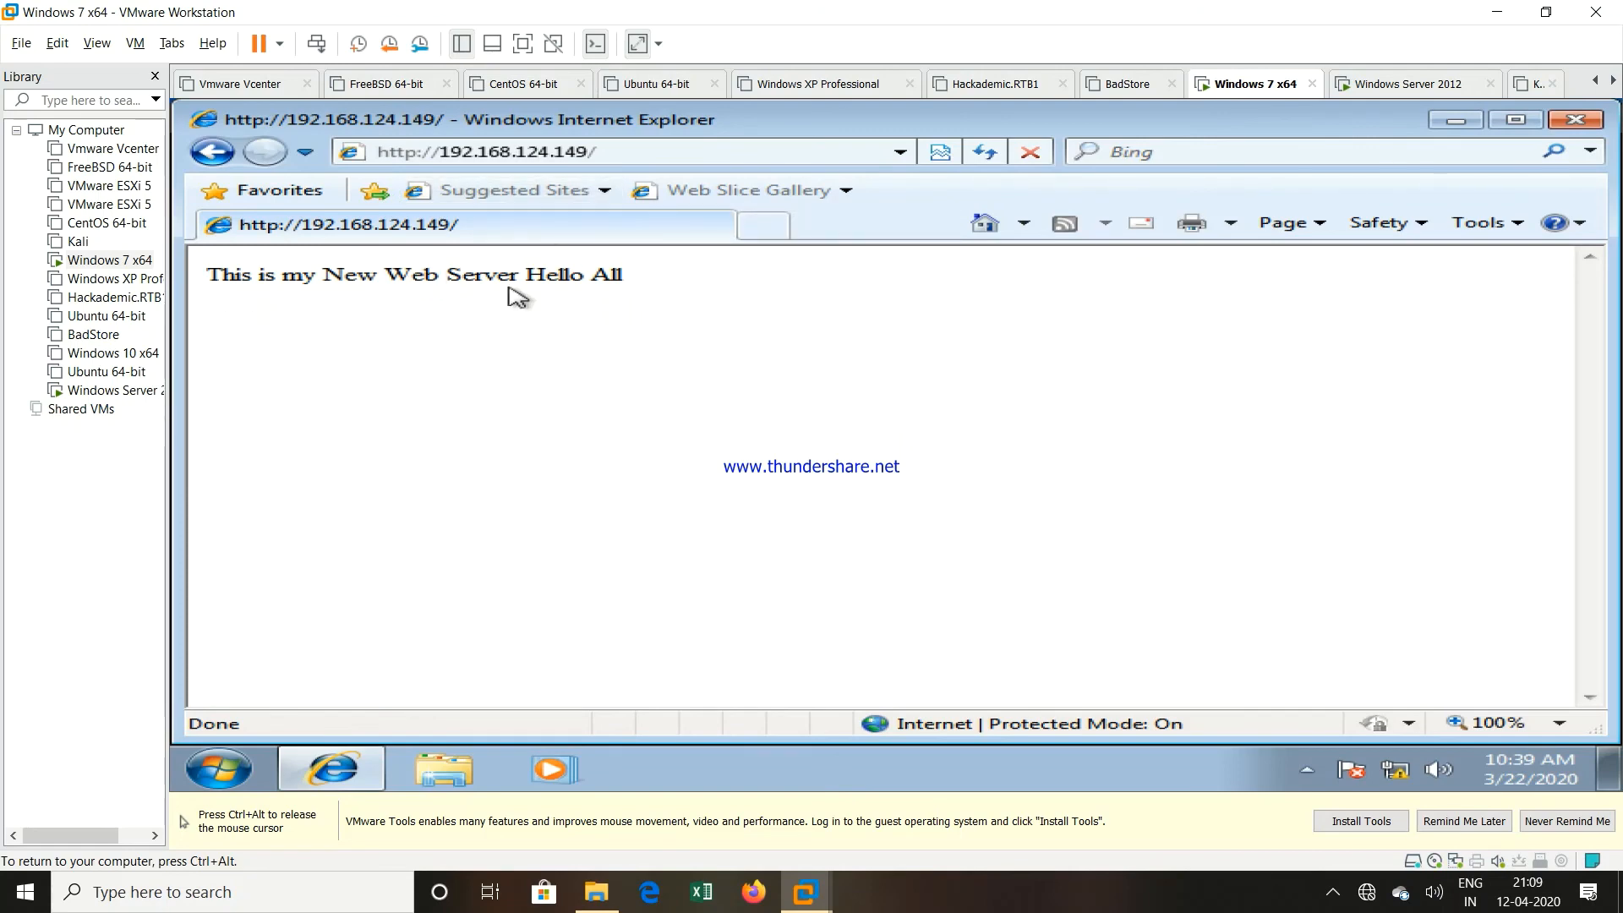
{"action": "mouse_move", "coordinate": [686, 304]}
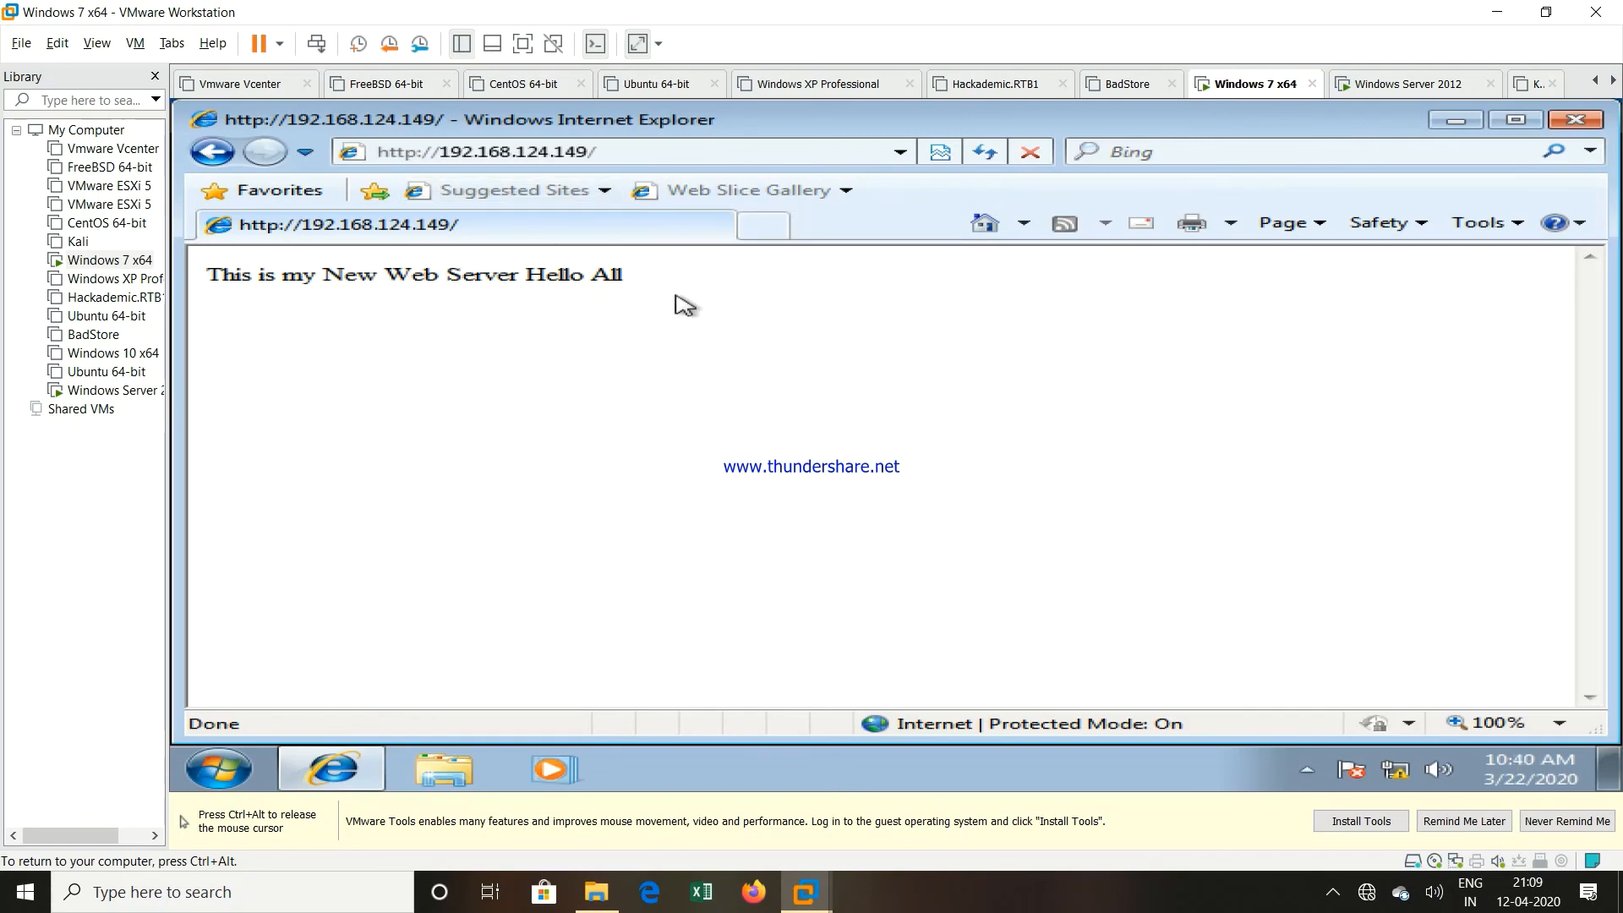
{"action": "mouse_move", "coordinate": [679, 309]}
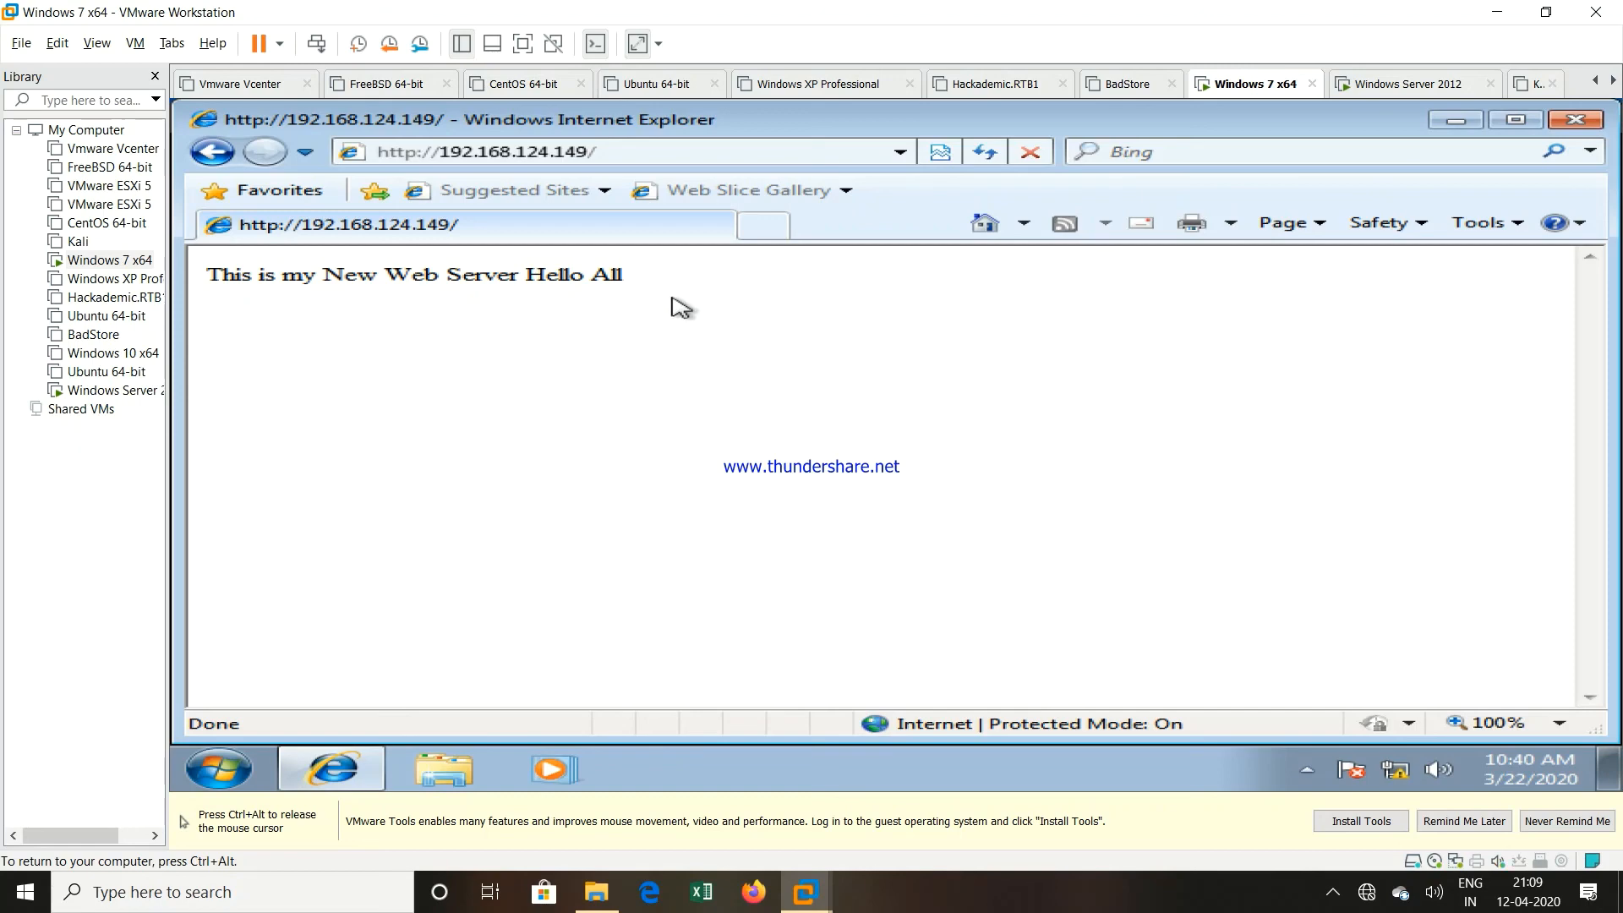
{"action": "mouse_move", "coordinate": [102, 391]}
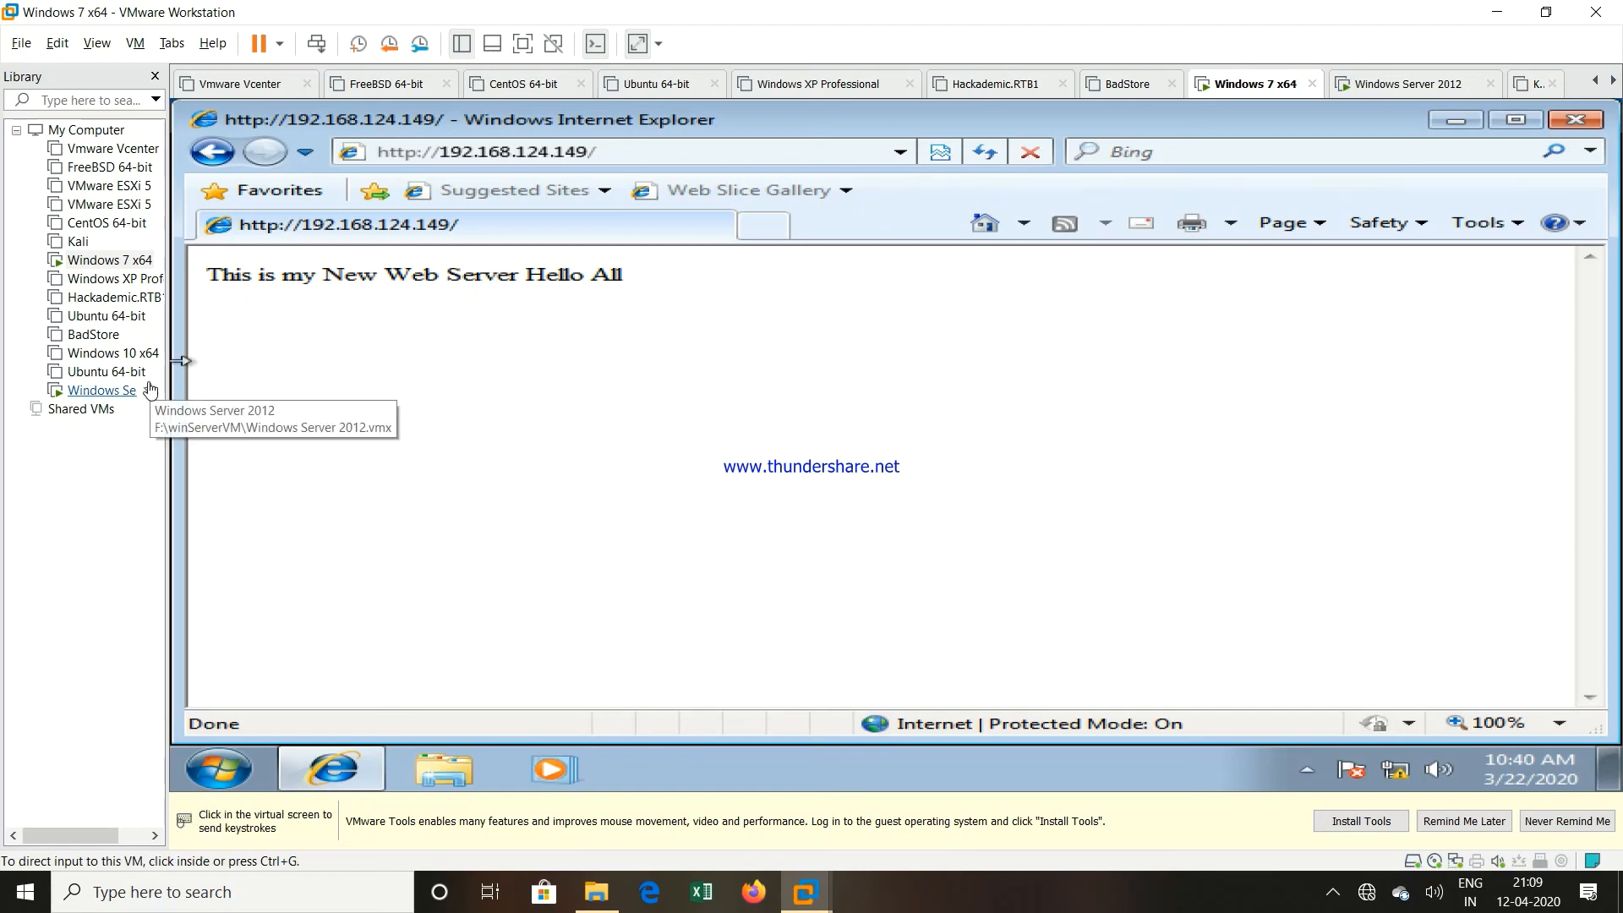
{"action": "left_click", "coordinate": [1409, 84]}
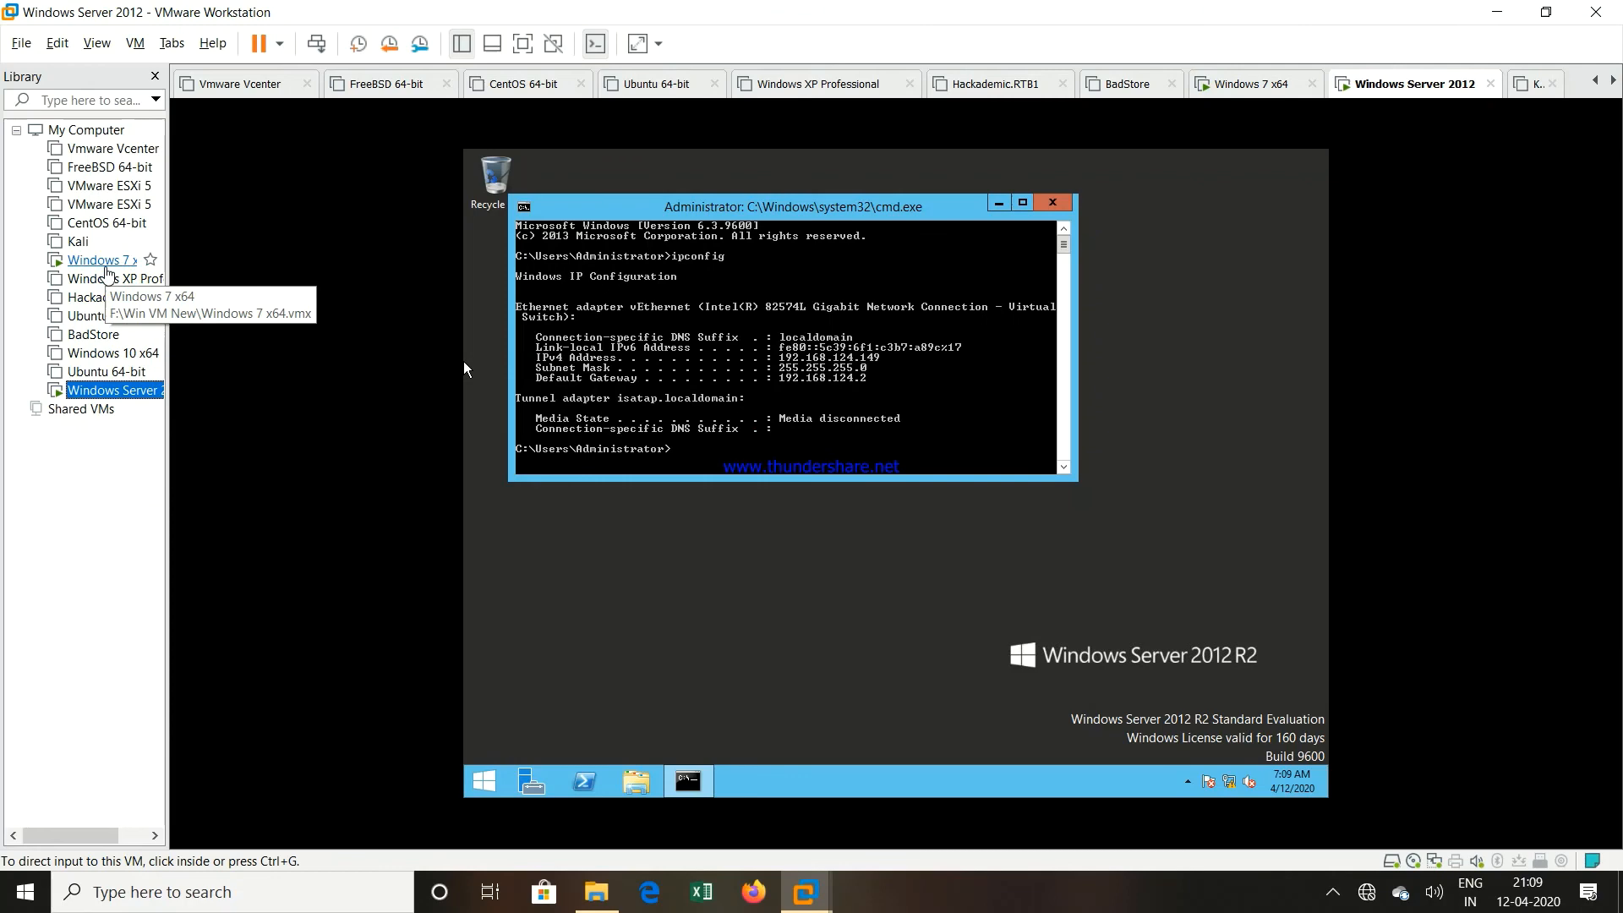
{"action": "left_click", "coordinate": [1248, 84]}
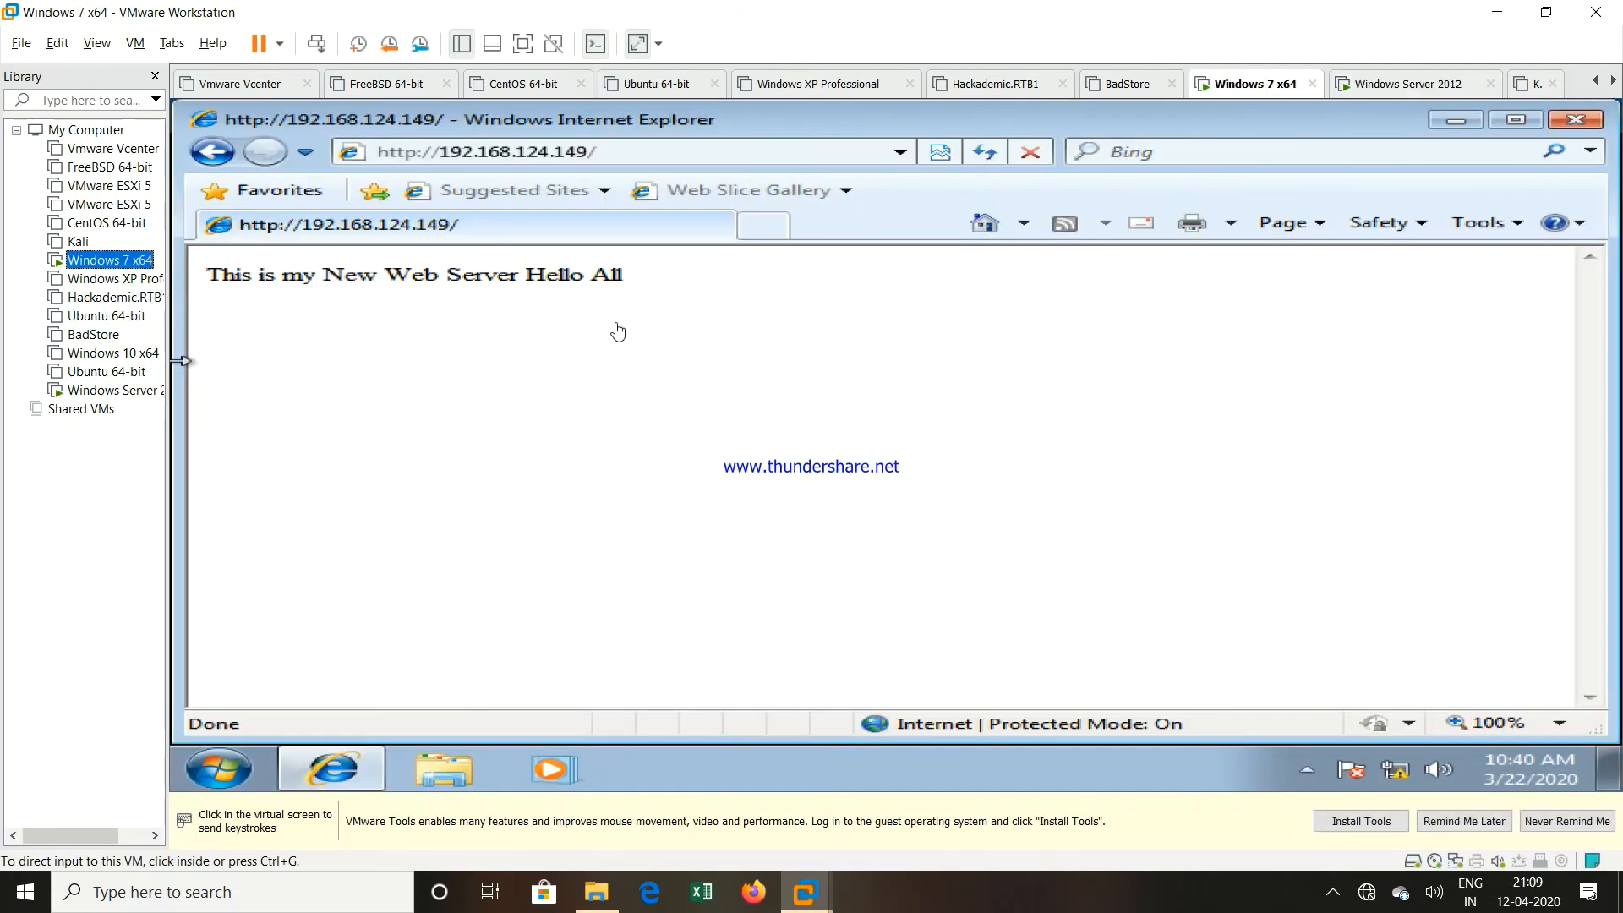
{"action": "left_click", "coordinate": [1411, 84]}
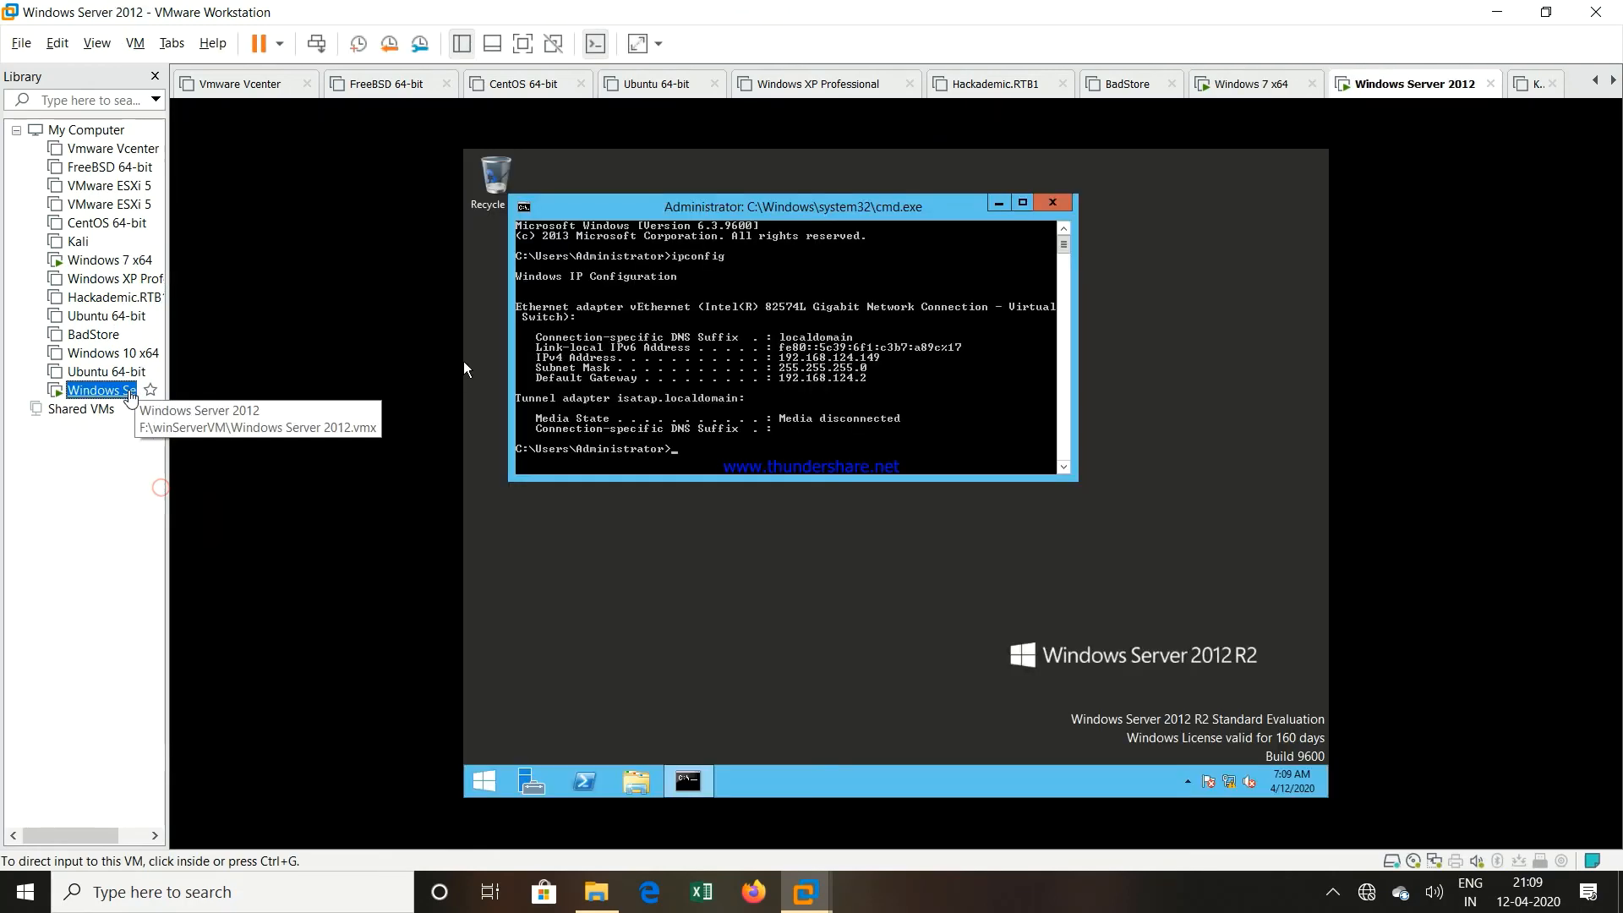